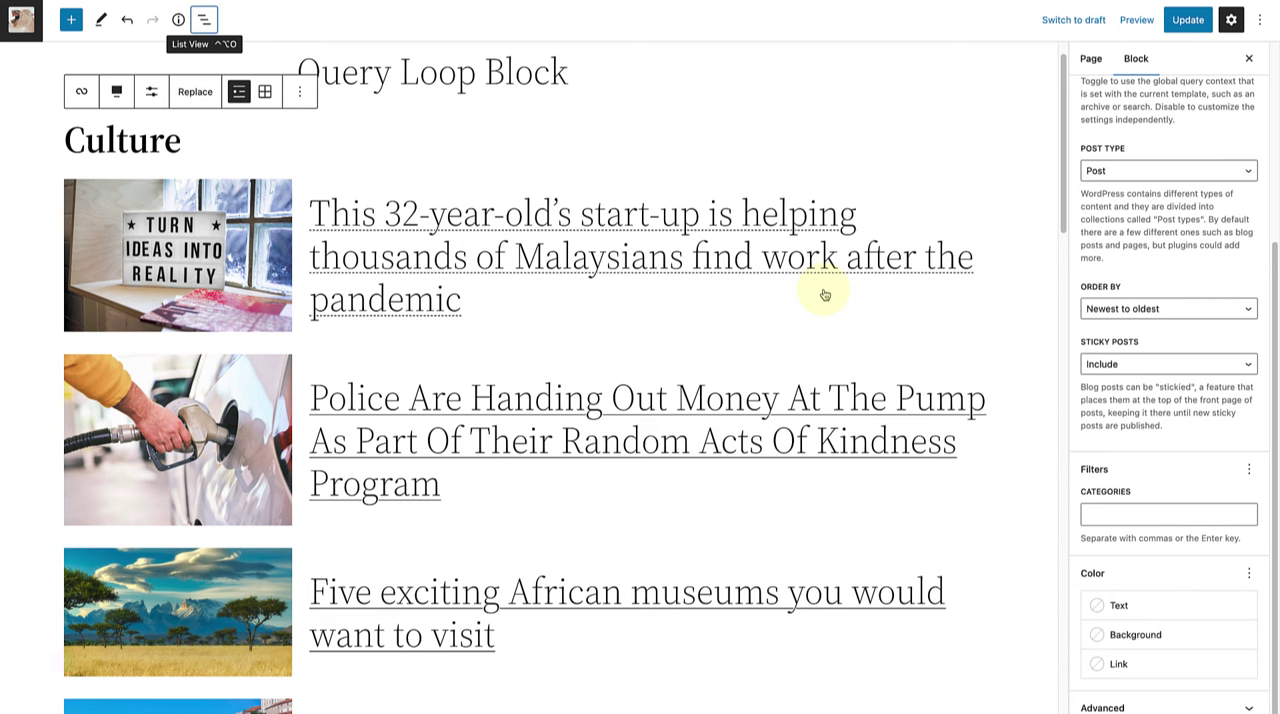
Step: Open List View to outline the Query Loop's image, categories, title, author and excerpt blocks
left_click(1136, 20)
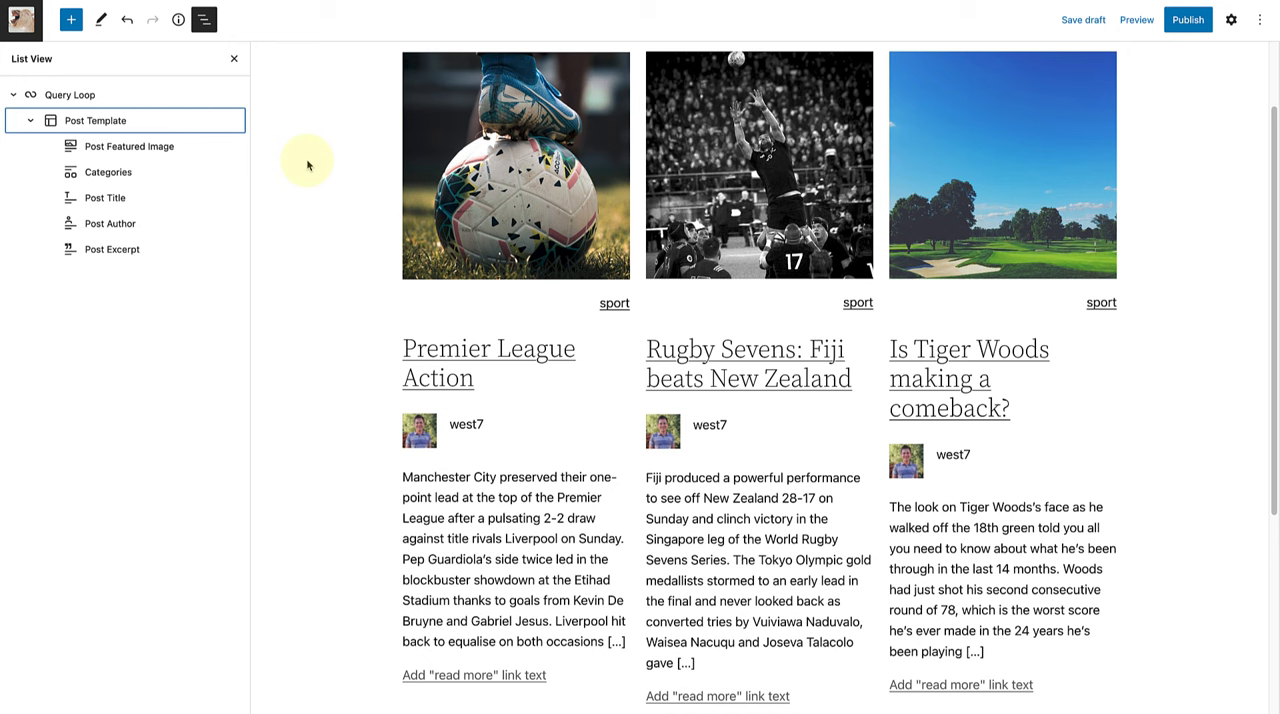
left_click(128, 146)
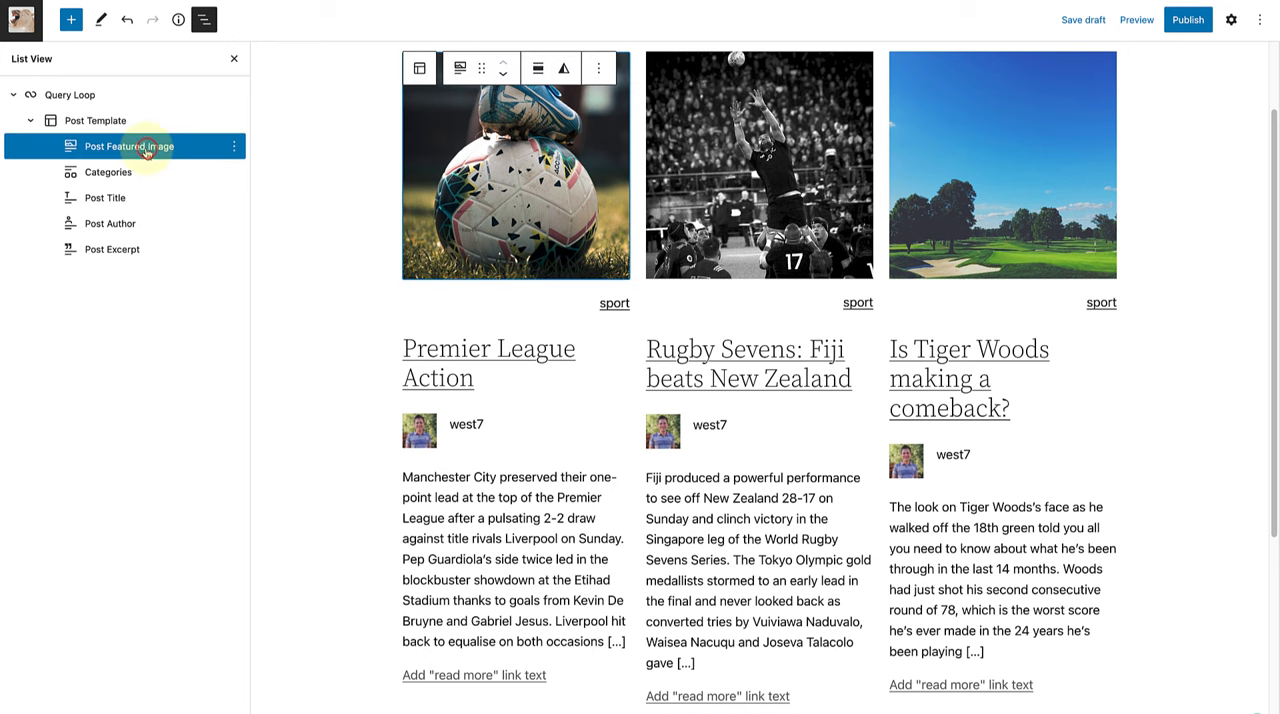
left_click(107, 172)
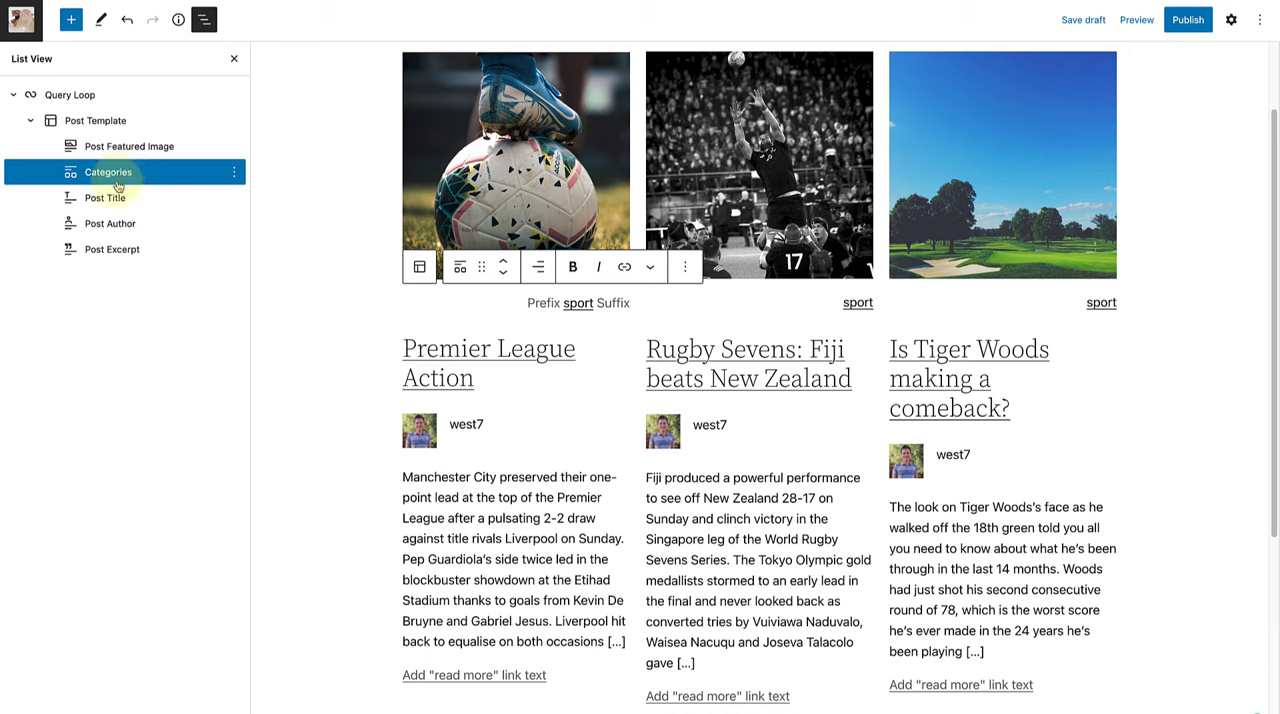
left_click(104, 197)
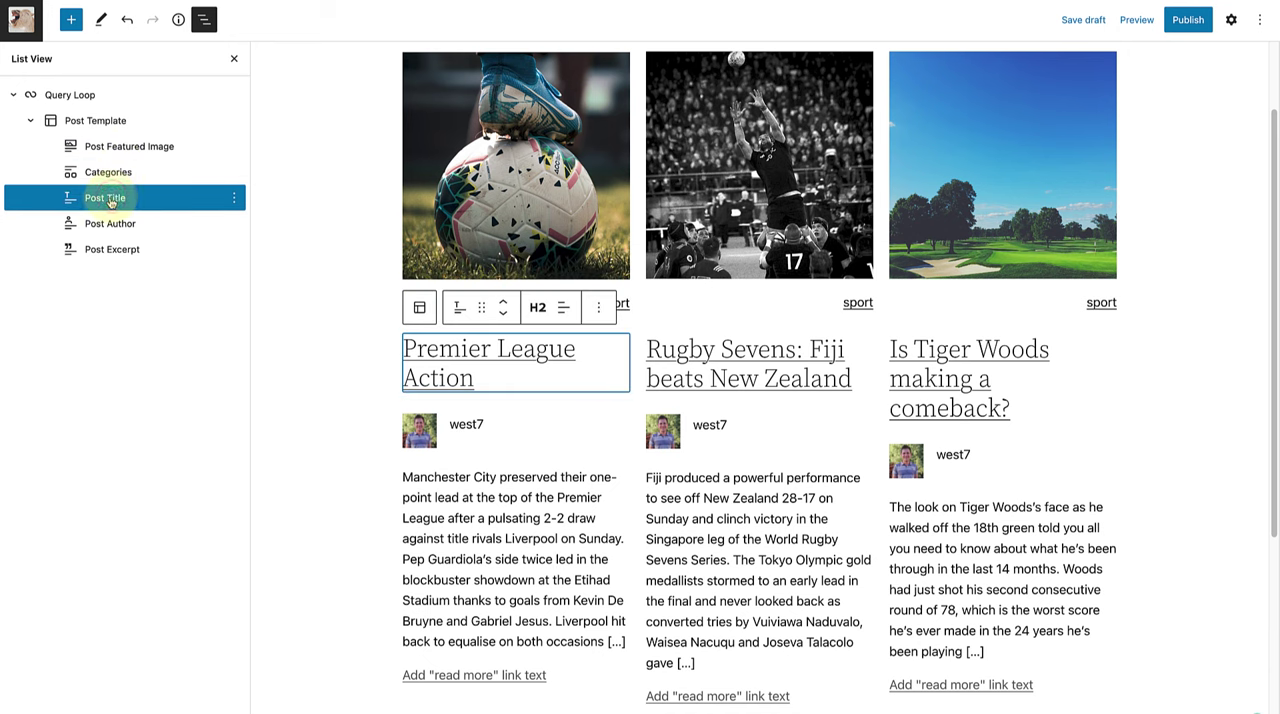
left_click(110, 223)
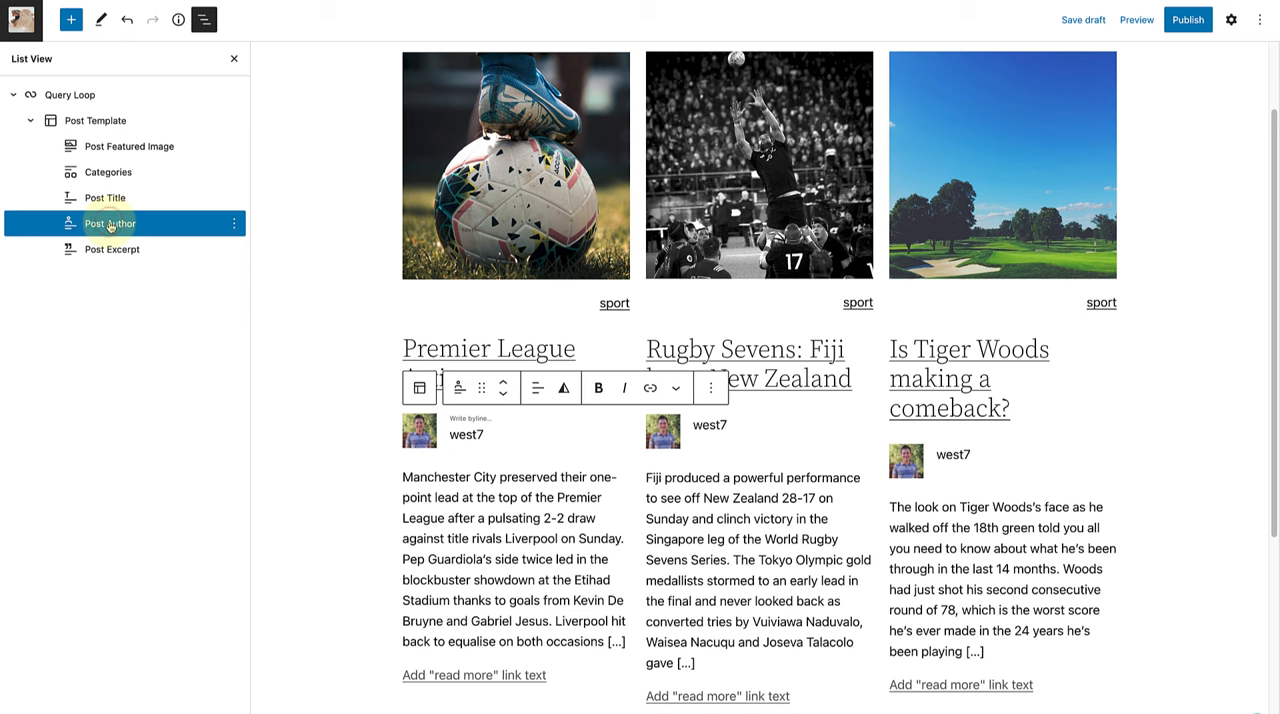
left_click(112, 249)
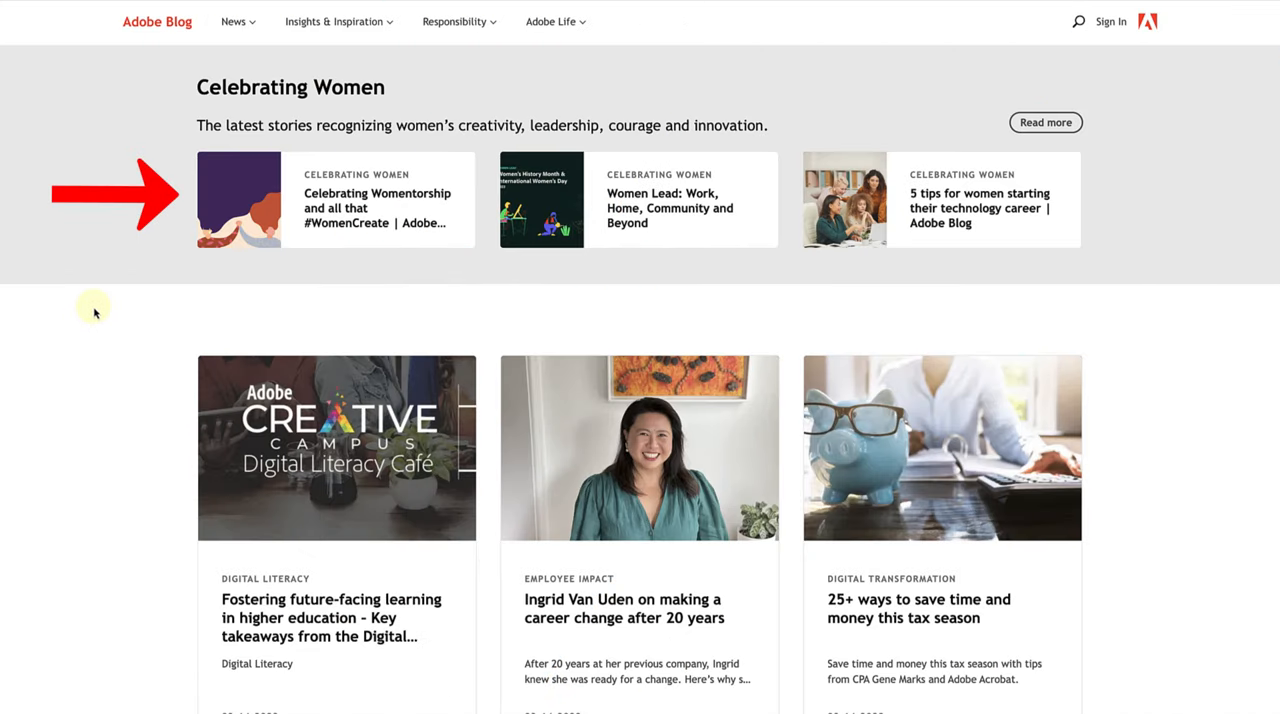
mouse_move(157, 152)
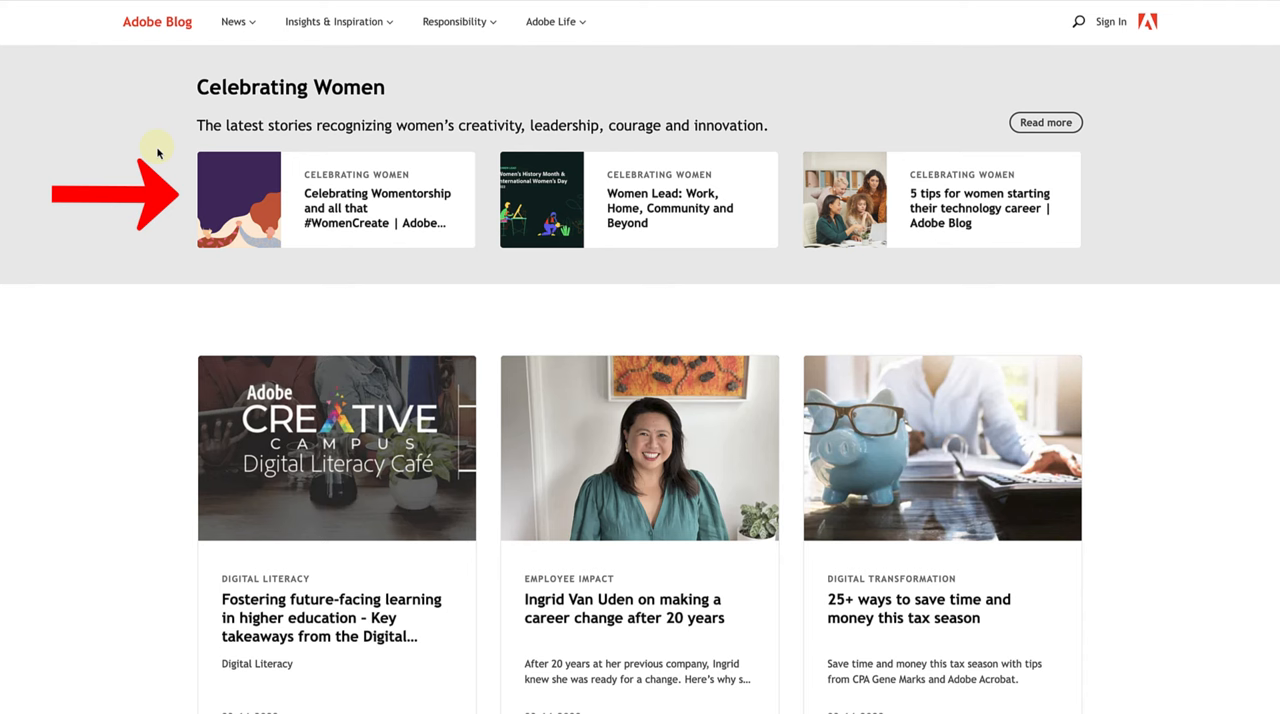
scroll("down", 3)
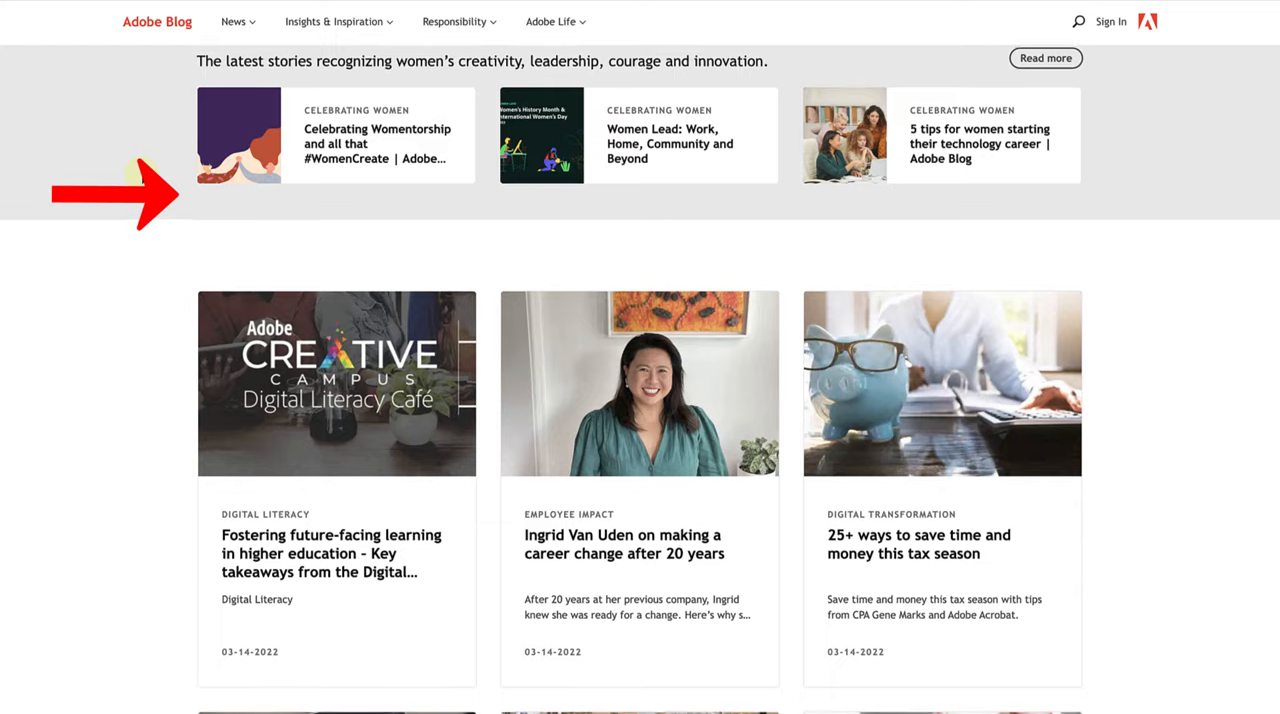
scroll("down", 3)
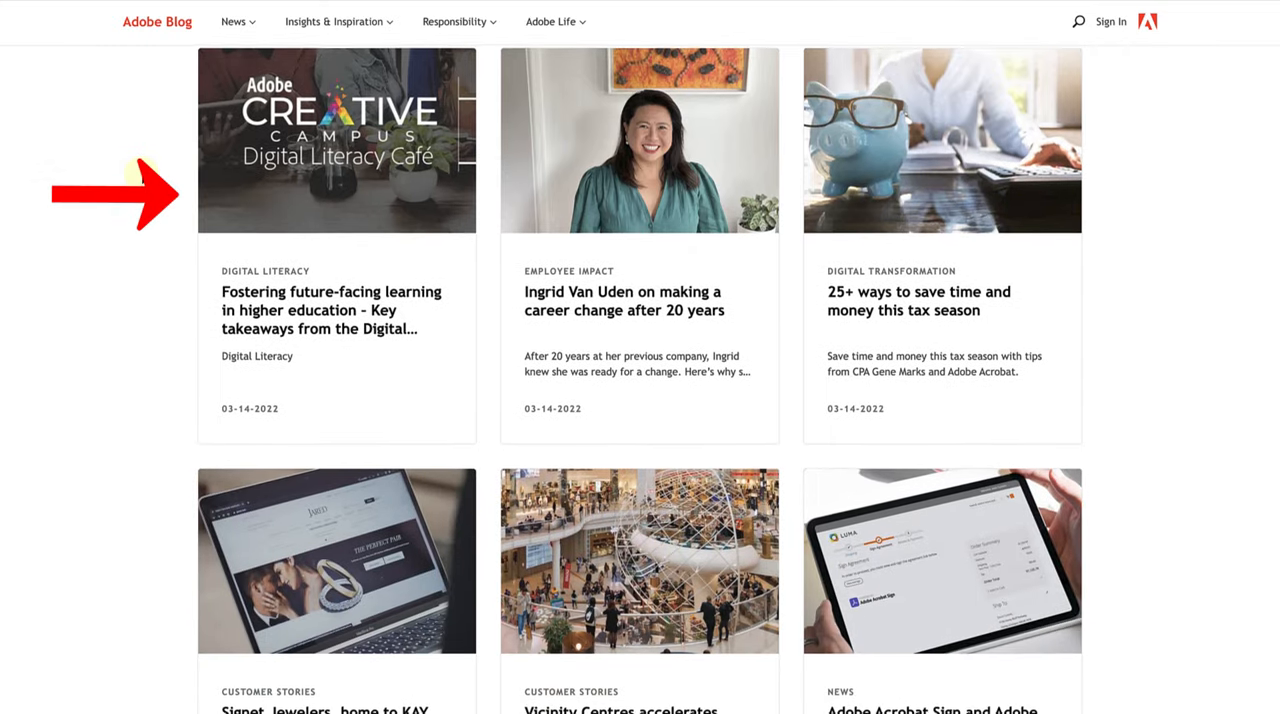
scroll("down", 3)
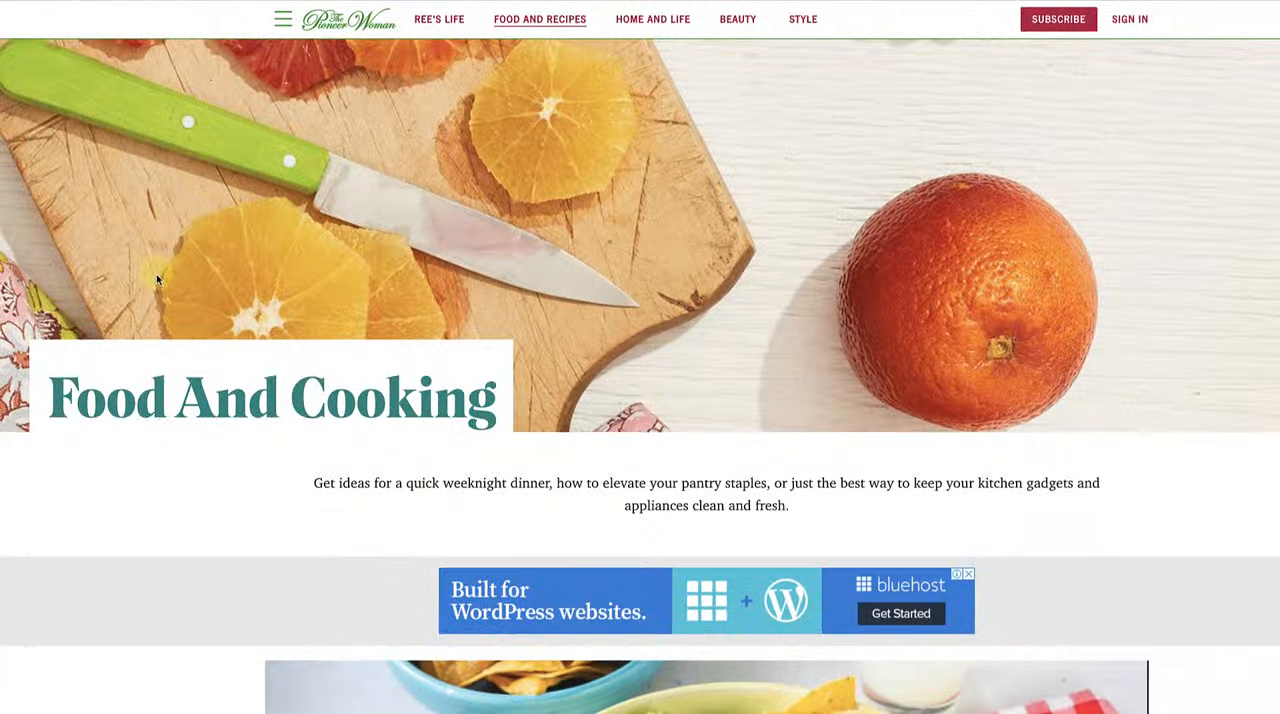
scroll("down", 3)
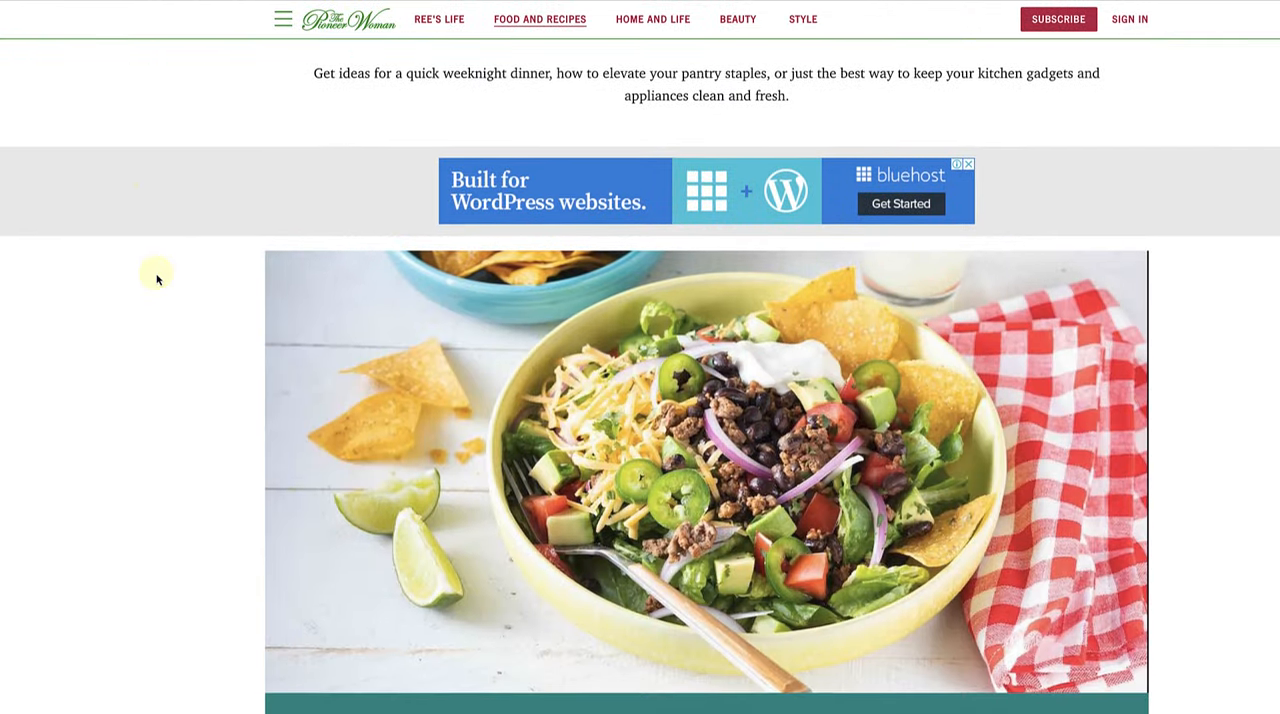
scroll("down", 3)
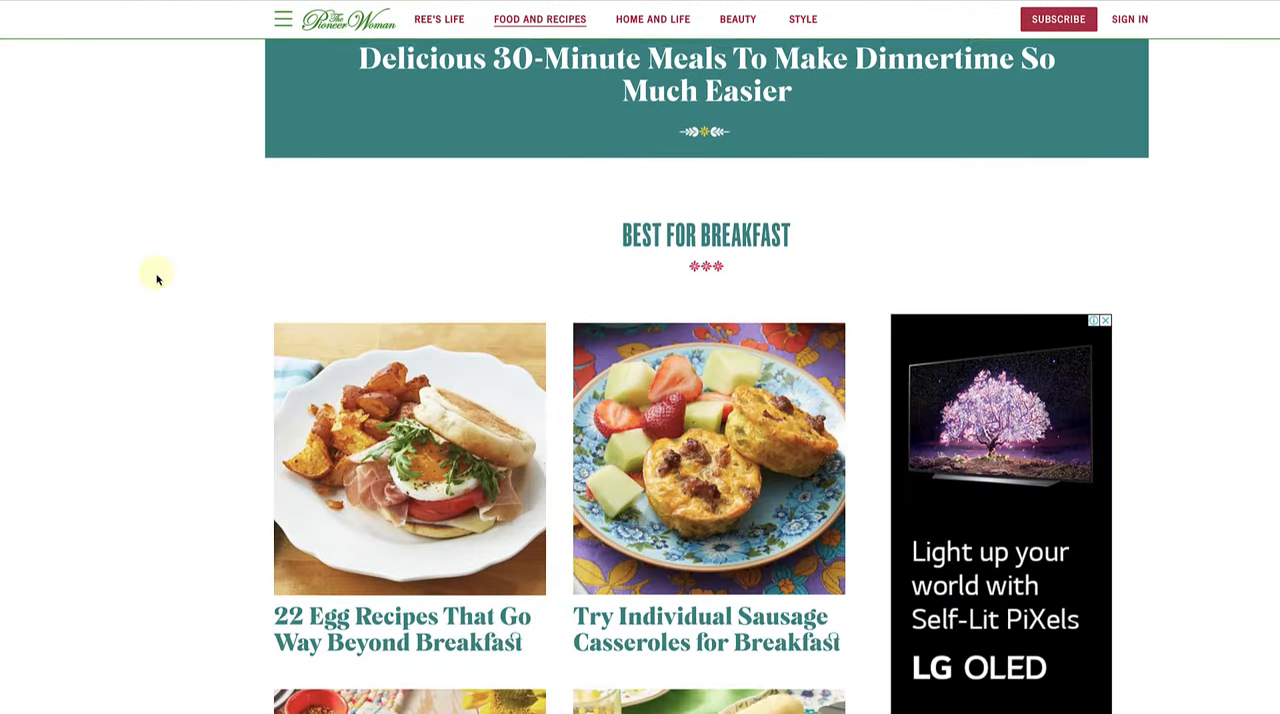
scroll("down", 3)
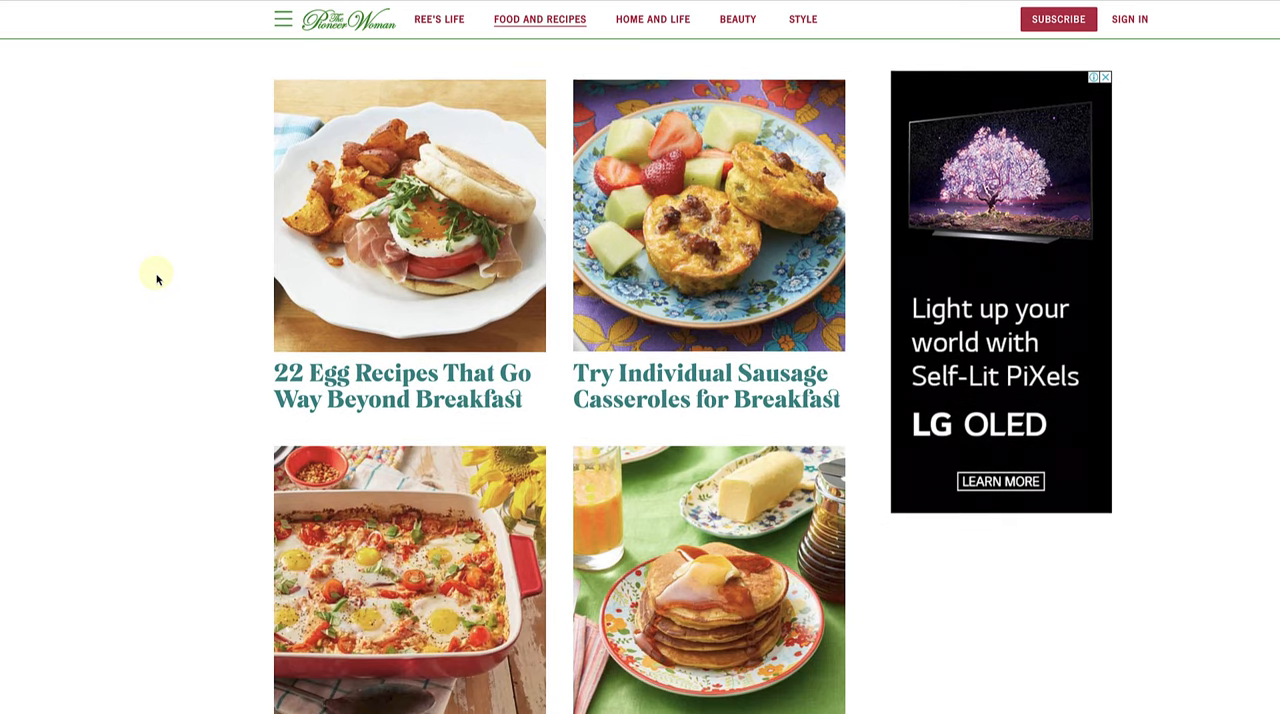
scroll("down", 3)
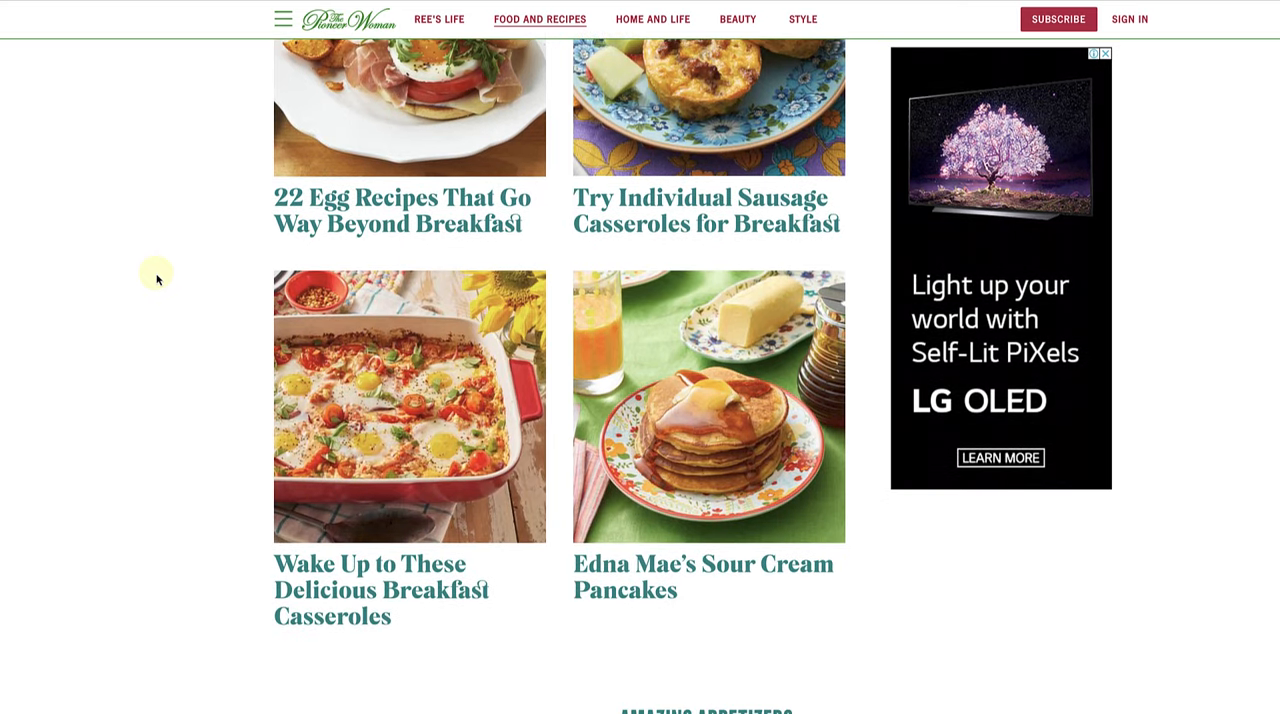
scroll("down", 3)
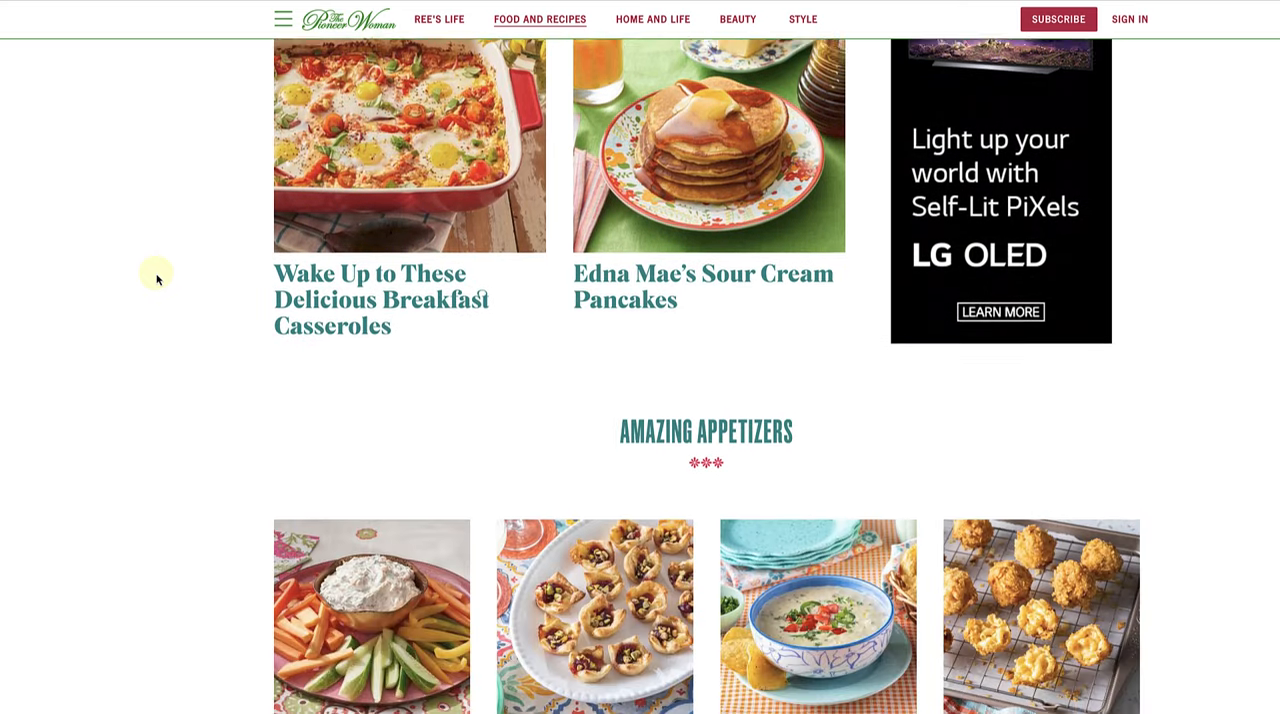
scroll("down", 3)
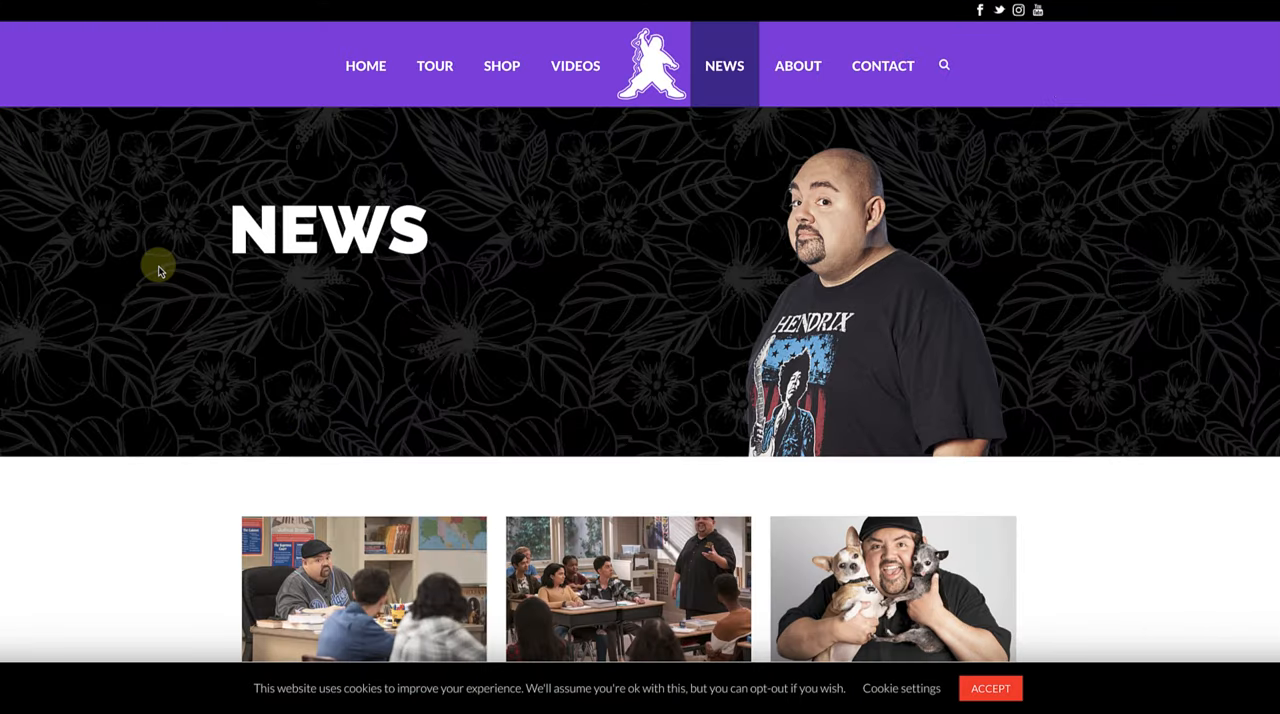
scroll("down", 3)
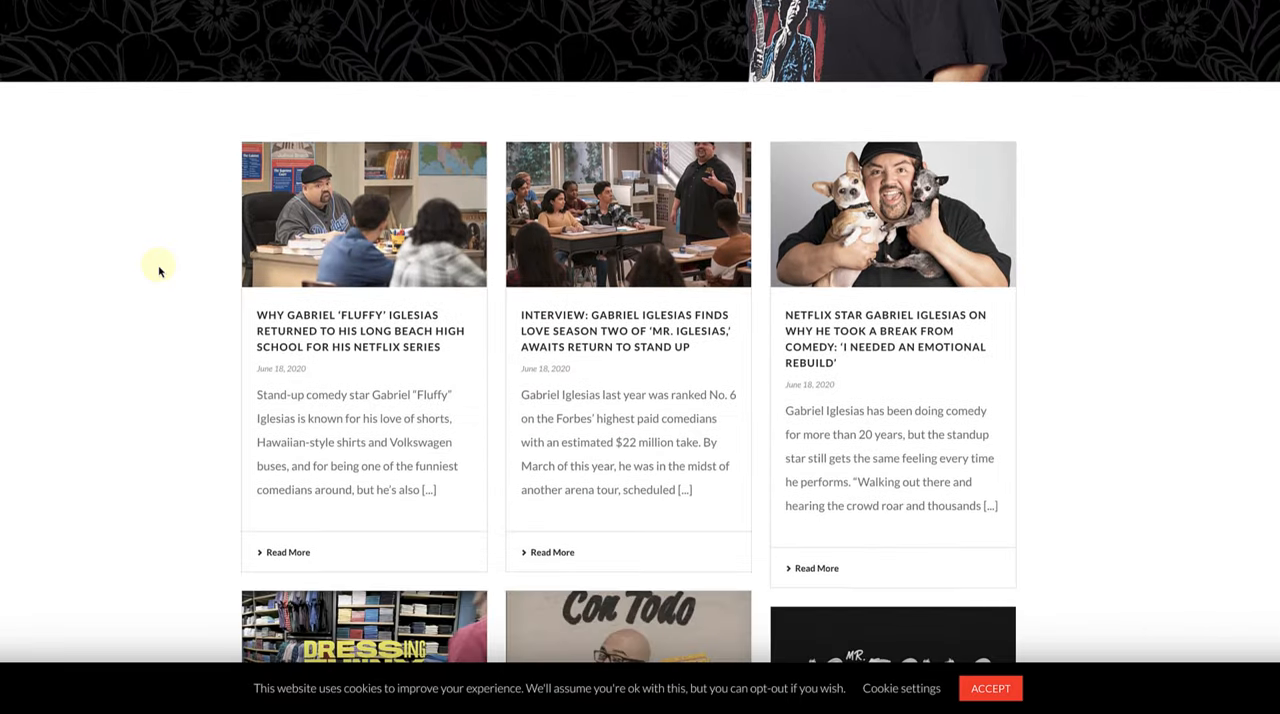
scroll("down", 3)
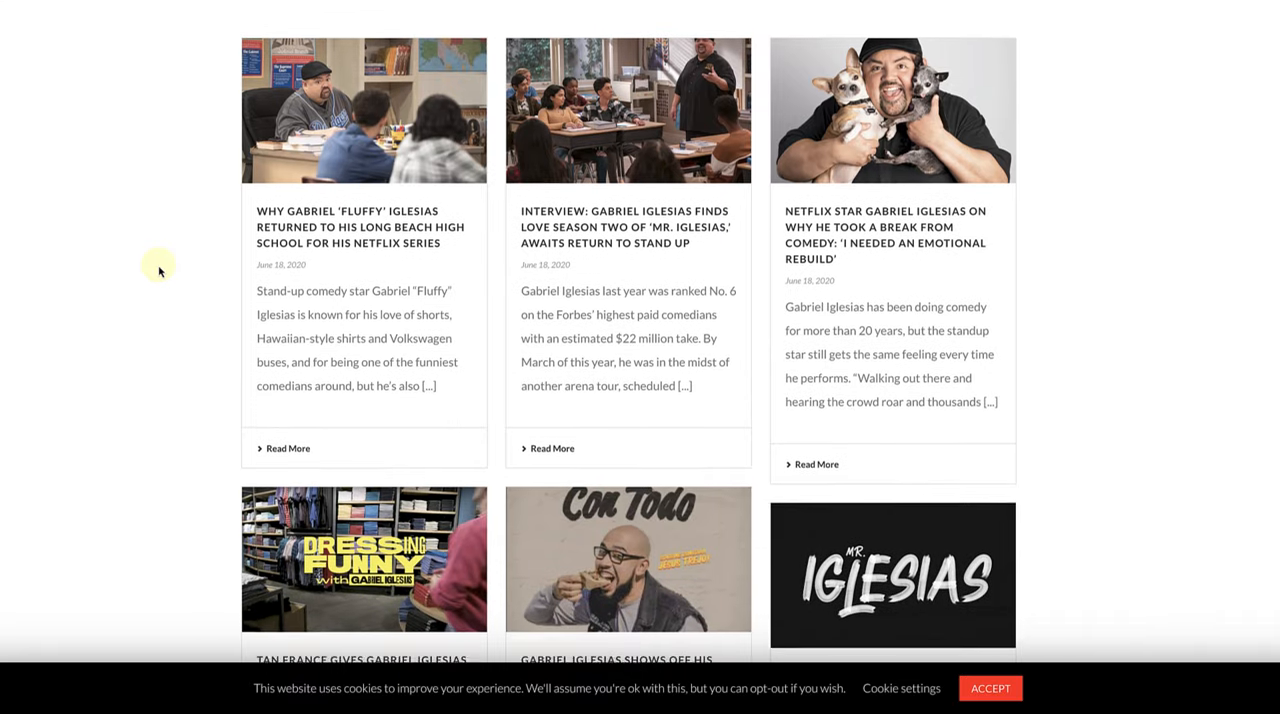
scroll("down", 3)
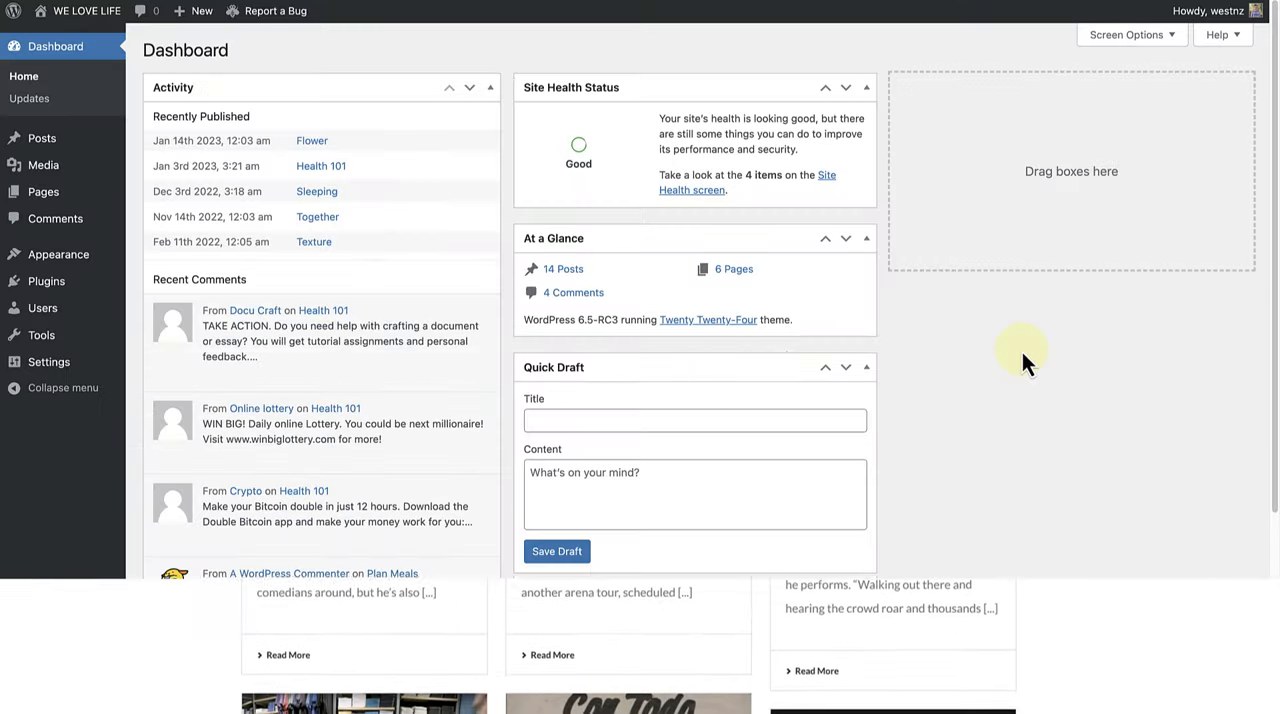
Step: Go to Appearance > Editor from the Dashboard to open the Site Editor
scroll("down", 3)
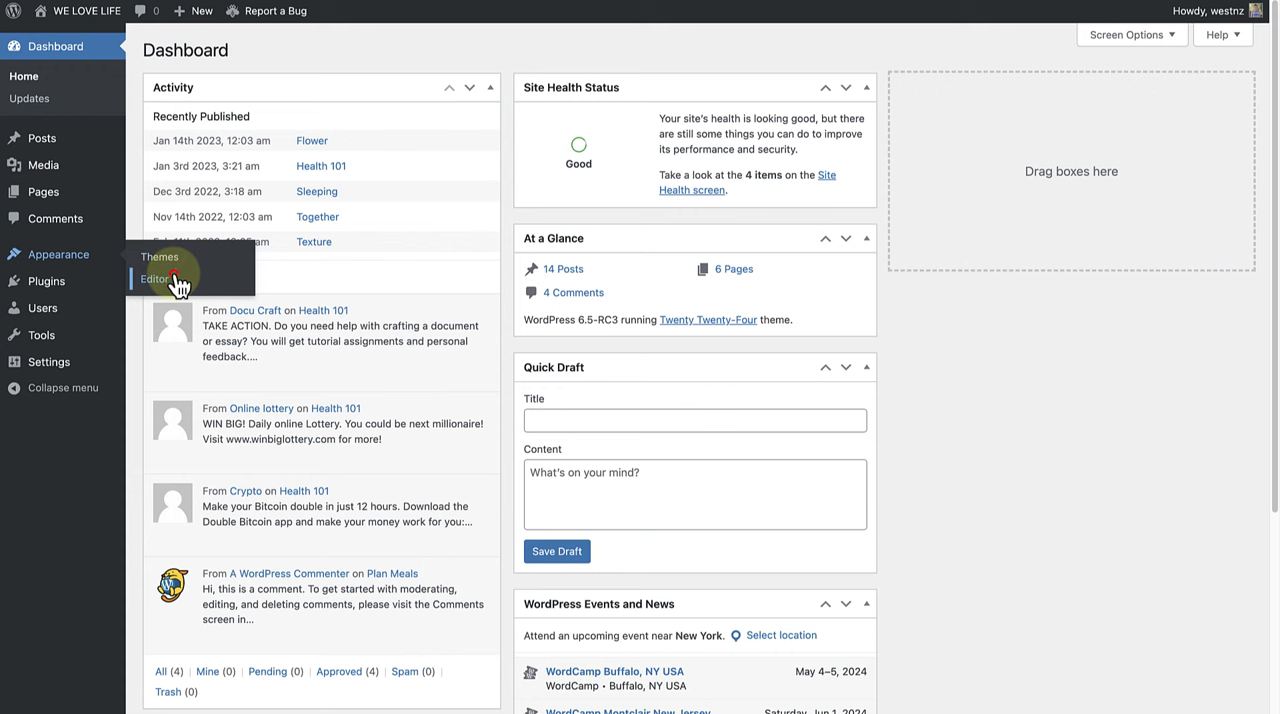
left_click(156, 278)
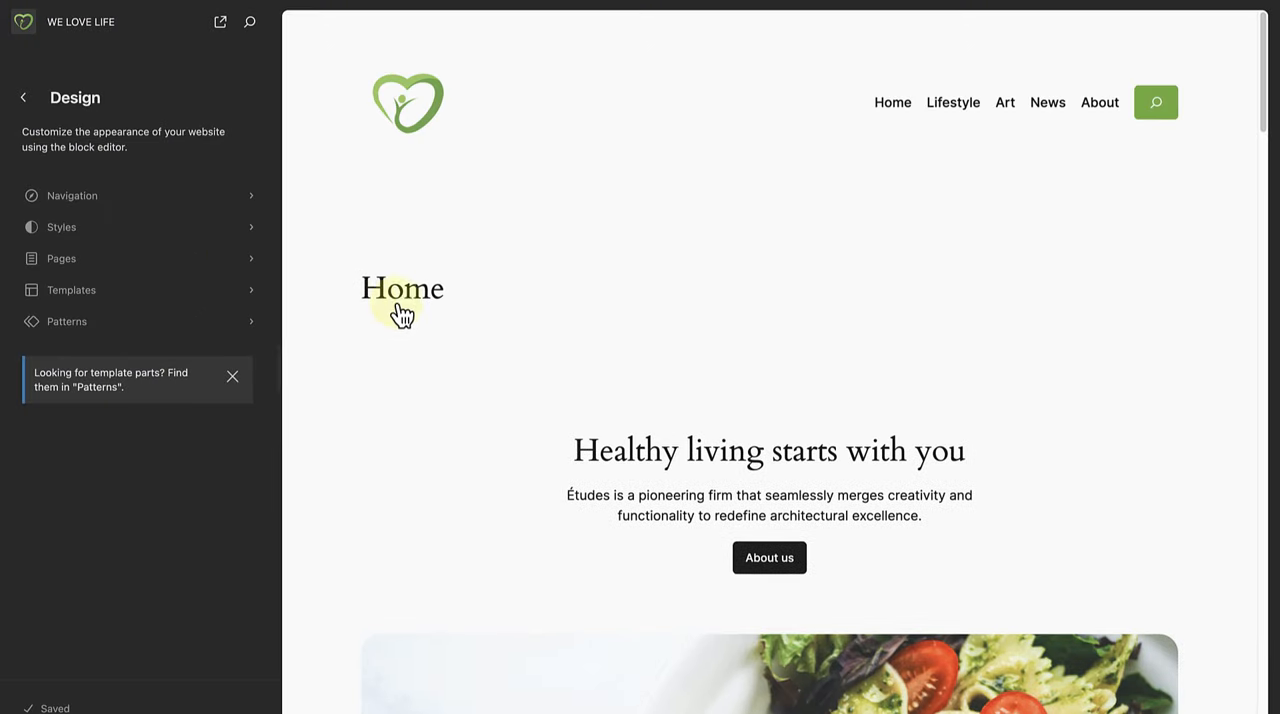
Step: Enter the Blog Home template and scroll to the Flower, Health 101 and Sleeping grid
left_click(402, 290)
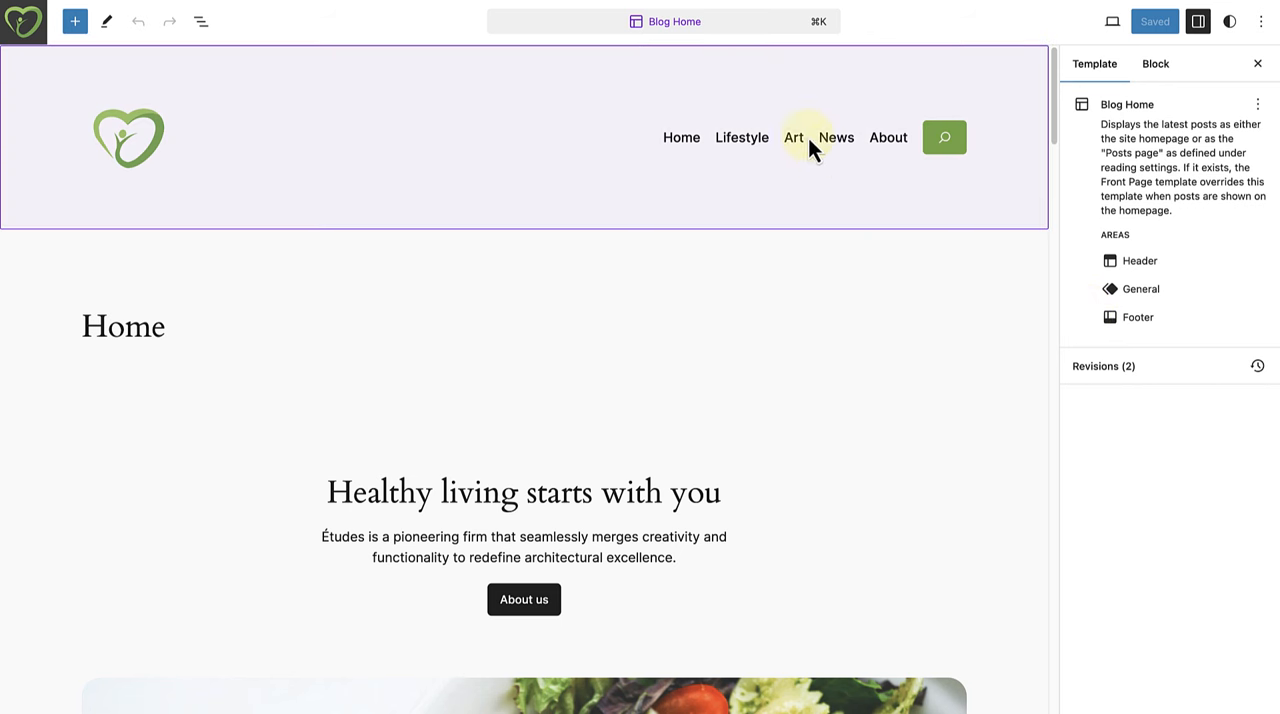
mouse_move(732, 28)
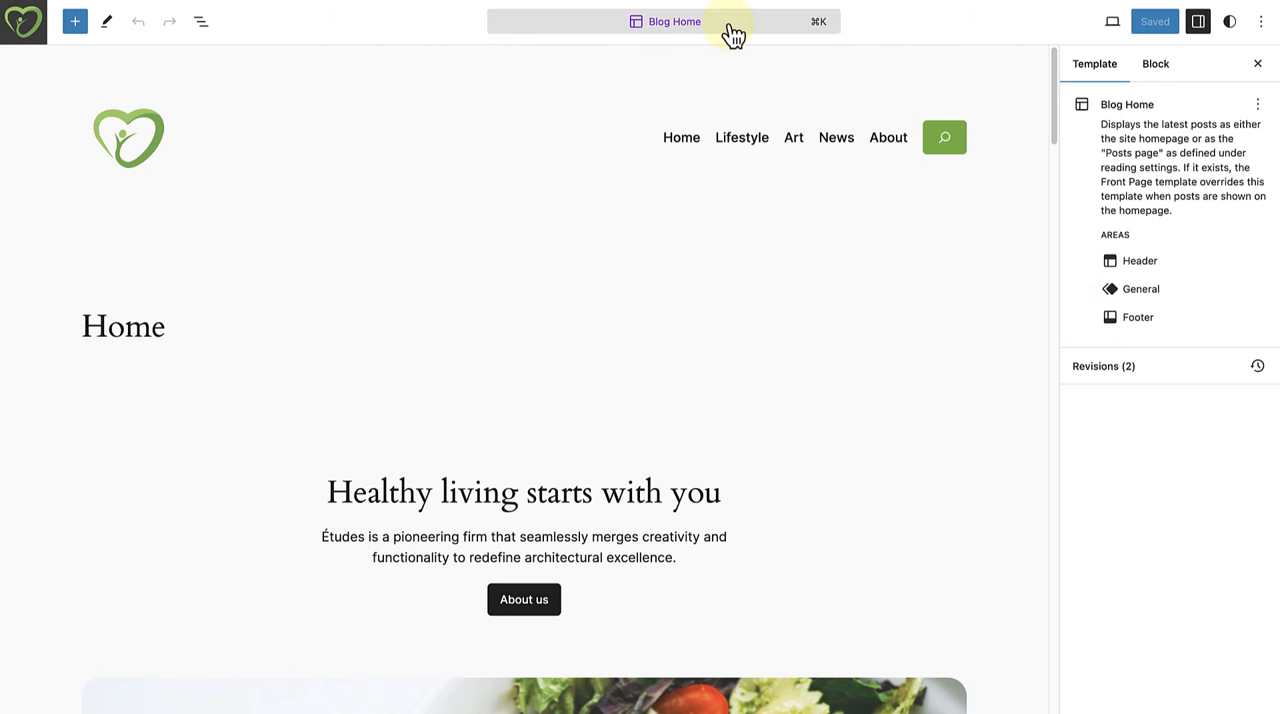
scroll("down", 3)
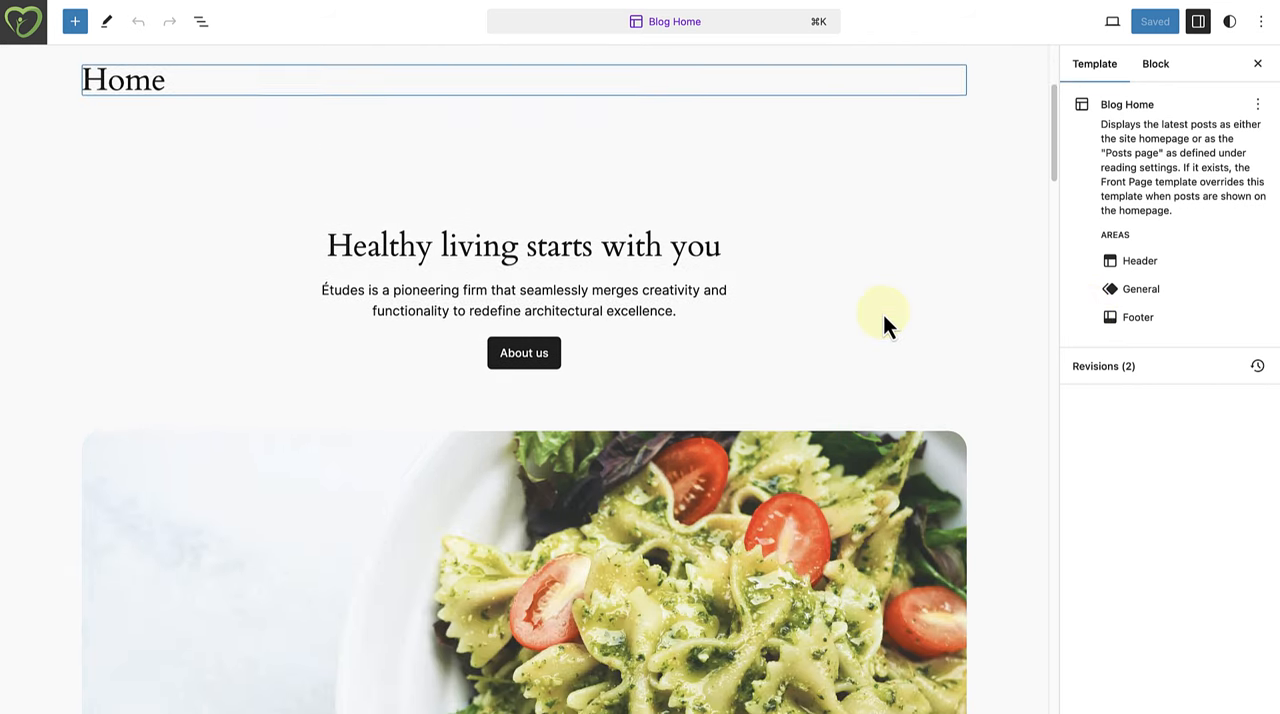
scroll("down", 3)
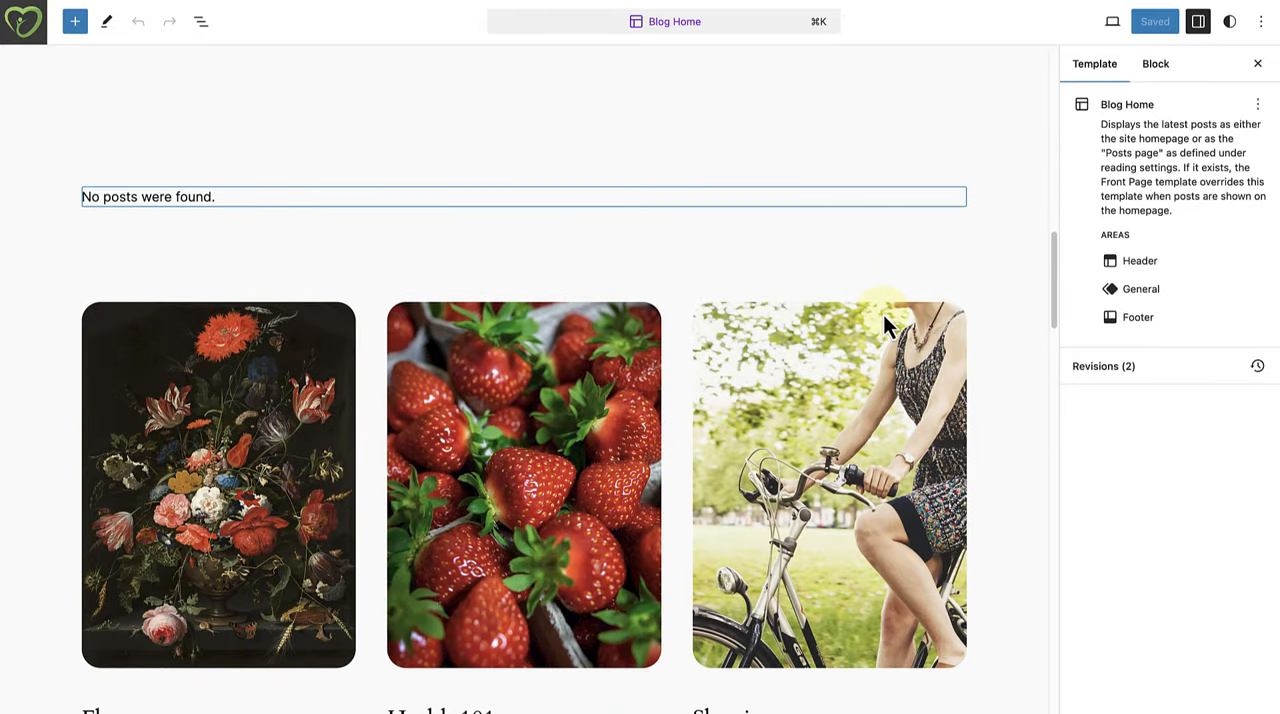
scroll("down", 3)
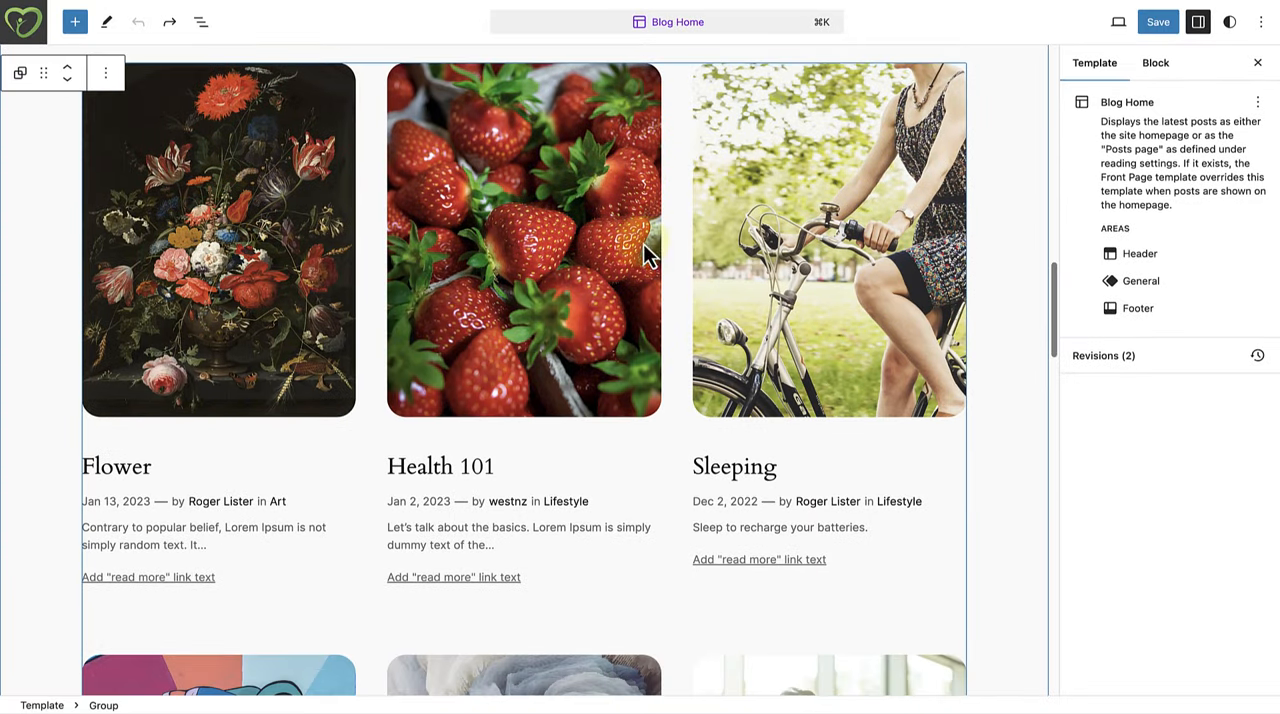
Step: In List View, select Flower's featured image and expand Post Meta down to the Date block
left_click(201, 21)
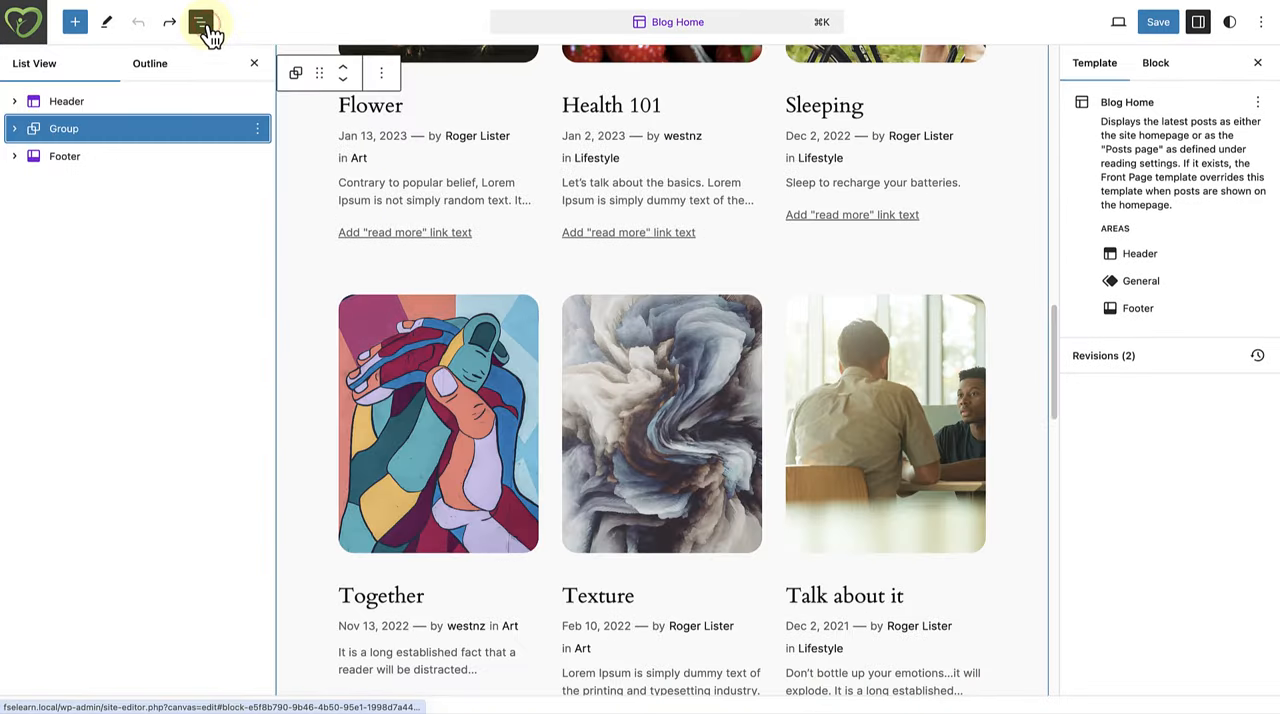
scroll("up", 3)
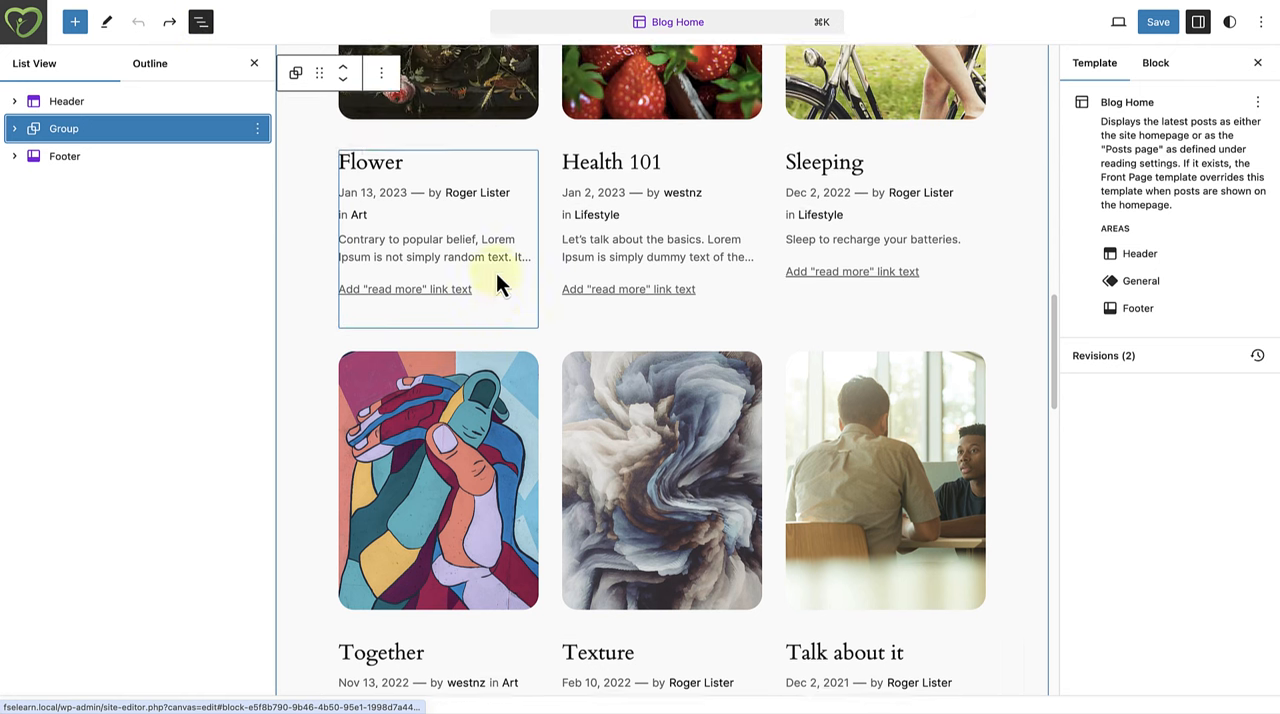
left_click(438, 80)
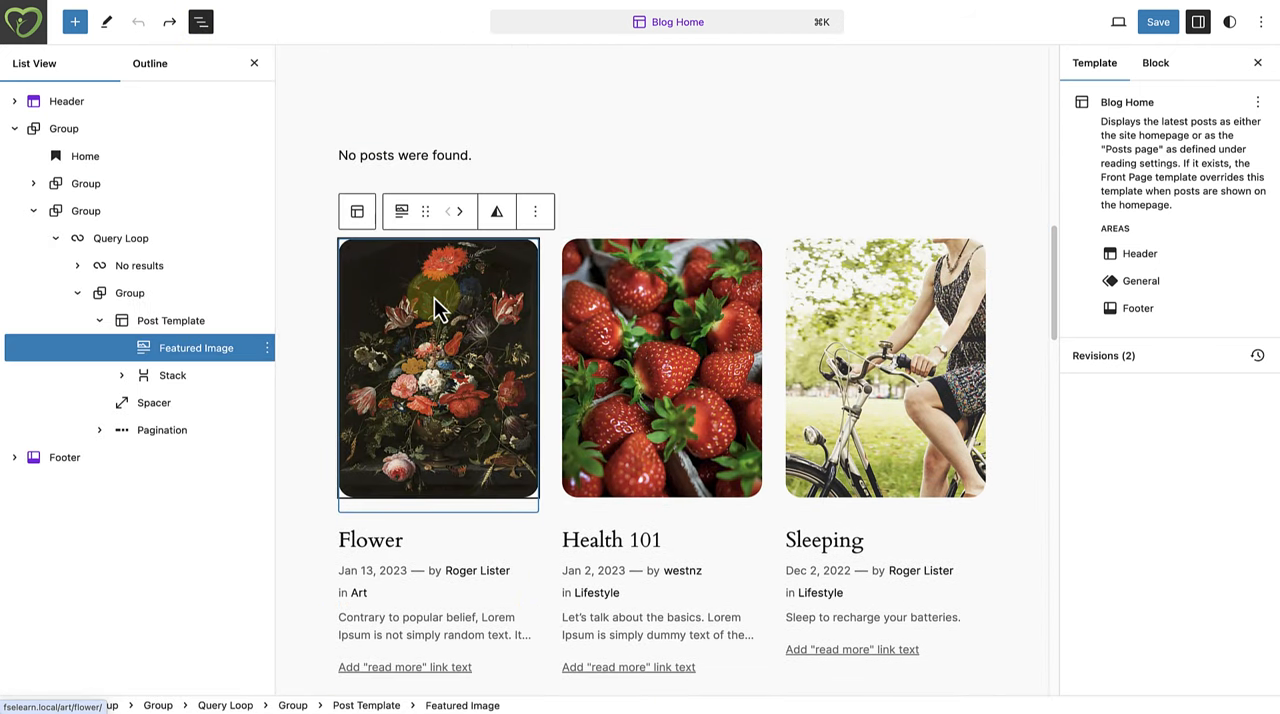
scroll("down", 3)
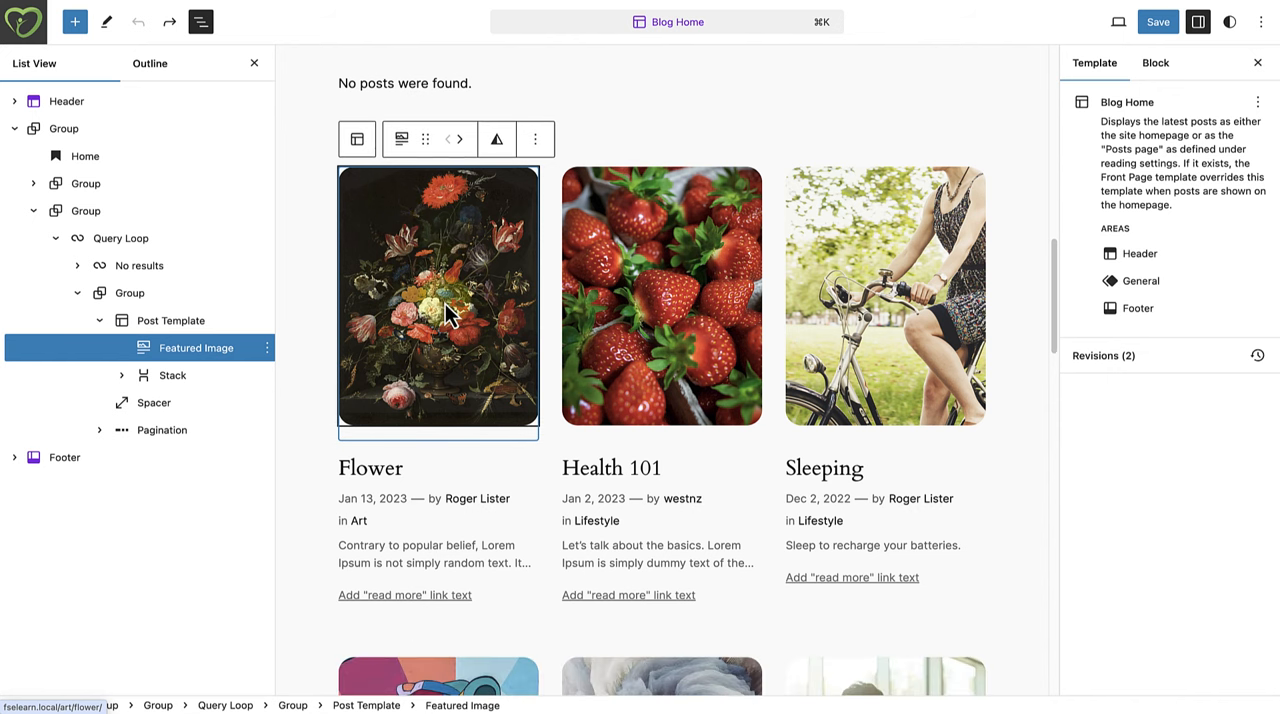
scroll("down", 3)
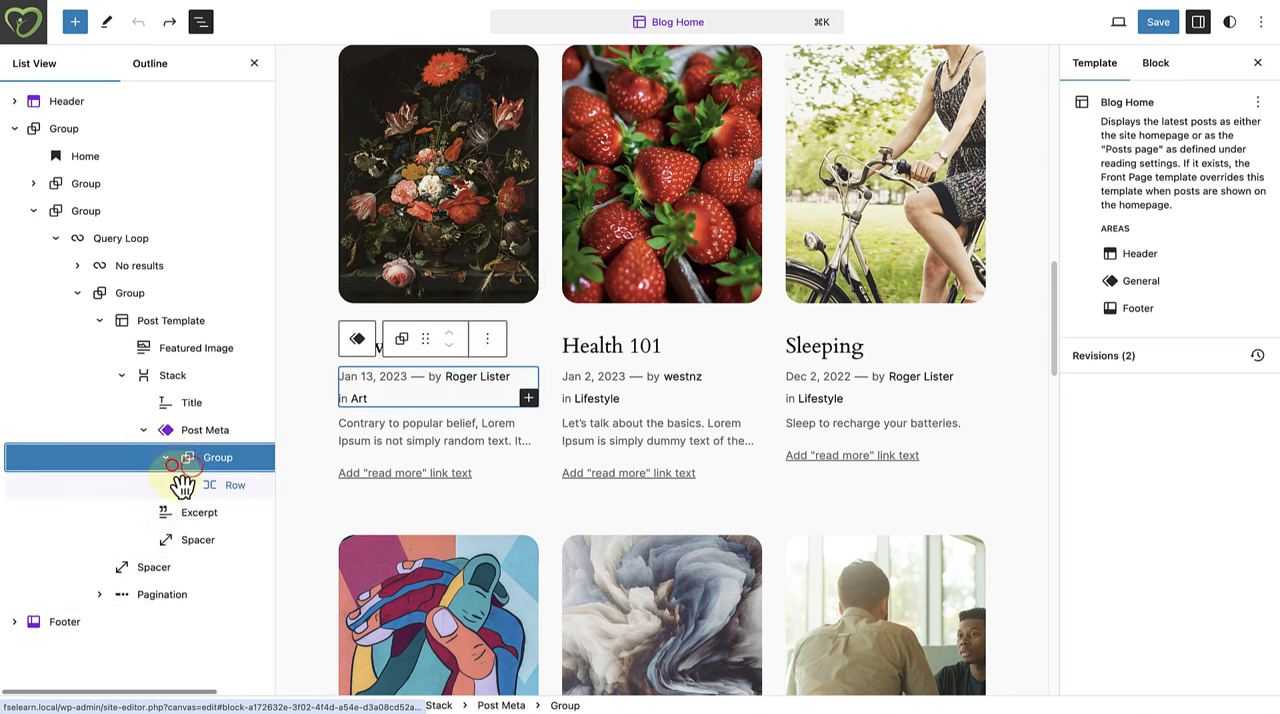
left_click(122, 457)
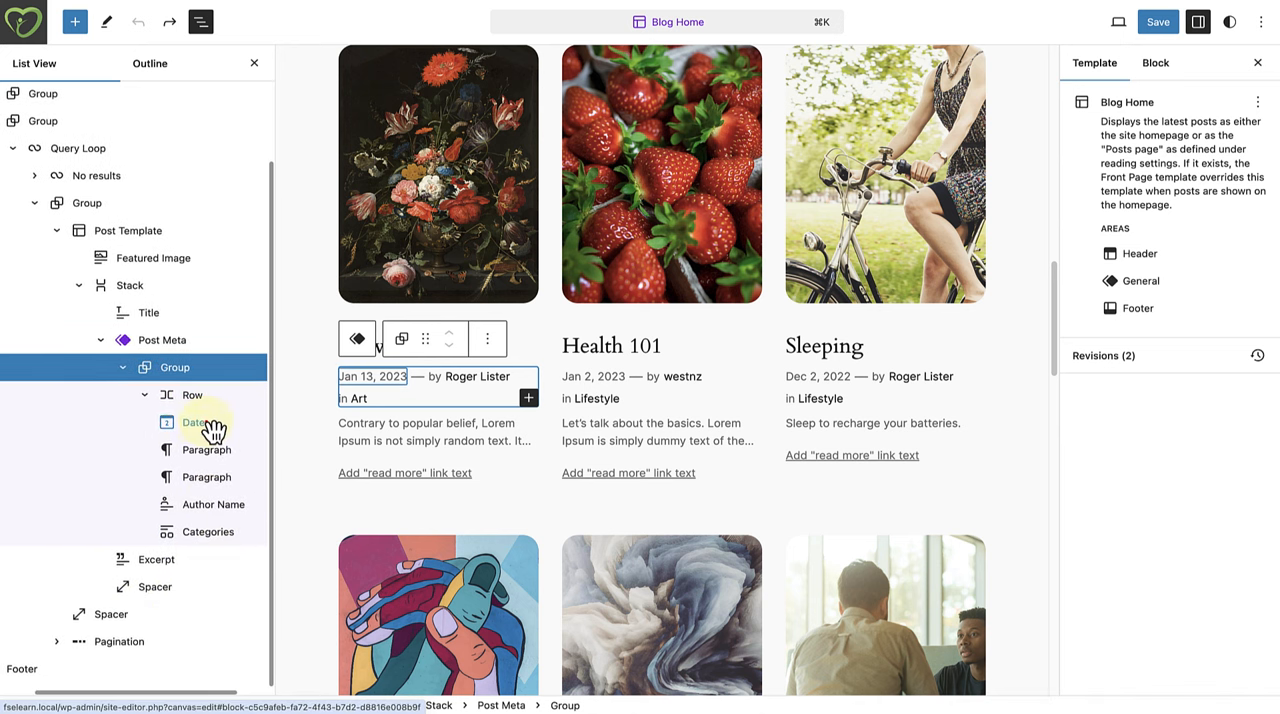
left_click(193, 421)
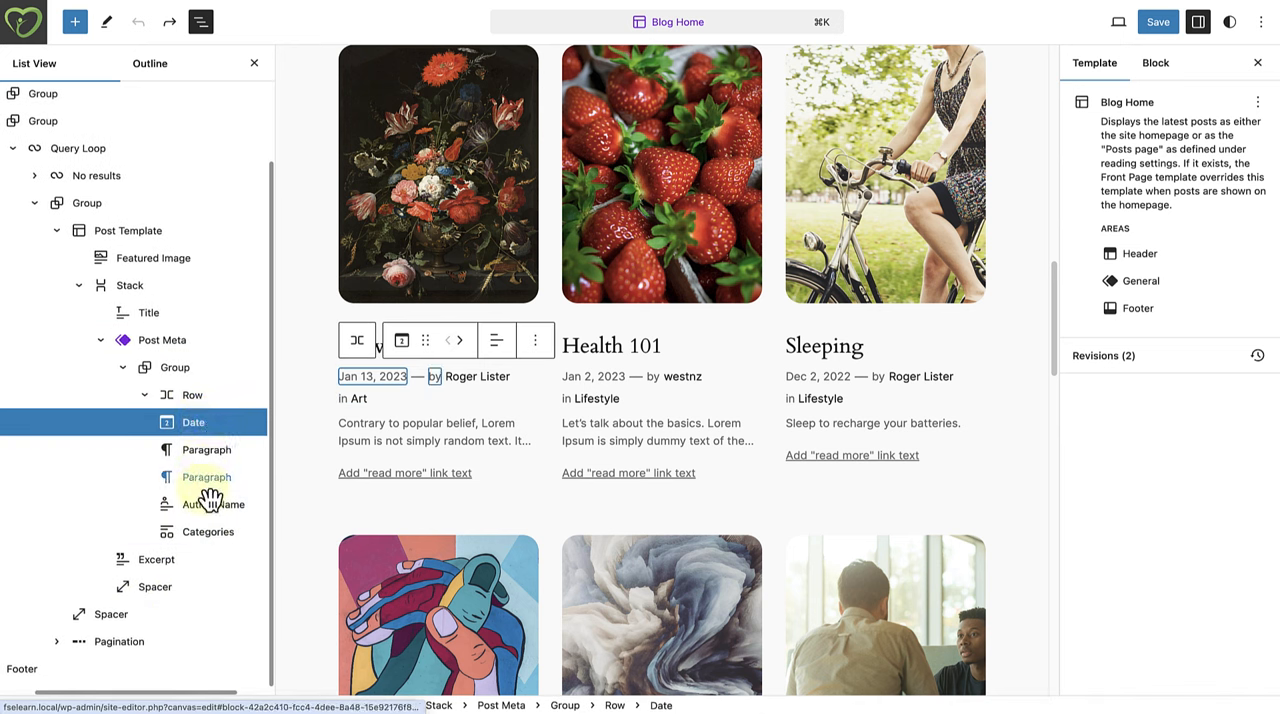
left_click(213, 504)
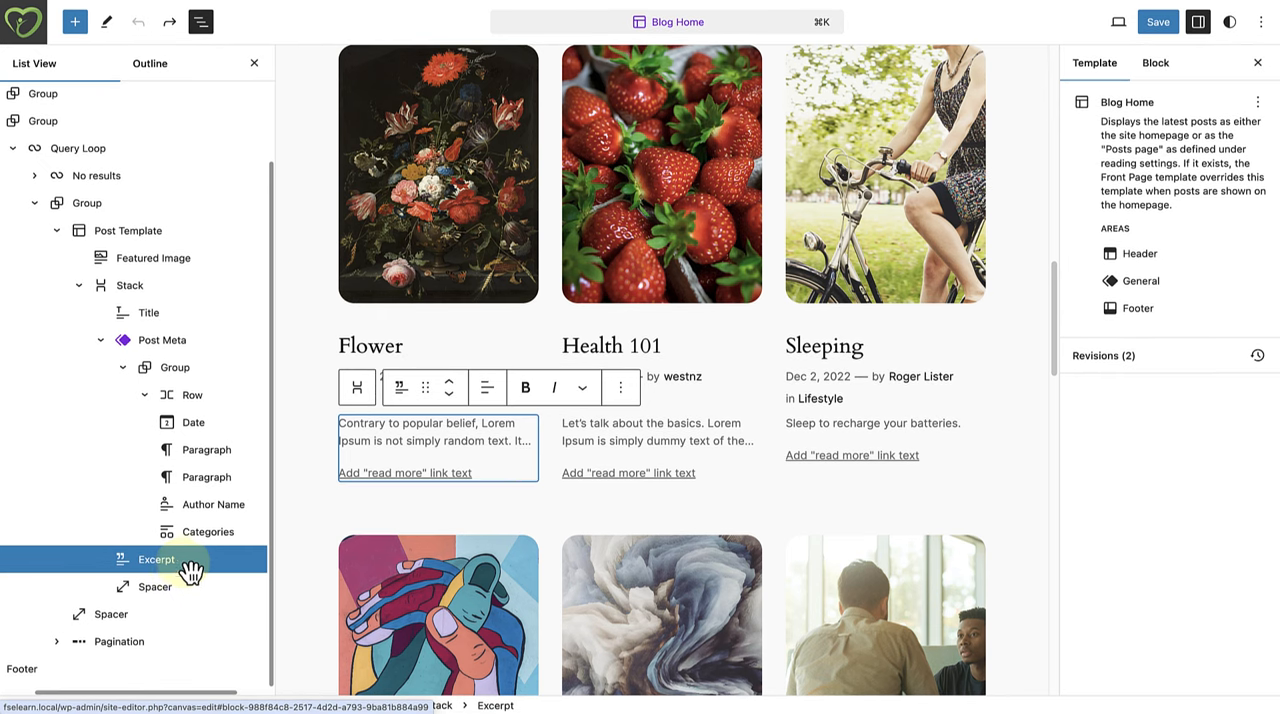
Step: Delete the Excerpt block and move the Title above the Featured Image
left_click(620, 387)
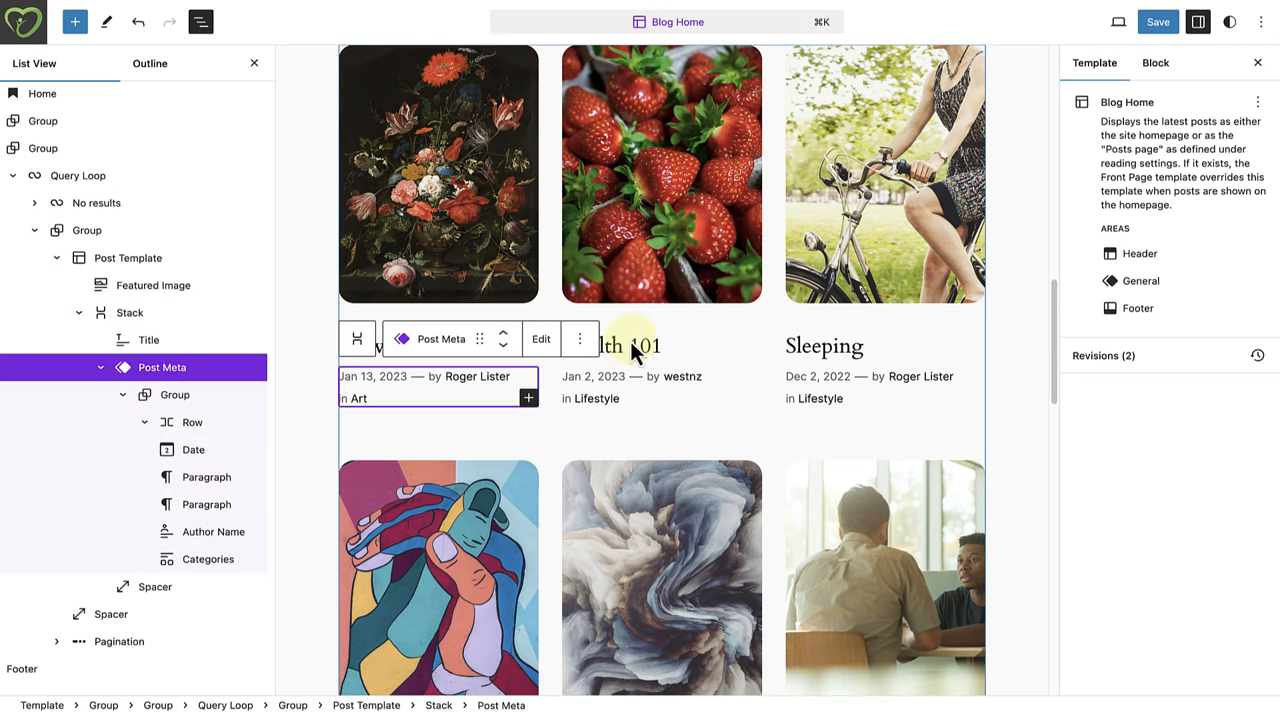
left_click(148, 340)
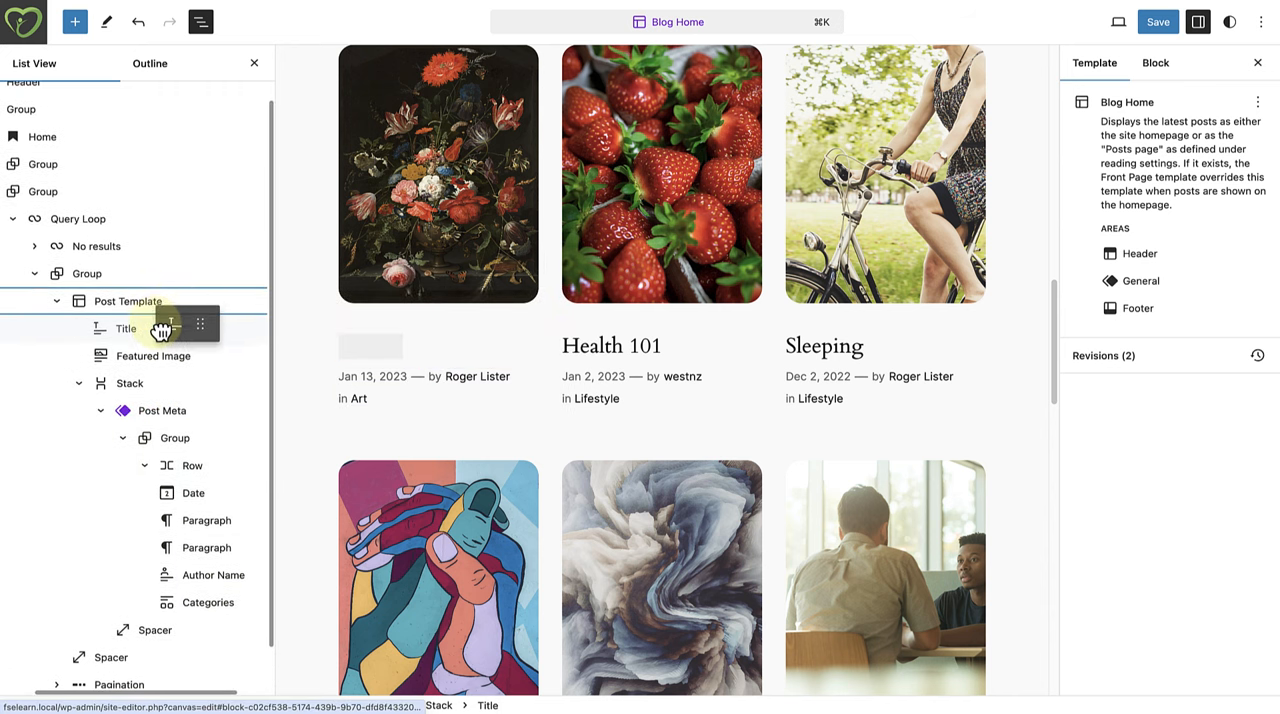
left_click(126, 328)
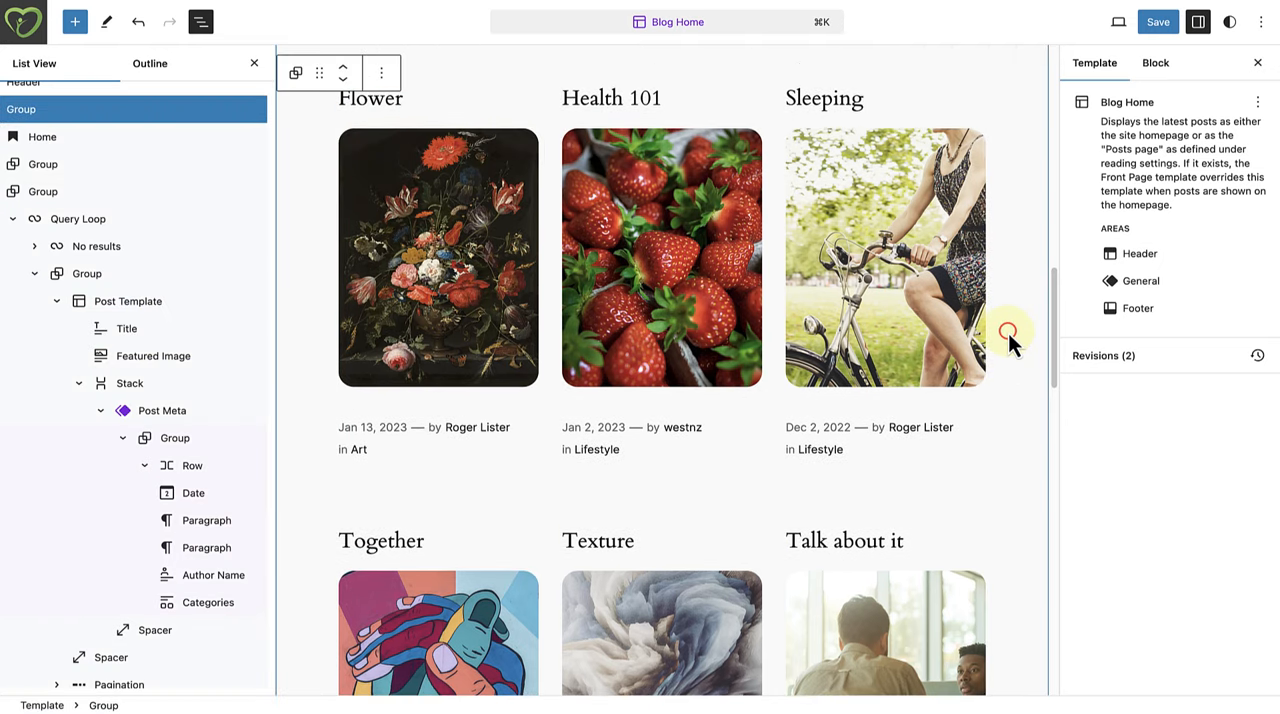
mouse_move(1010, 340)
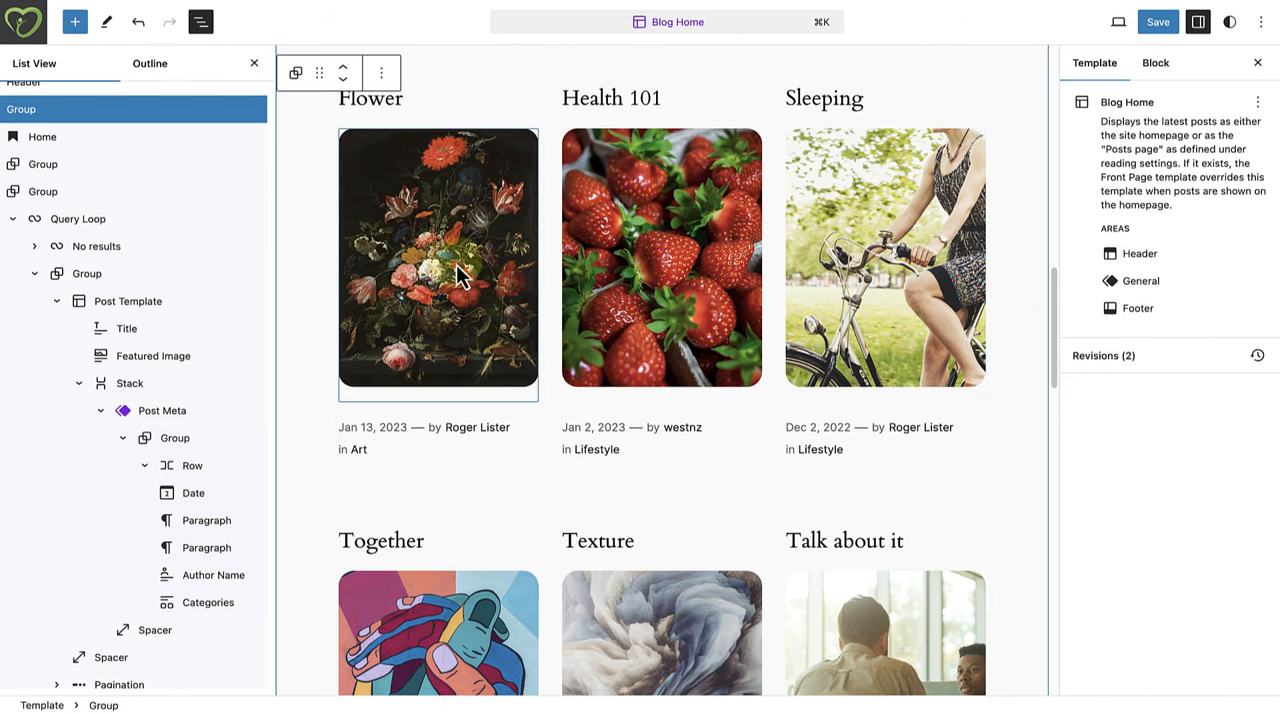
left_click(77, 218)
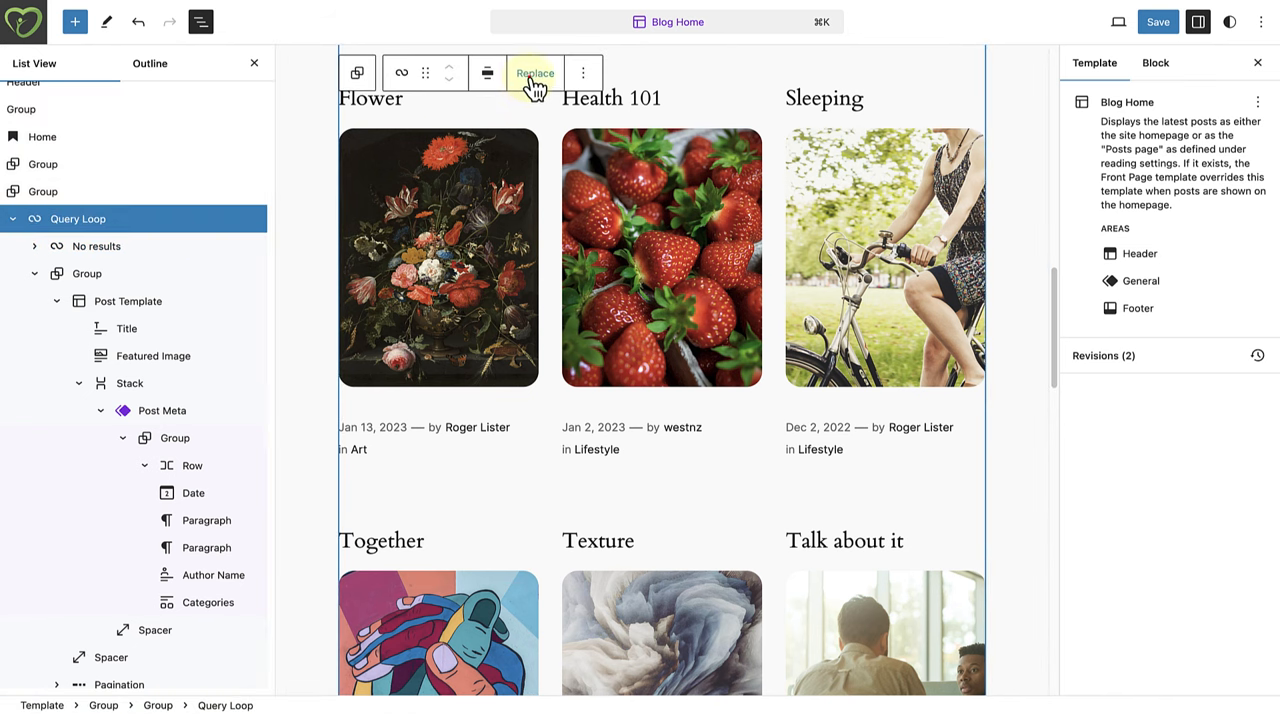
Step: Browse the Query Loop's replacement patterns and pick the uppercase-title list layout
left_click(535, 73)
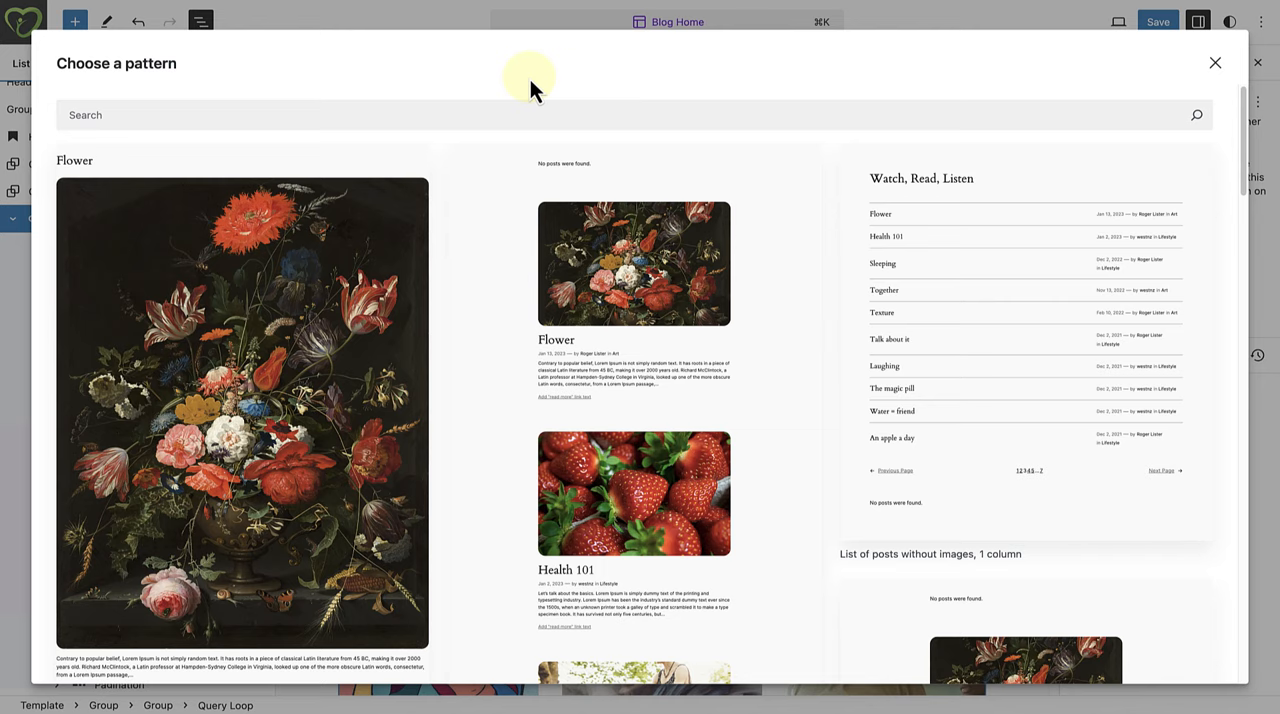
scroll("down", 3)
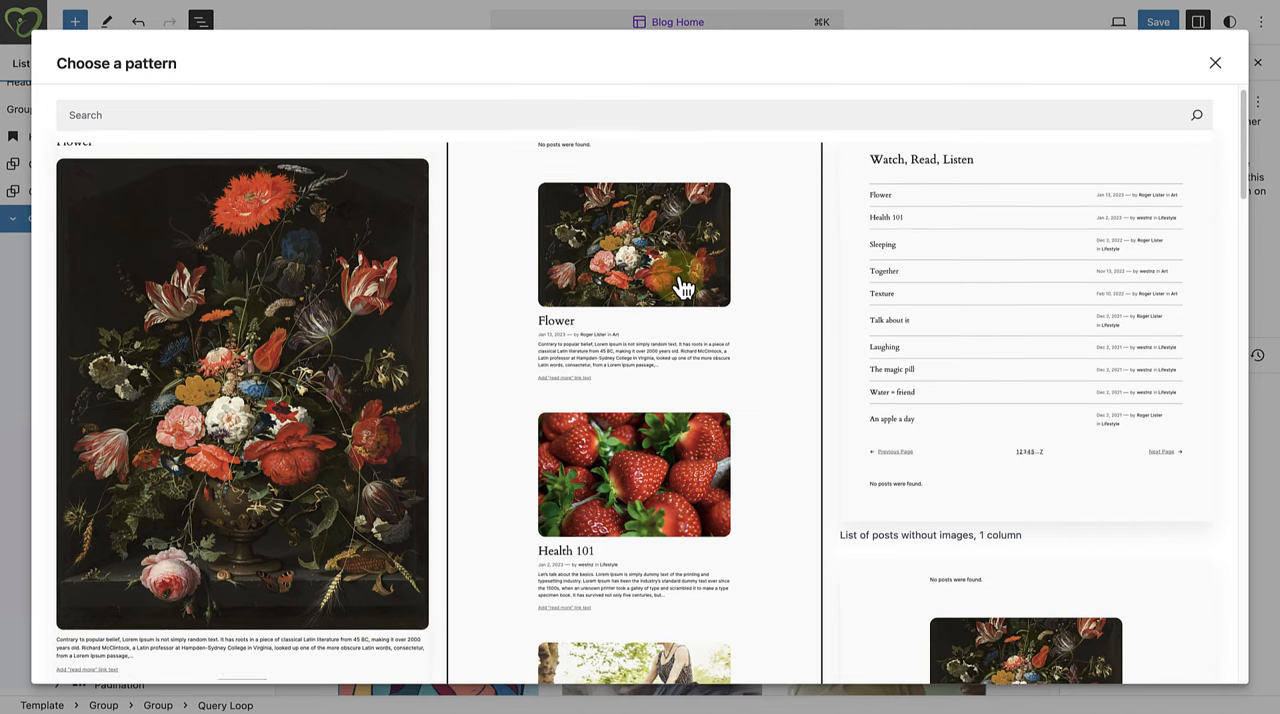
scroll("down", 3)
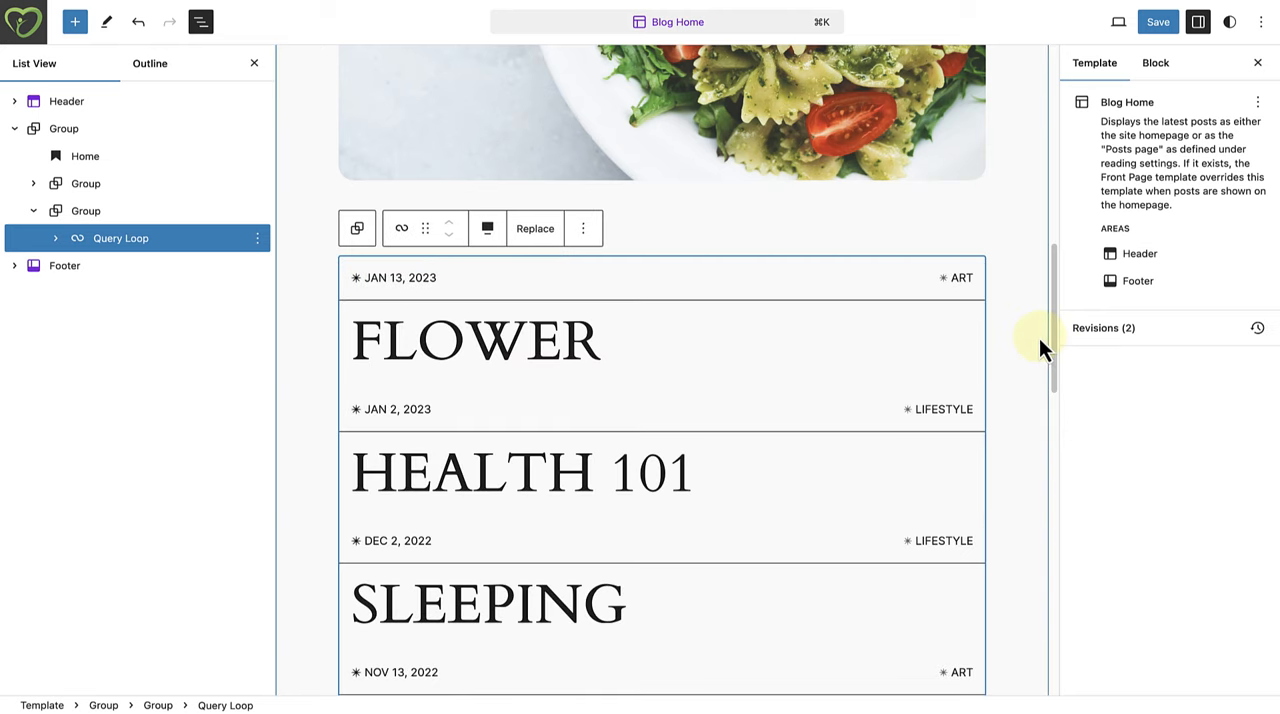
scroll("down", 3)
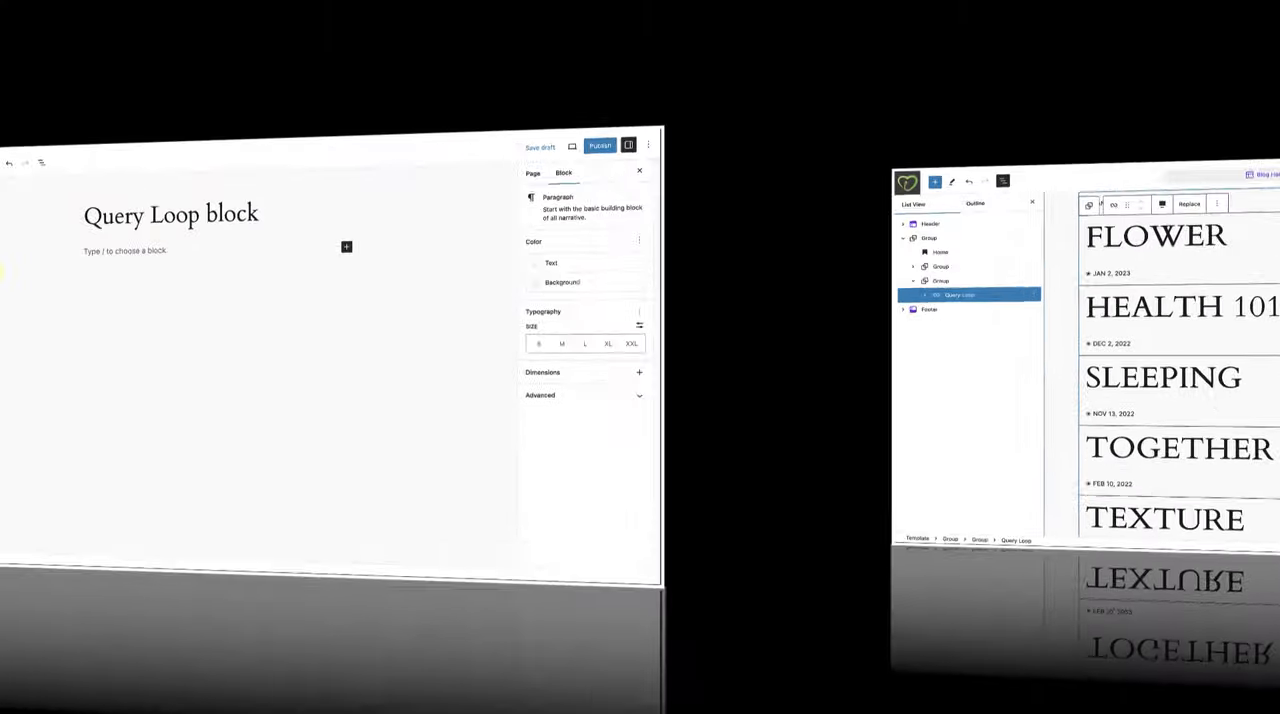
Step: Insert a Query Loop via /query on the new page and start it blank
type("/q")
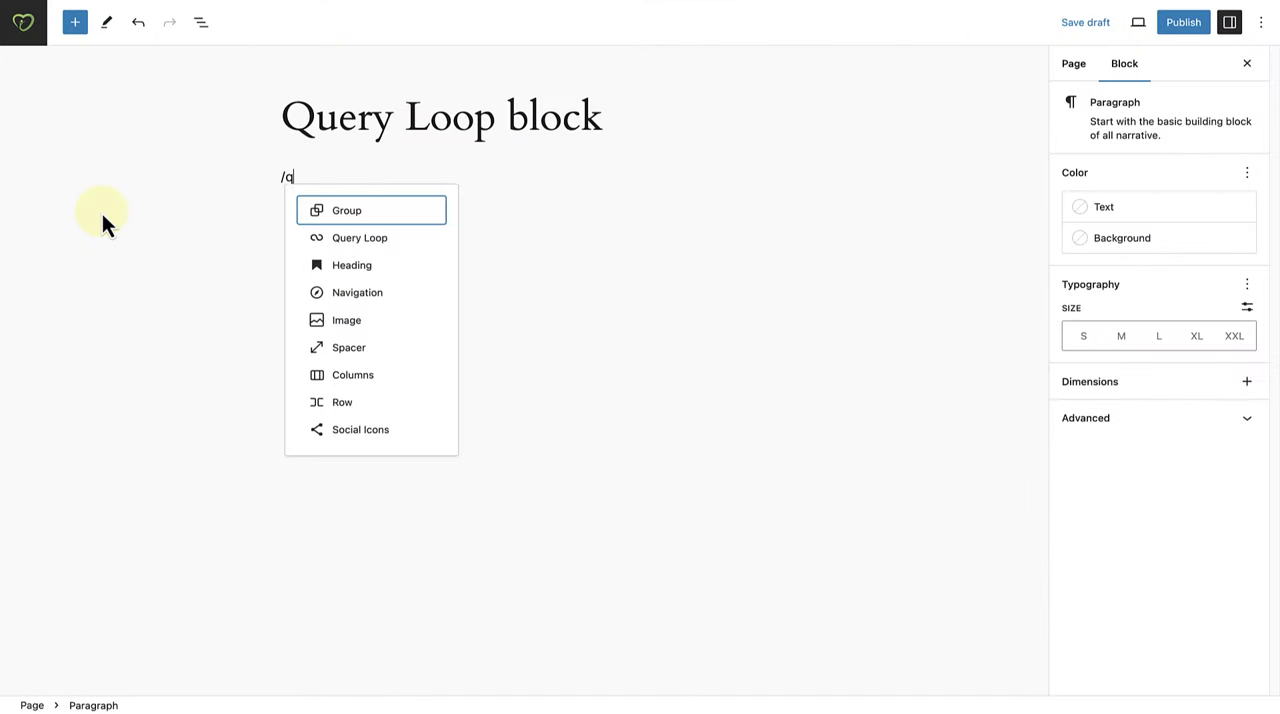
type("uery")
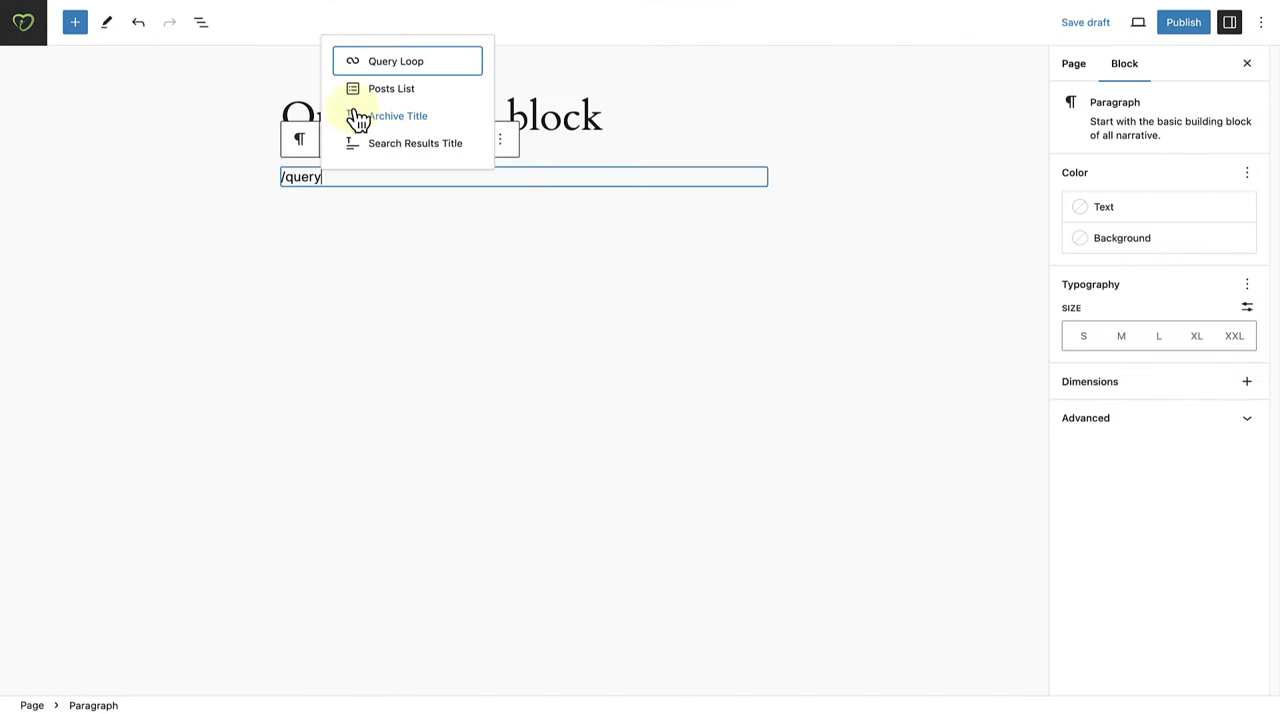
left_click(396, 61)
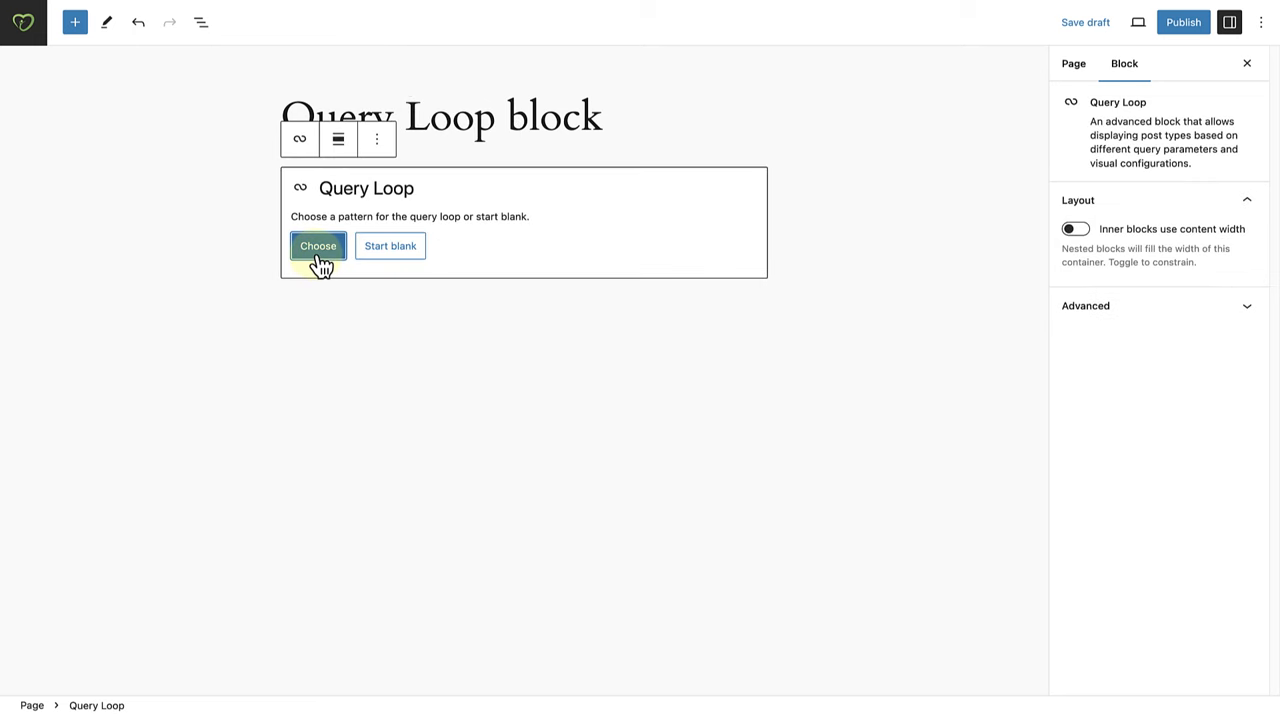
mouse_move(398, 246)
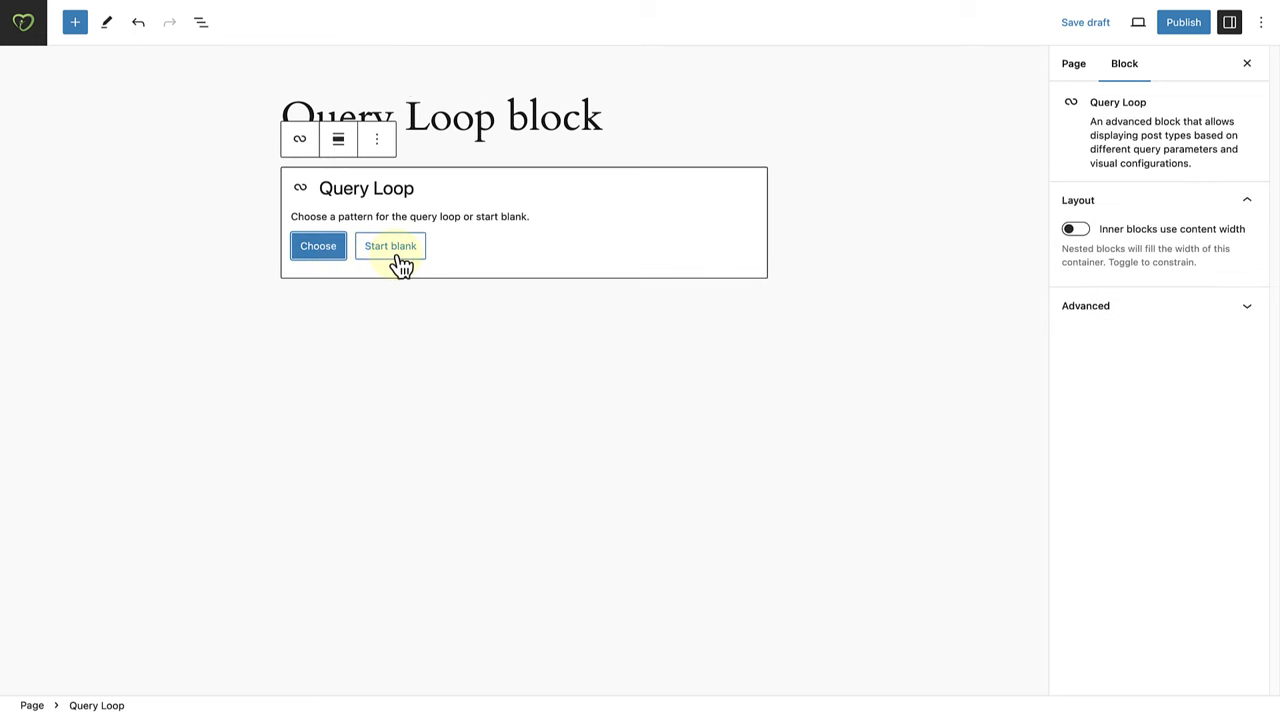
left_click(389, 245)
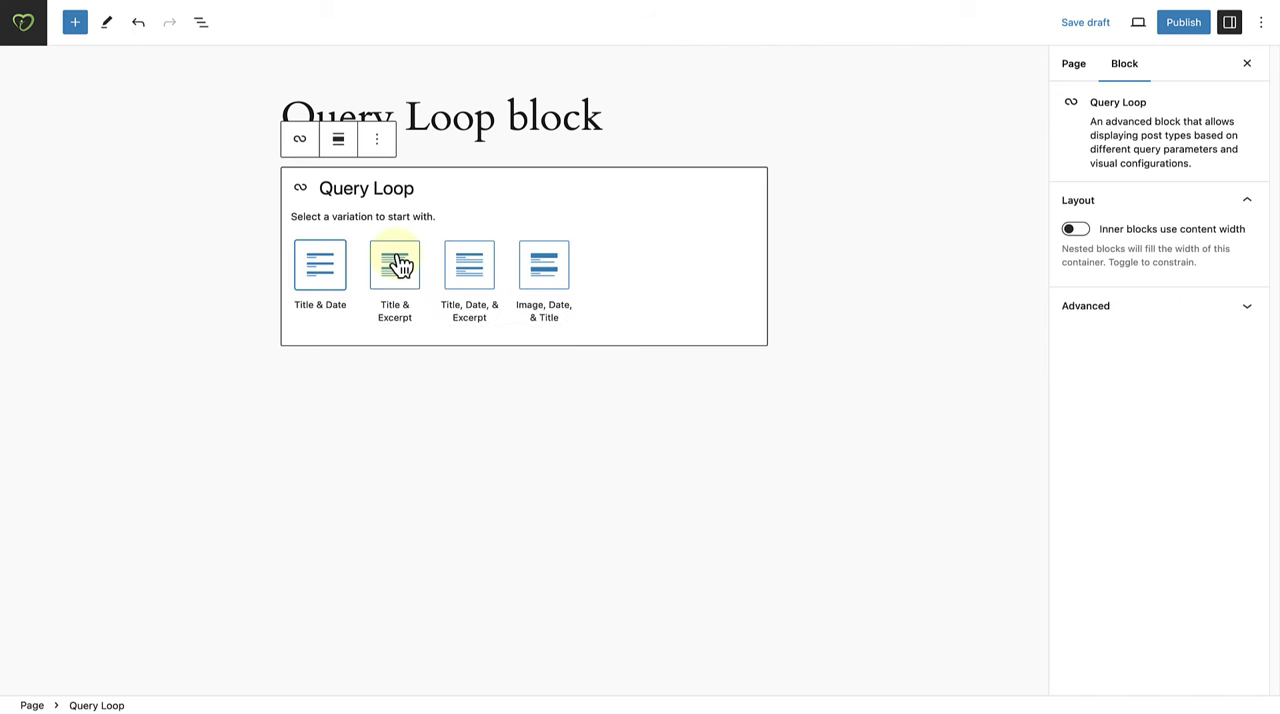
mouse_move(570, 320)
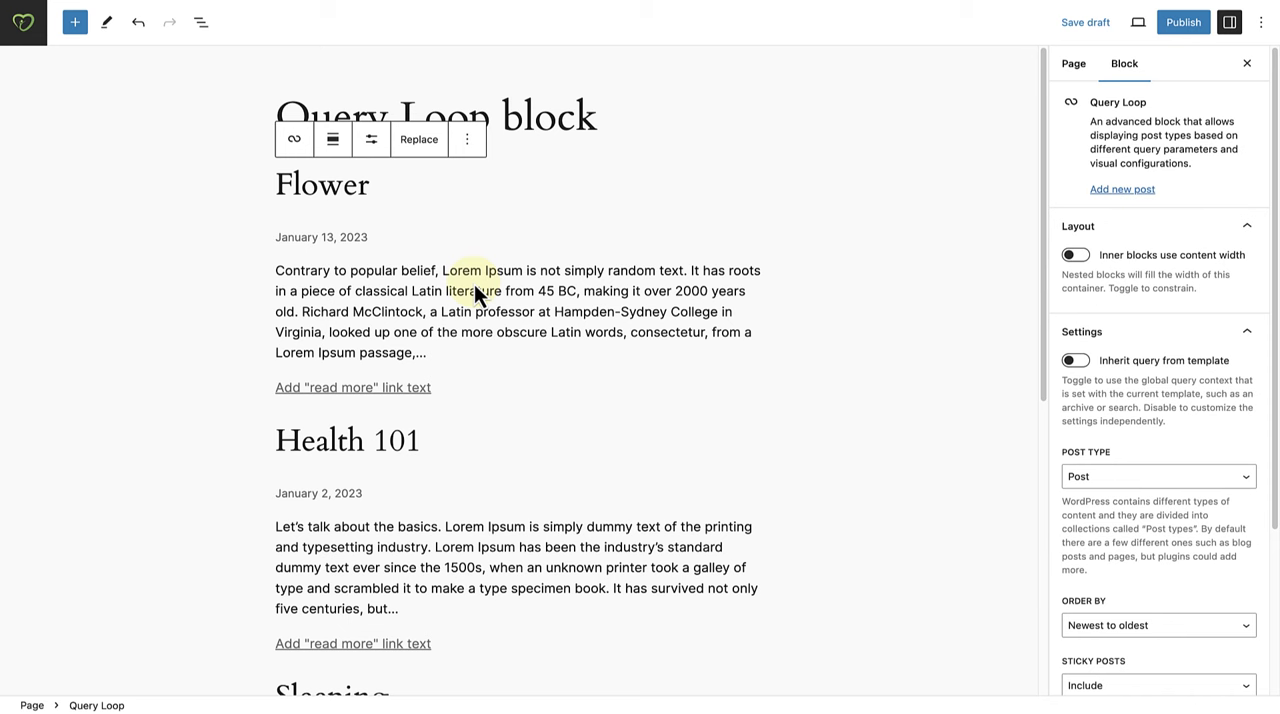
Step: Add a Post Featured Image block below each post title in the loop
left_click(322, 184)
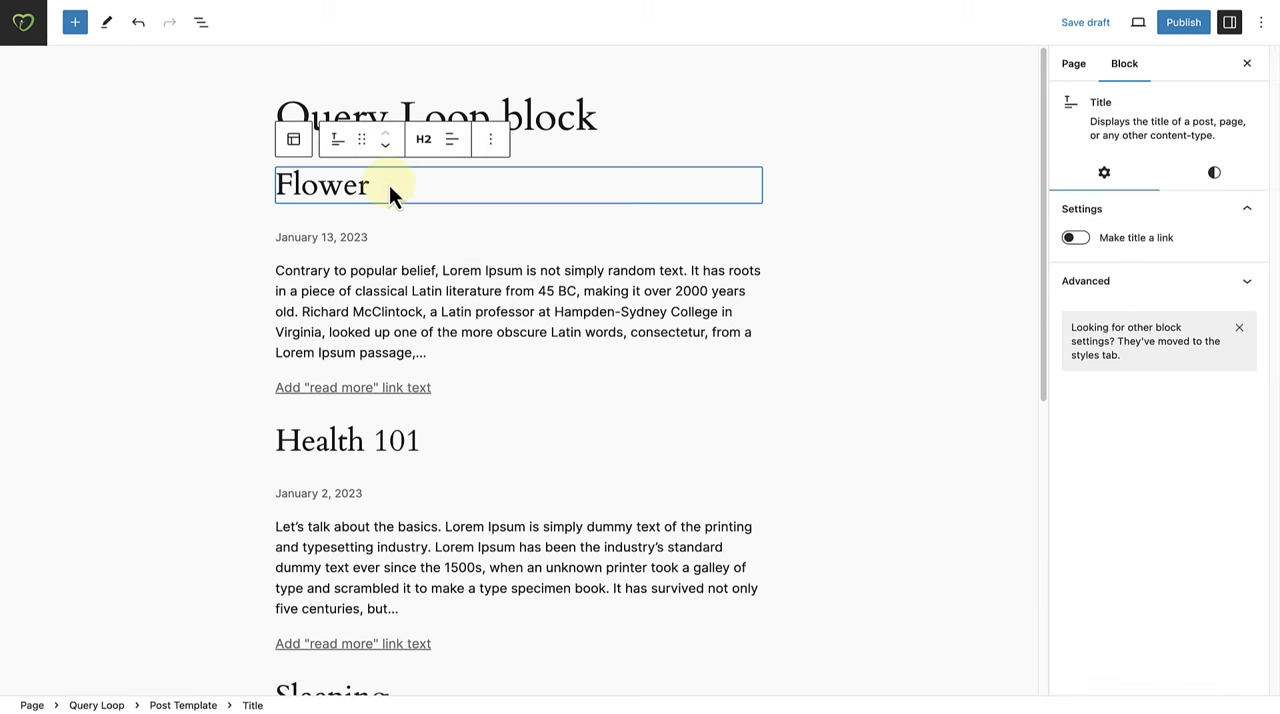
left_click(490, 139)
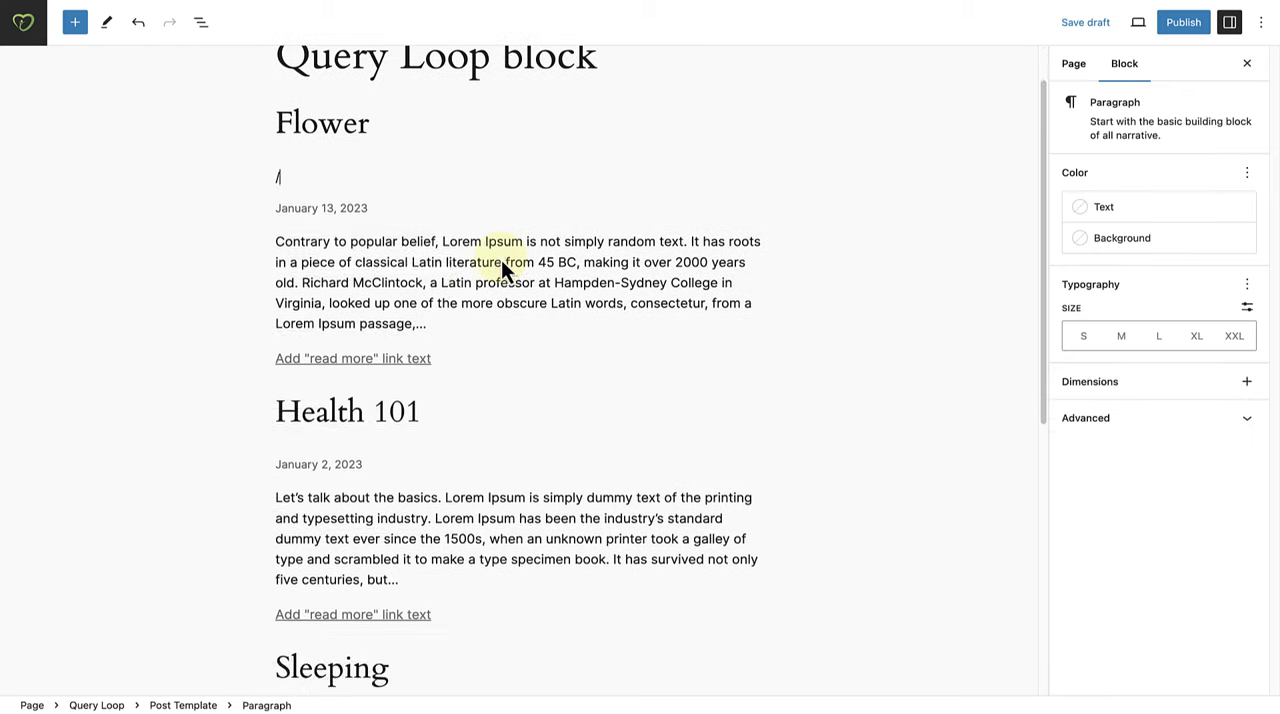
type("/post featured")
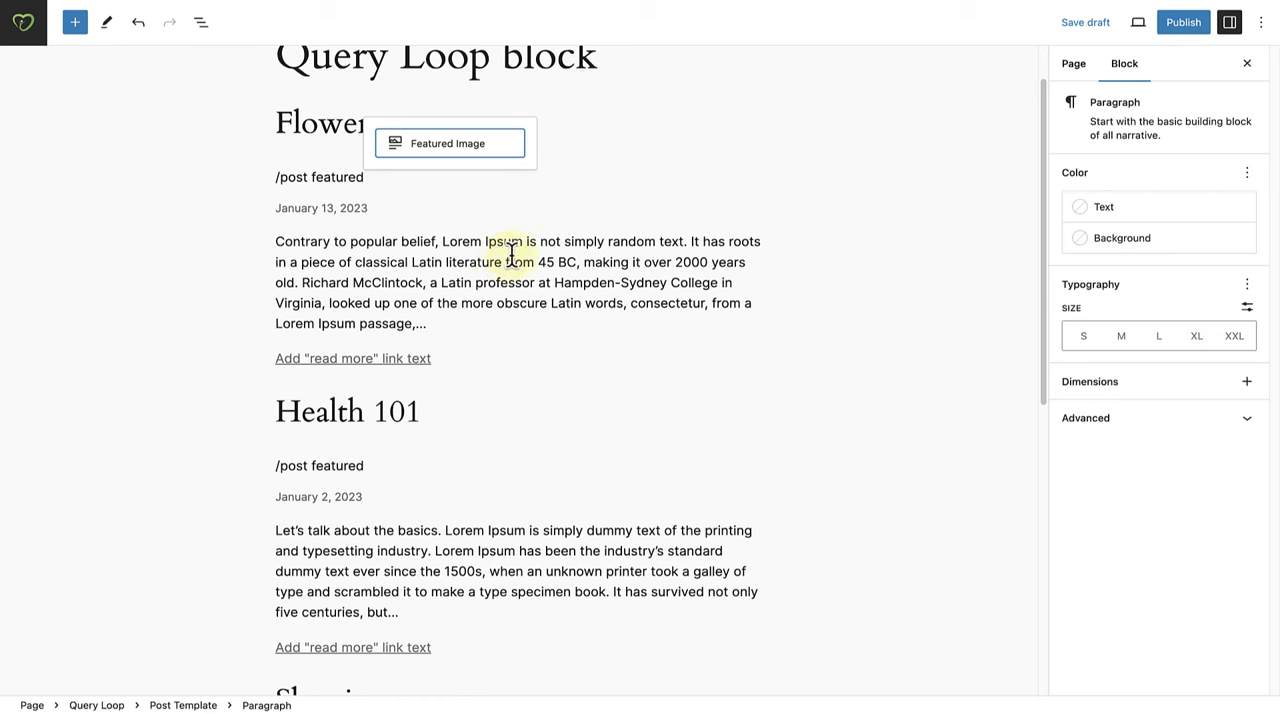
left_click(448, 143)
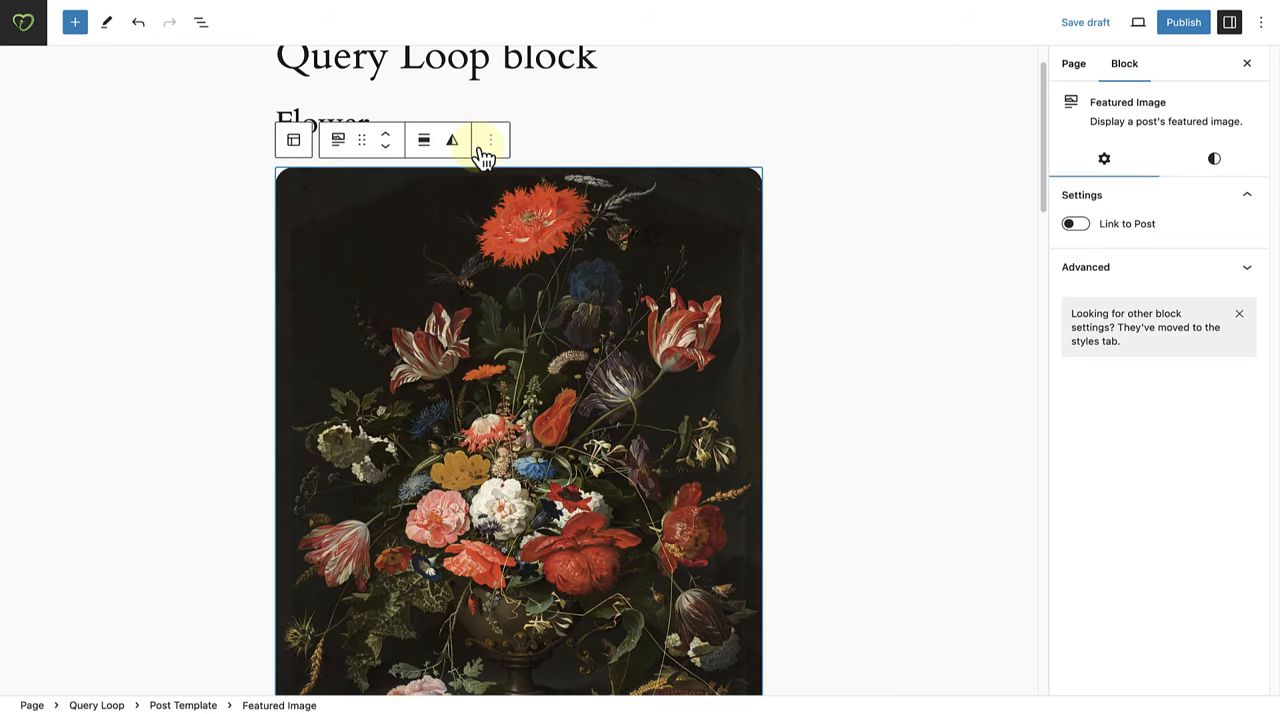
mouse_move(880, 200)
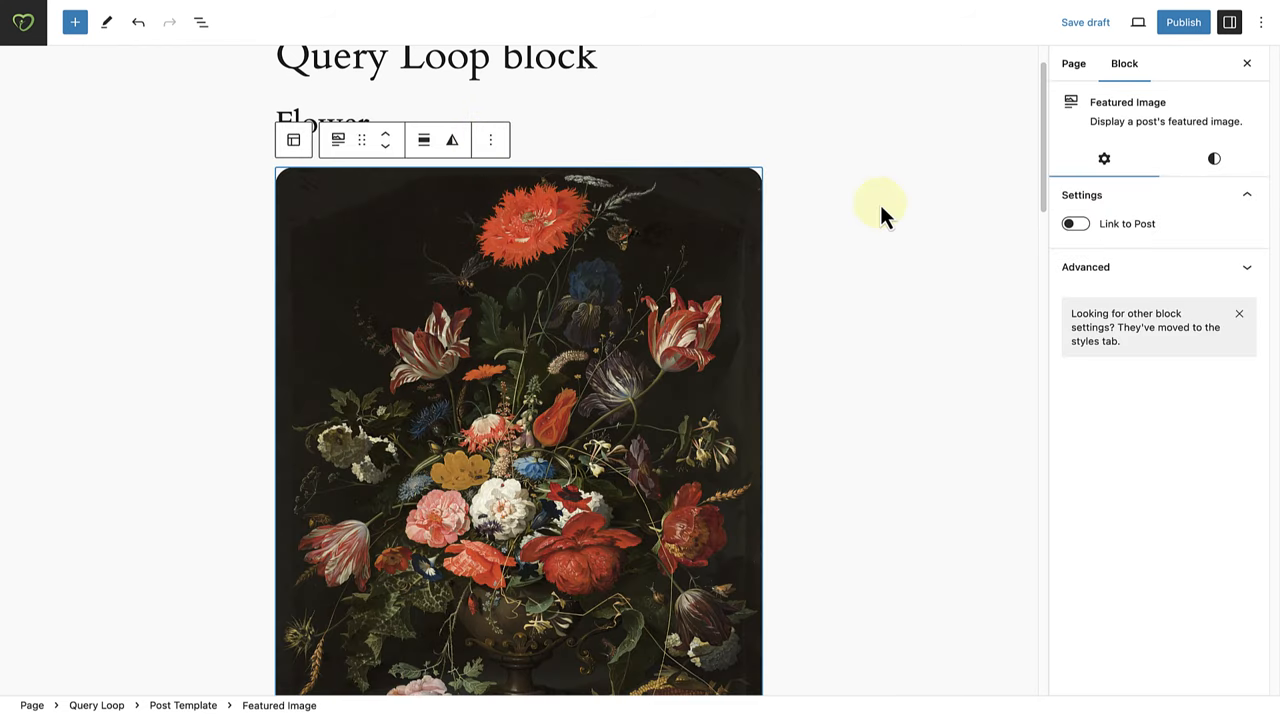
Step: Set the featured image's aspect ratio to 4:3 in the Styles panel
left_click(1213, 159)
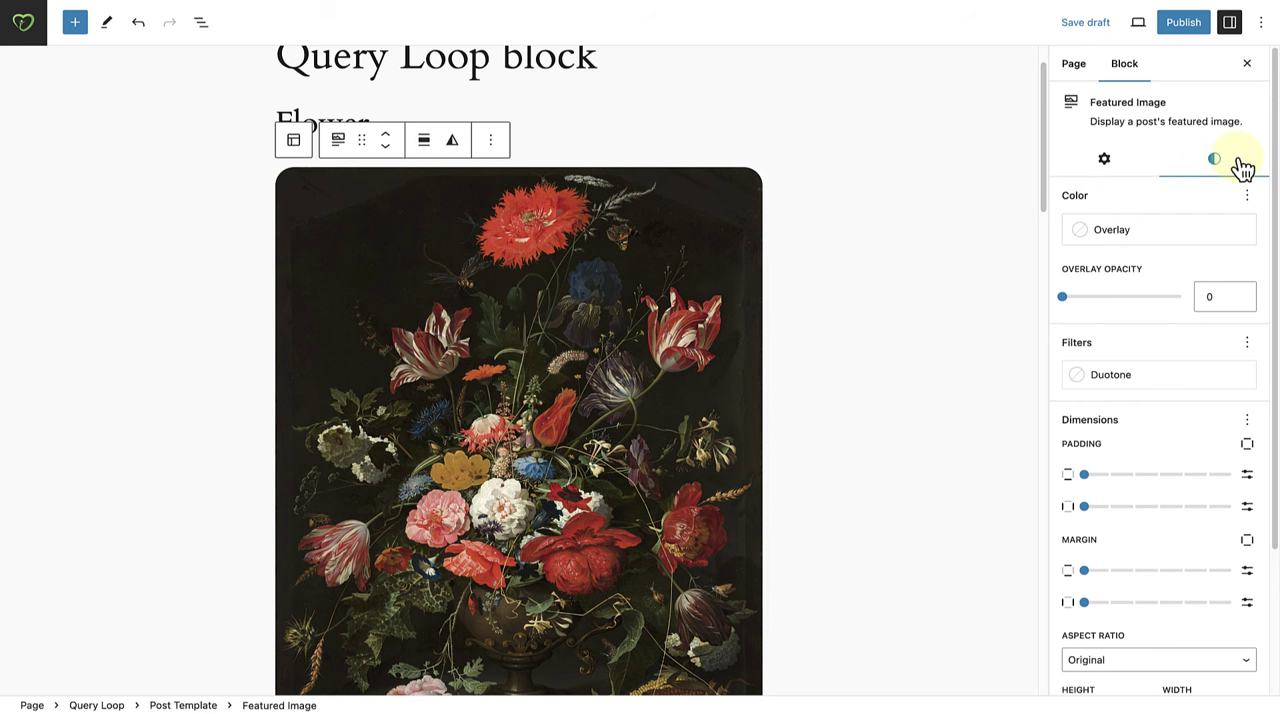
scroll("down", 3)
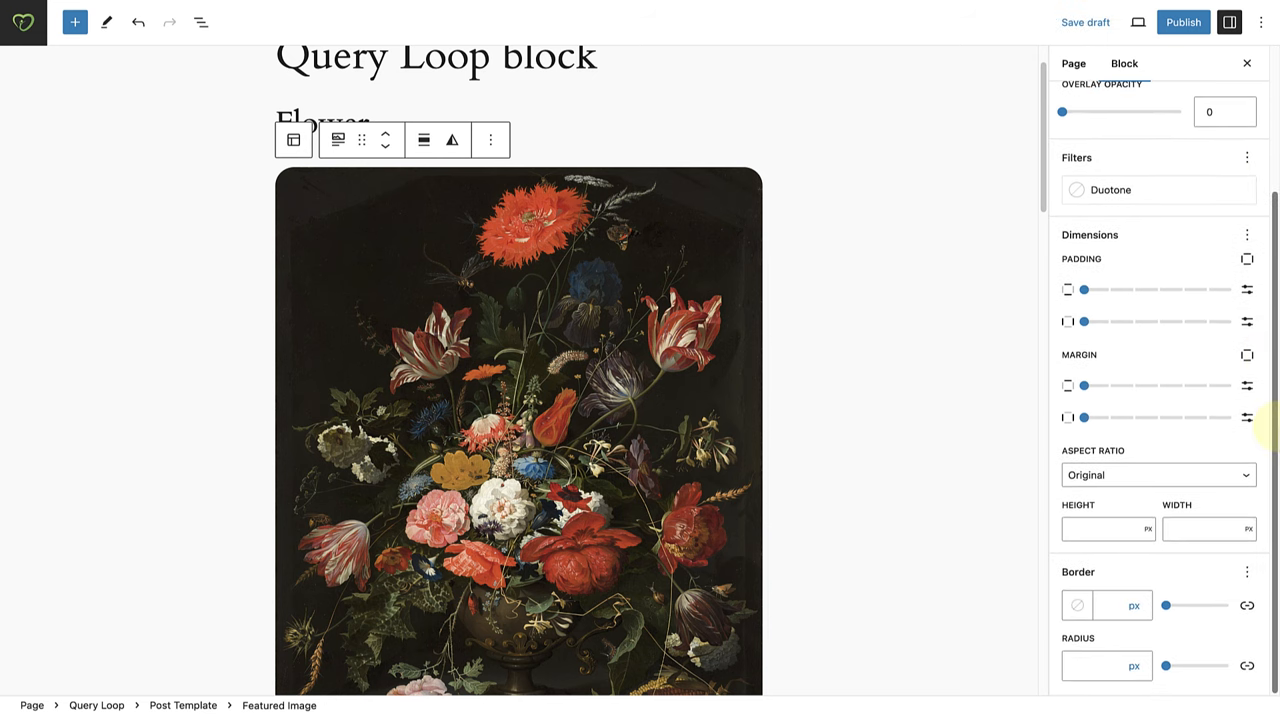
left_click(1158, 475)
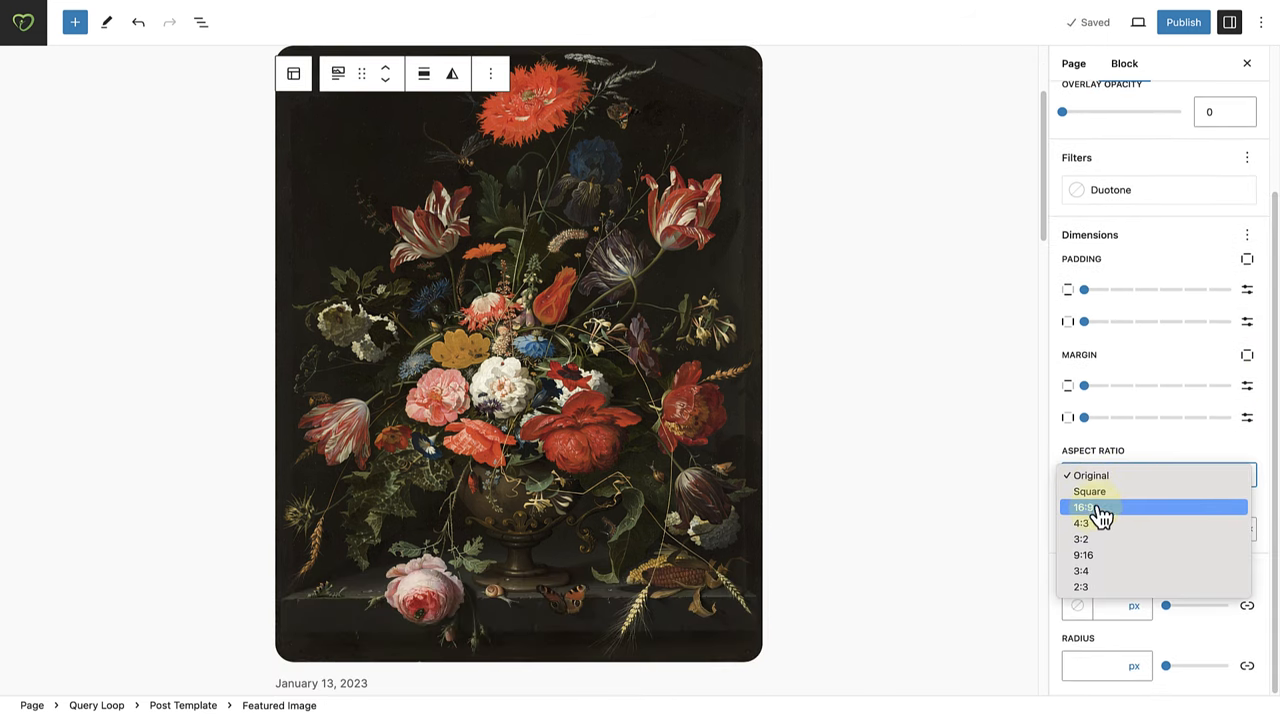
left_click(1081, 523)
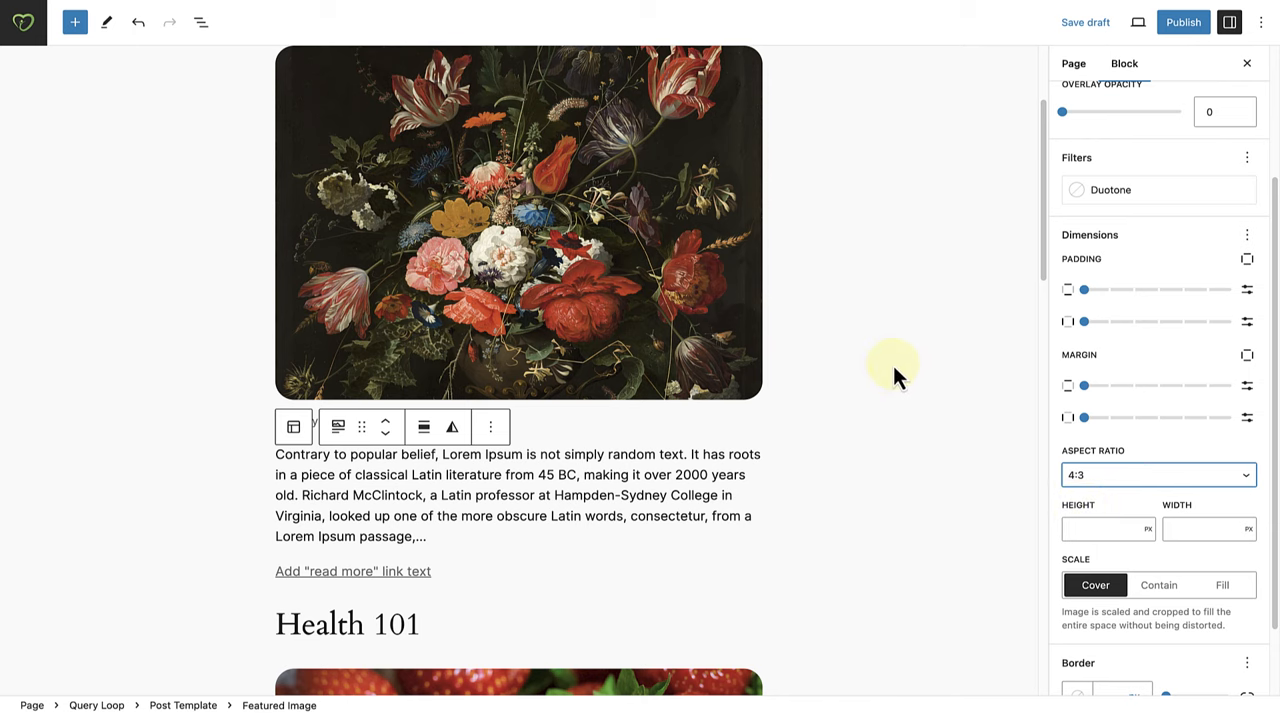
scroll("up", 3)
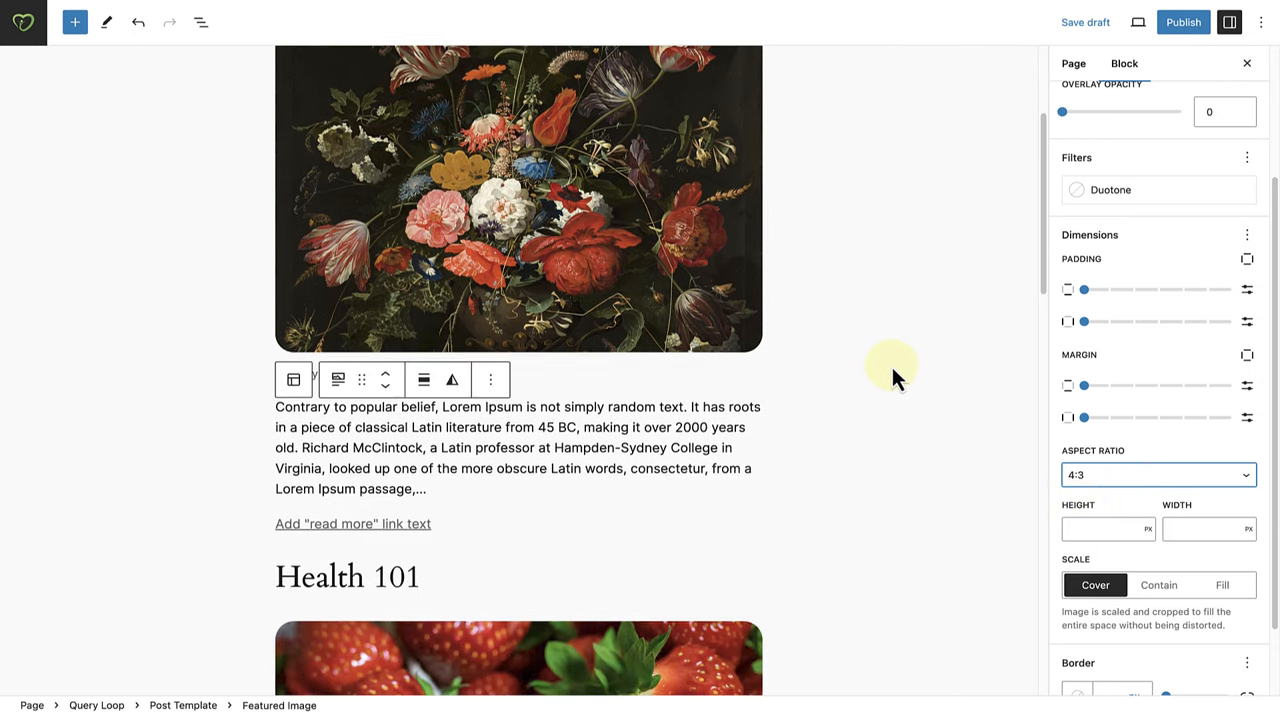
scroll("down", 3)
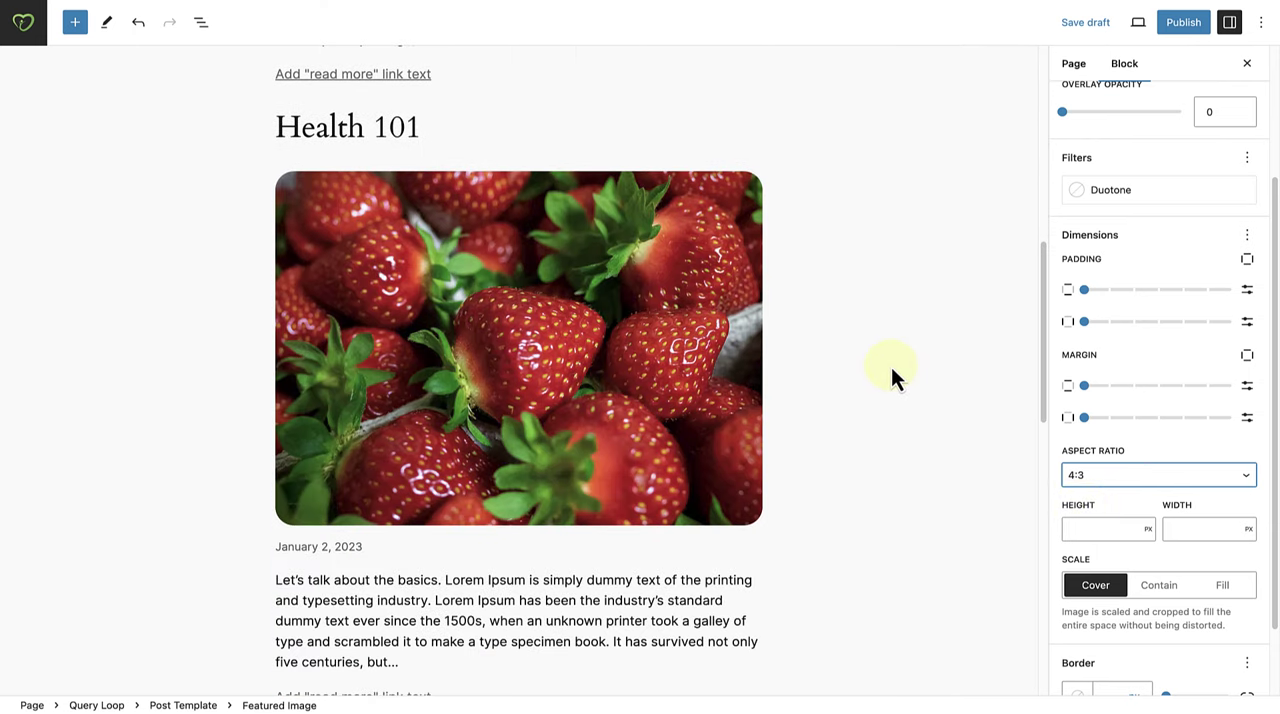
scroll("up", 3)
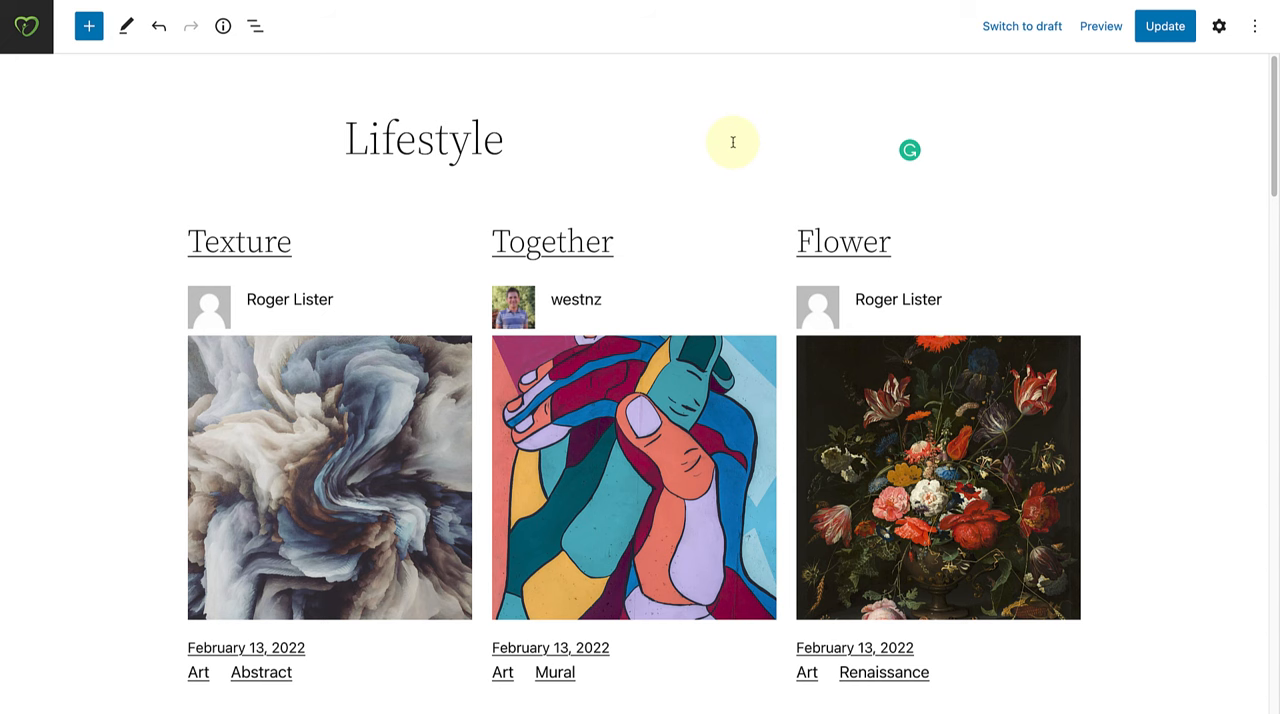
Step: Select the Query Loop in List View and scroll its Block sidebar to Settings
left_click(255, 26)
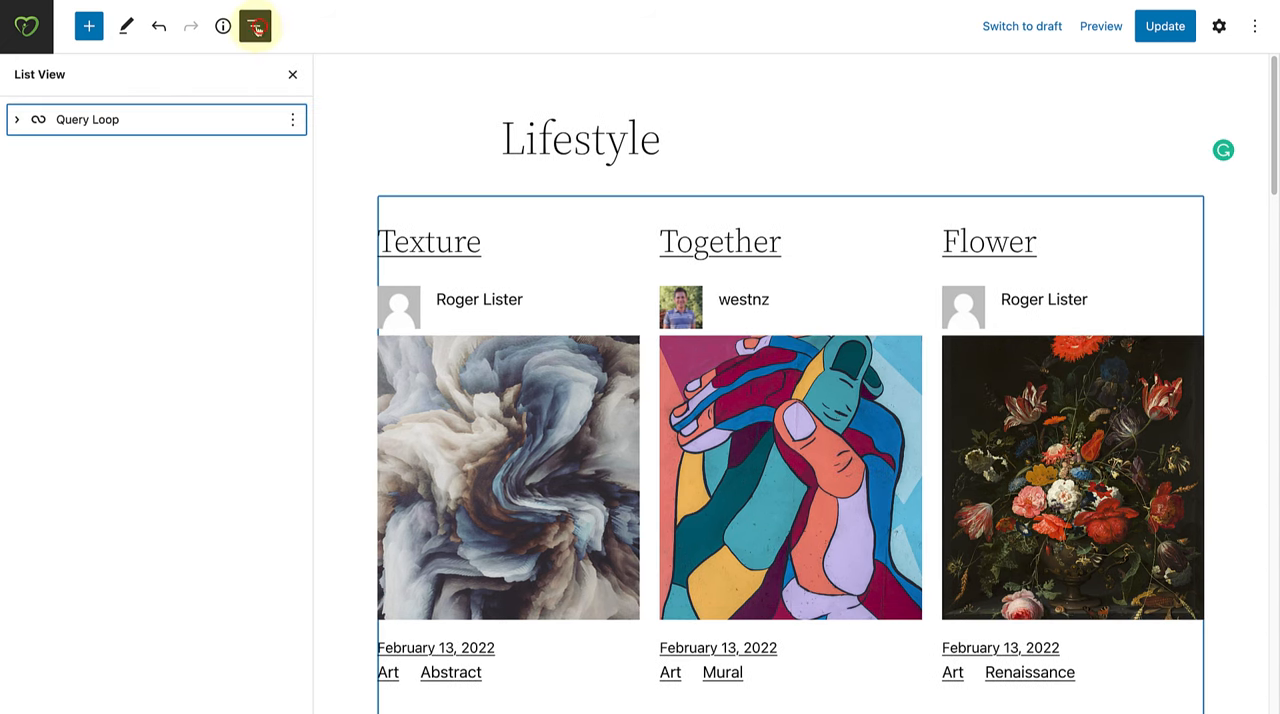
left_click(88, 119)
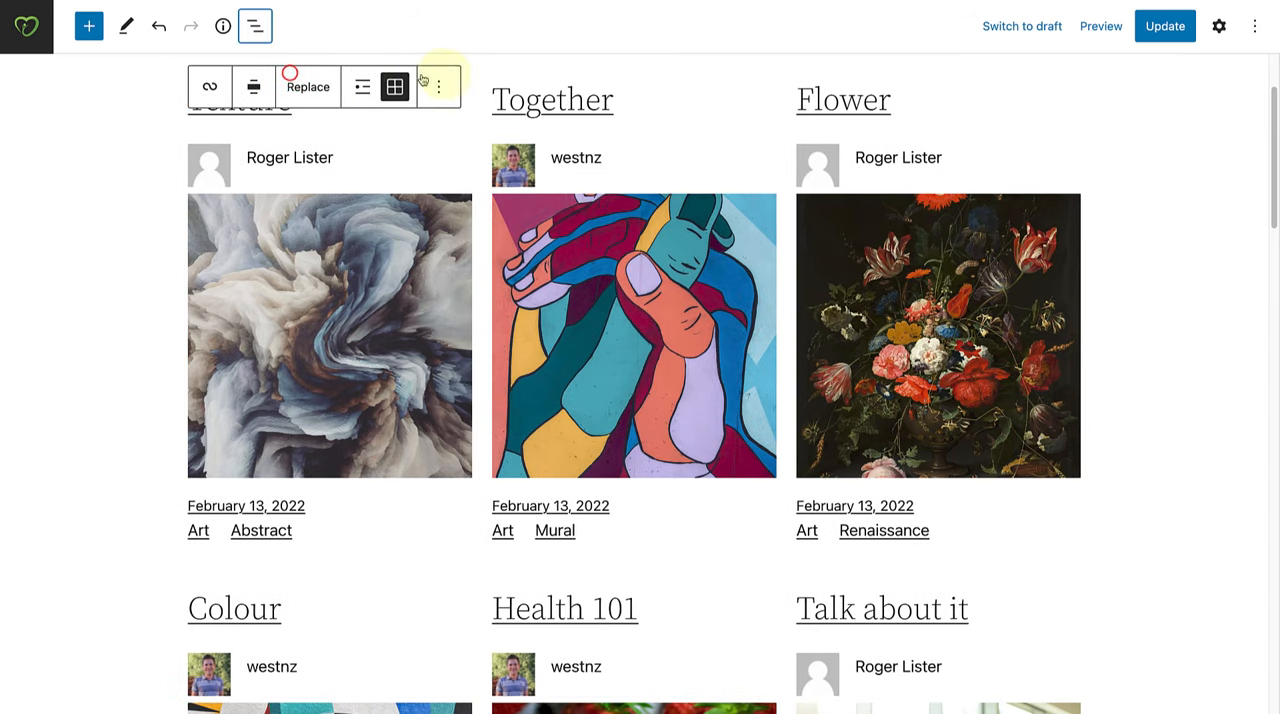
left_click(1218, 26)
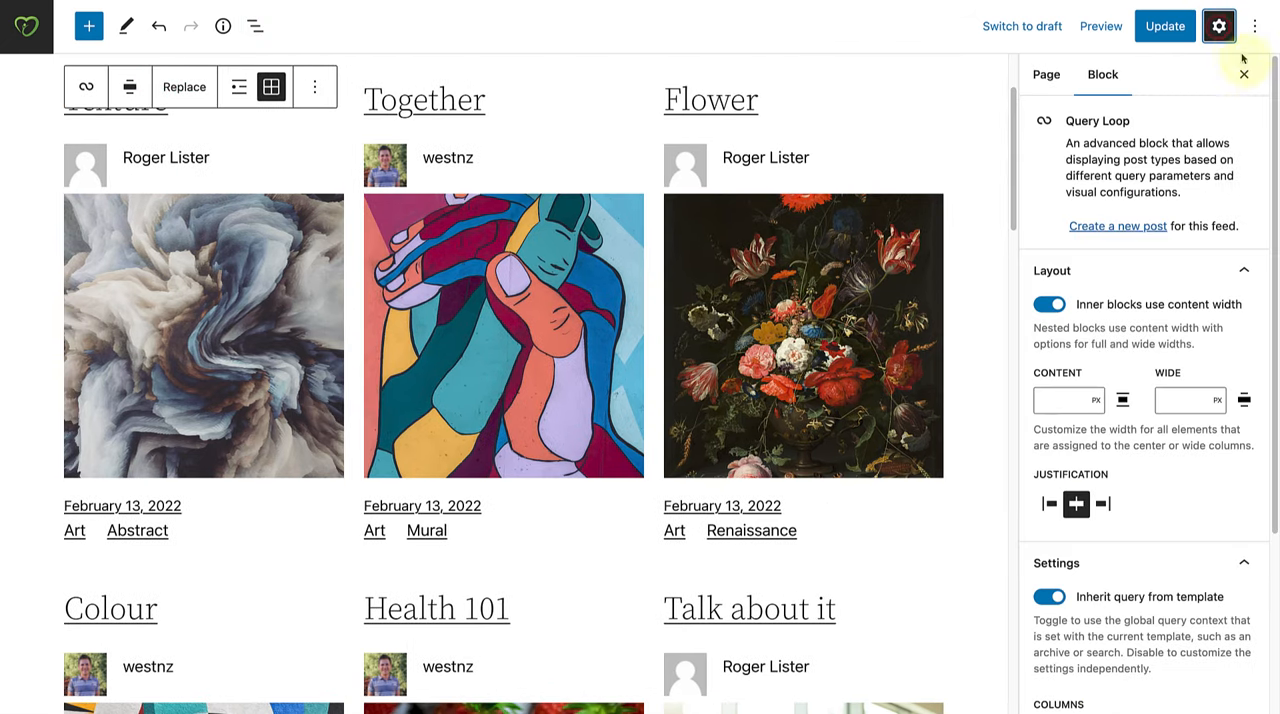
scroll("down", 3)
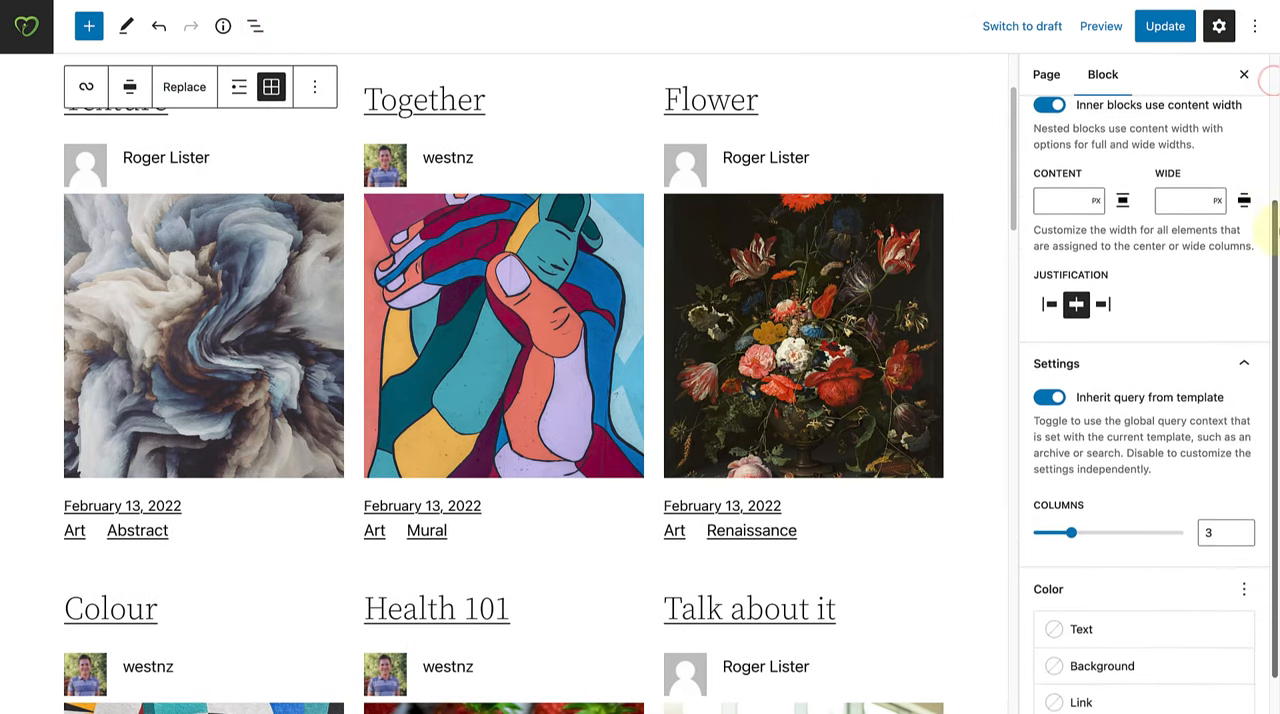
scroll("down", 3)
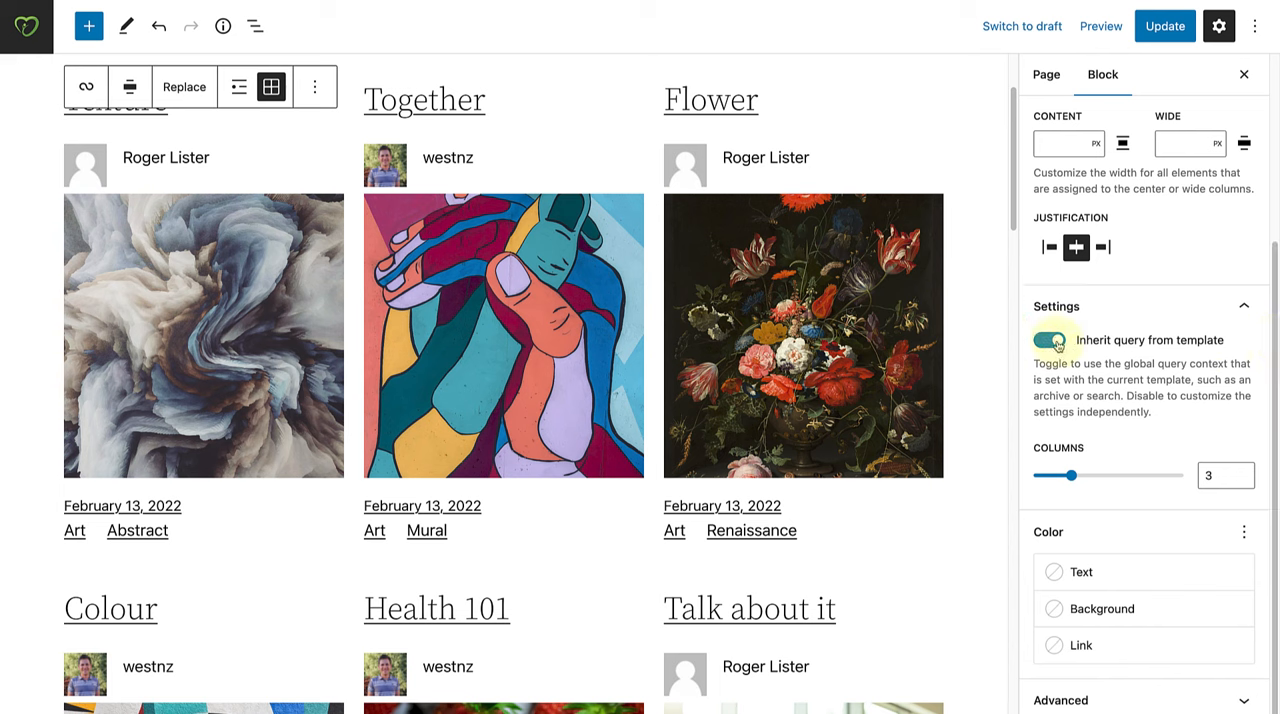
Step: Turn off Inherit query from template for the Query Loop
left_click(1049, 340)
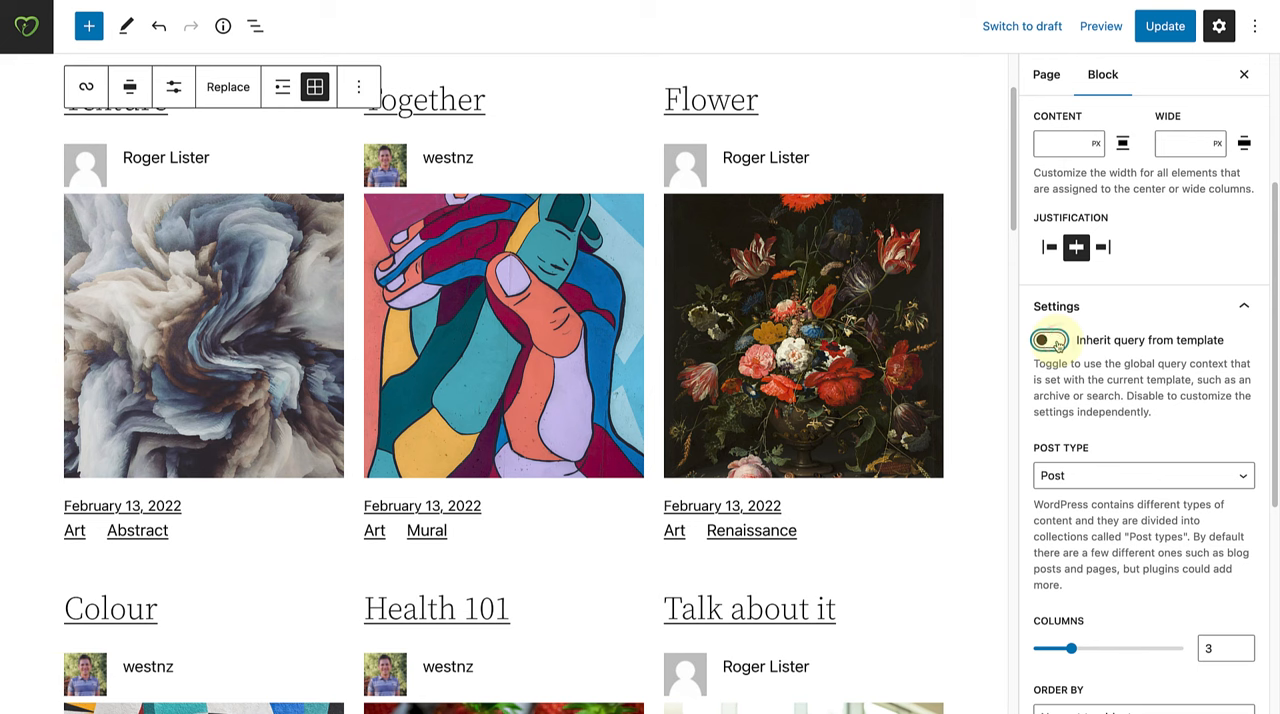
left_click(1050, 340)
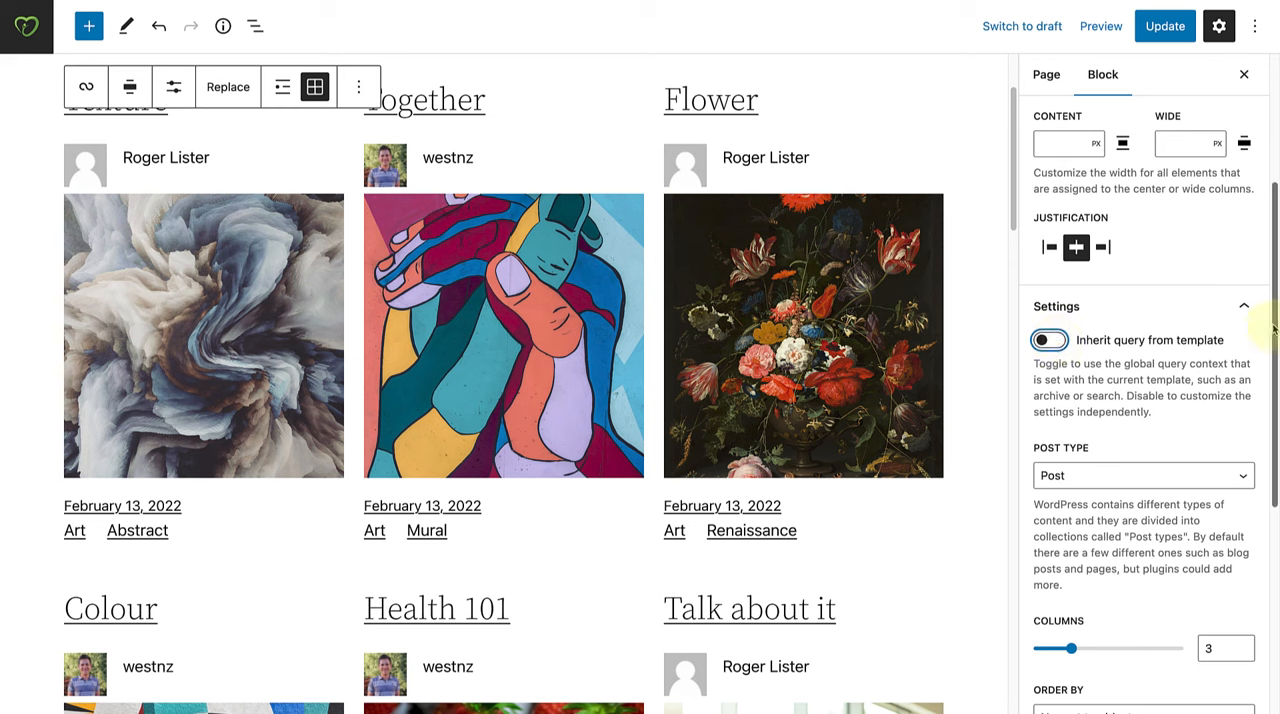
scroll("down", 3)
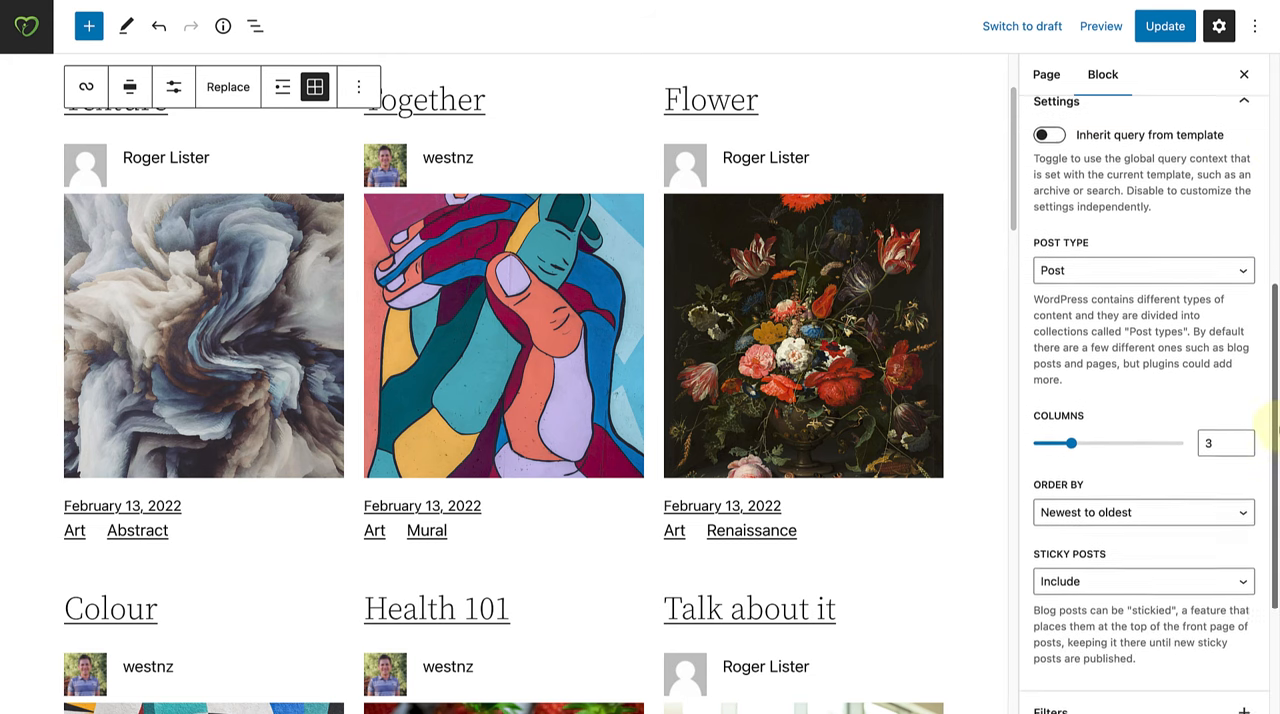
scroll("down", 3)
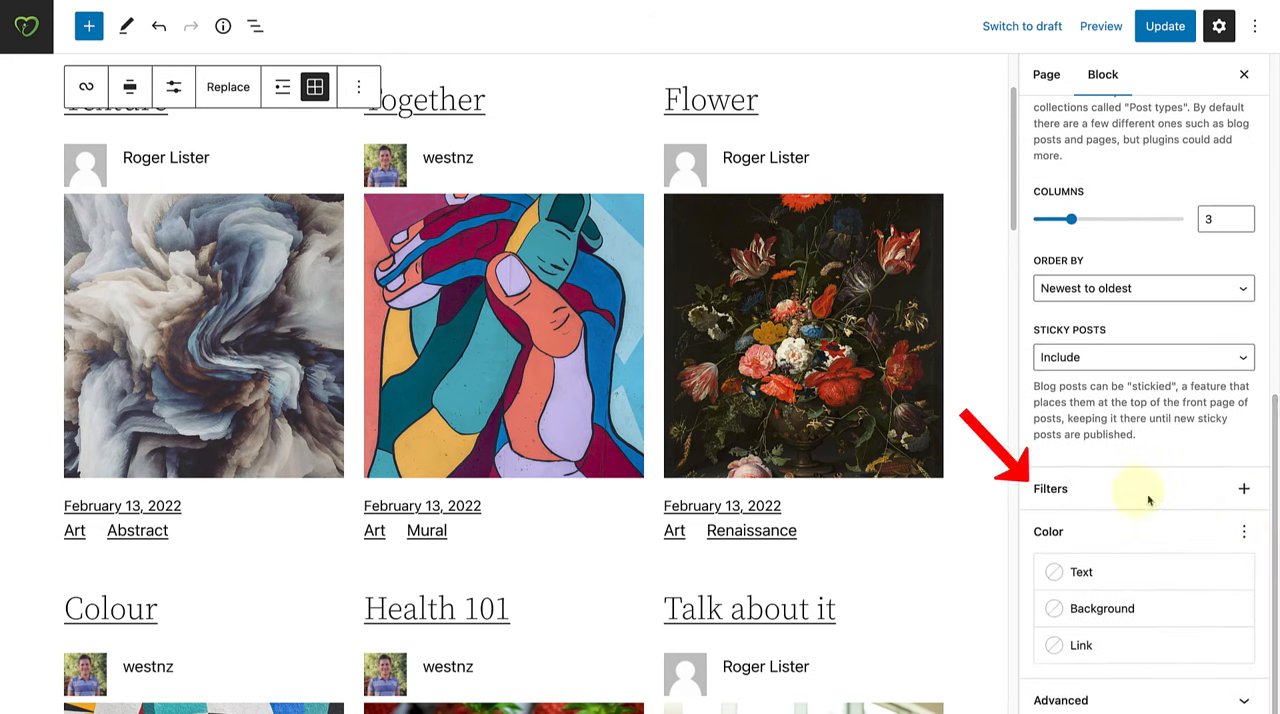
mouse_move(1244, 489)
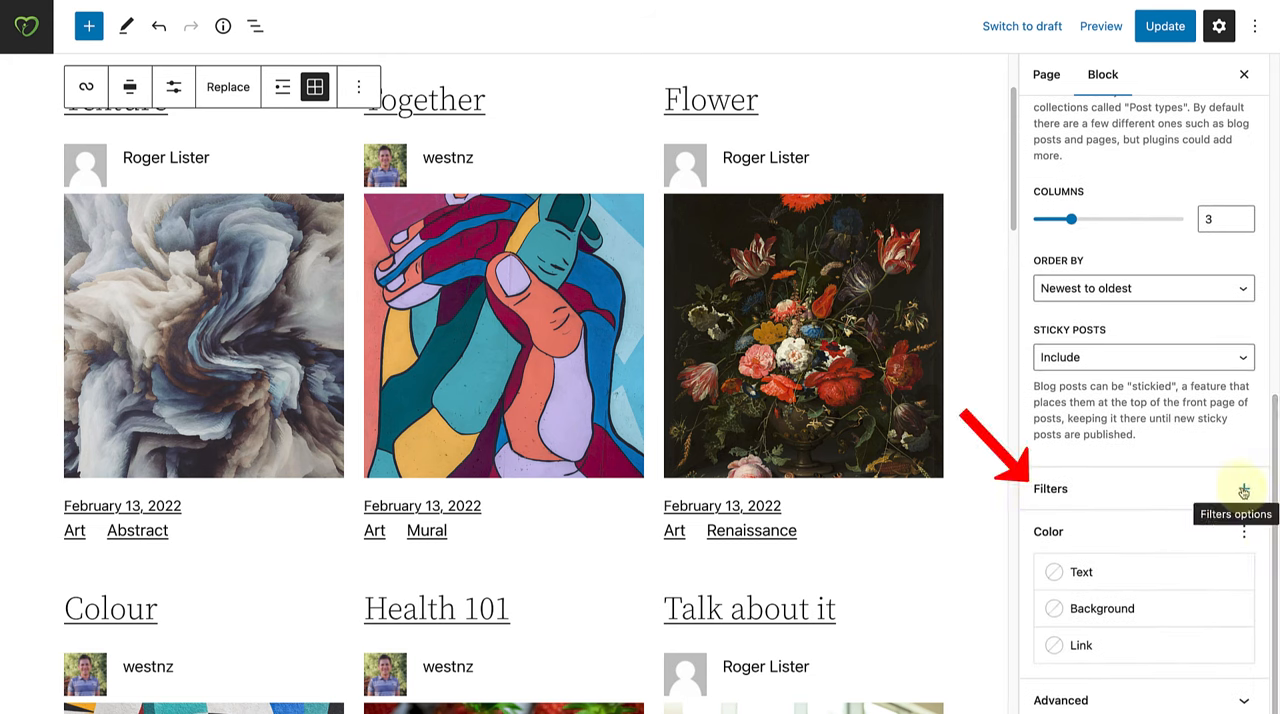
Step: Add a Taxonomies filter limiting Categories to Lifestyle
left_click(1243, 489)
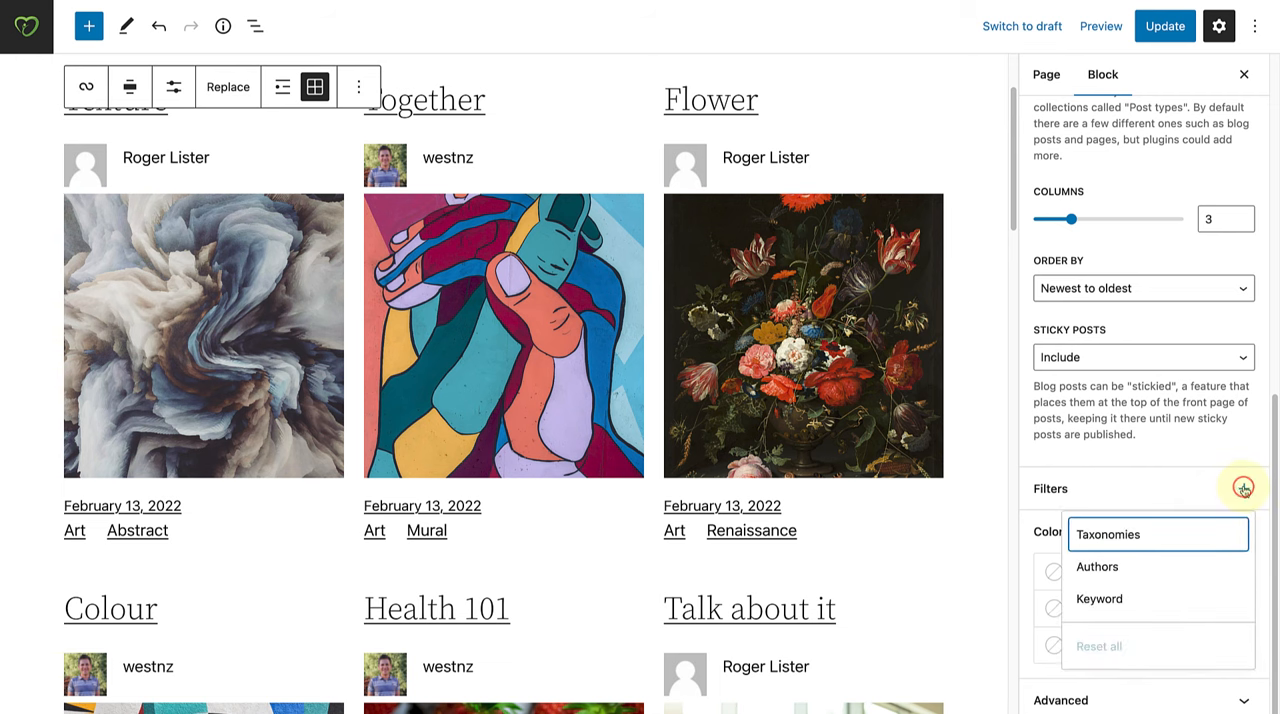
mouse_move(1148, 540)
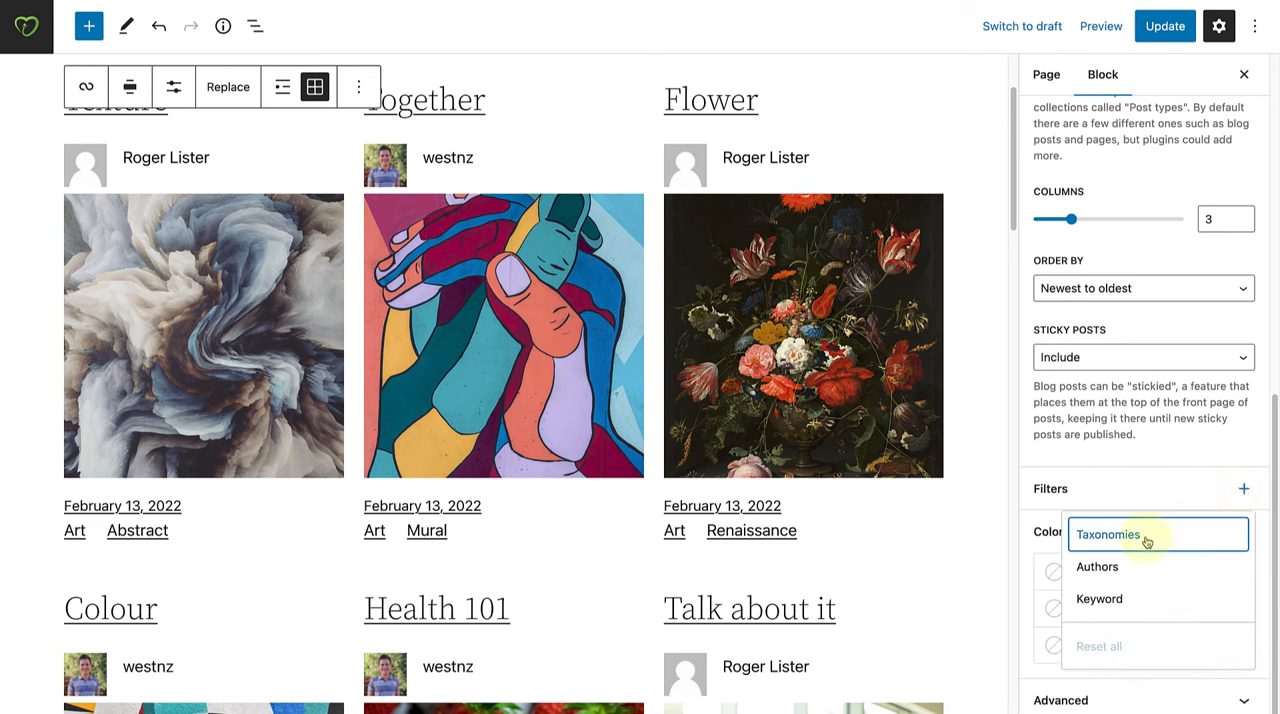
mouse_move(1097, 567)
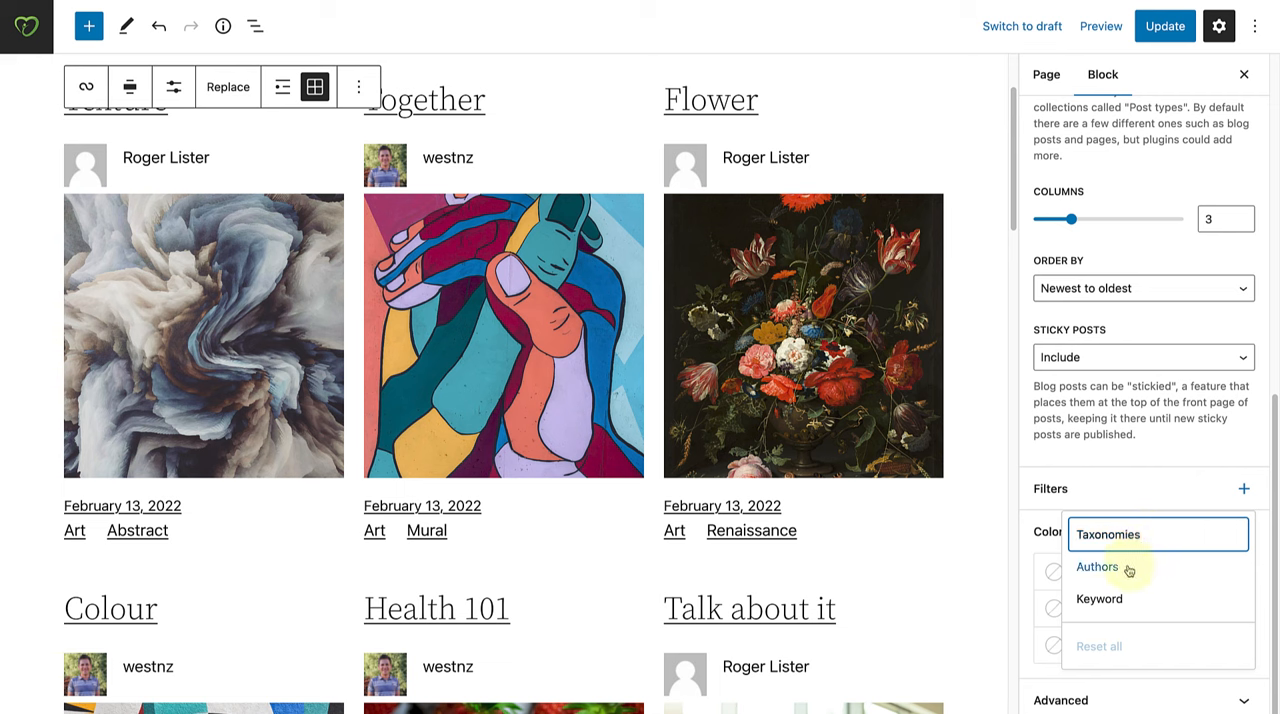
mouse_move(1125, 599)
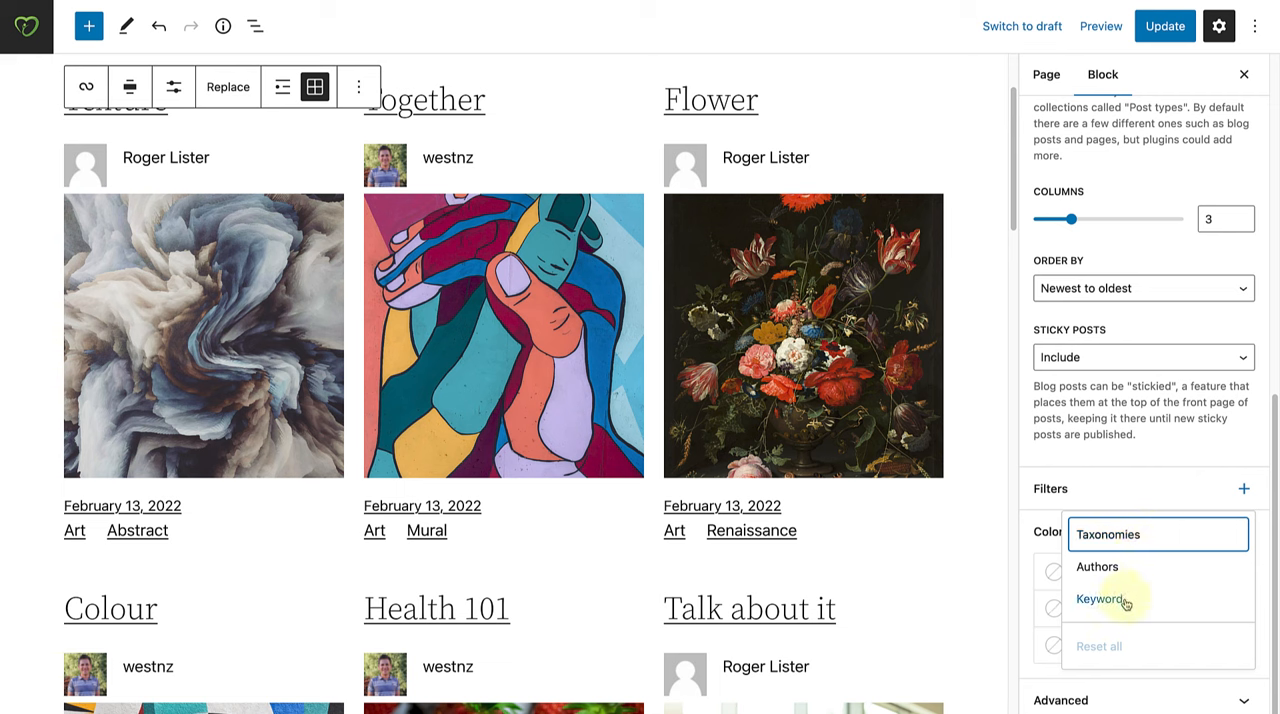
mouse_move(1097, 566)
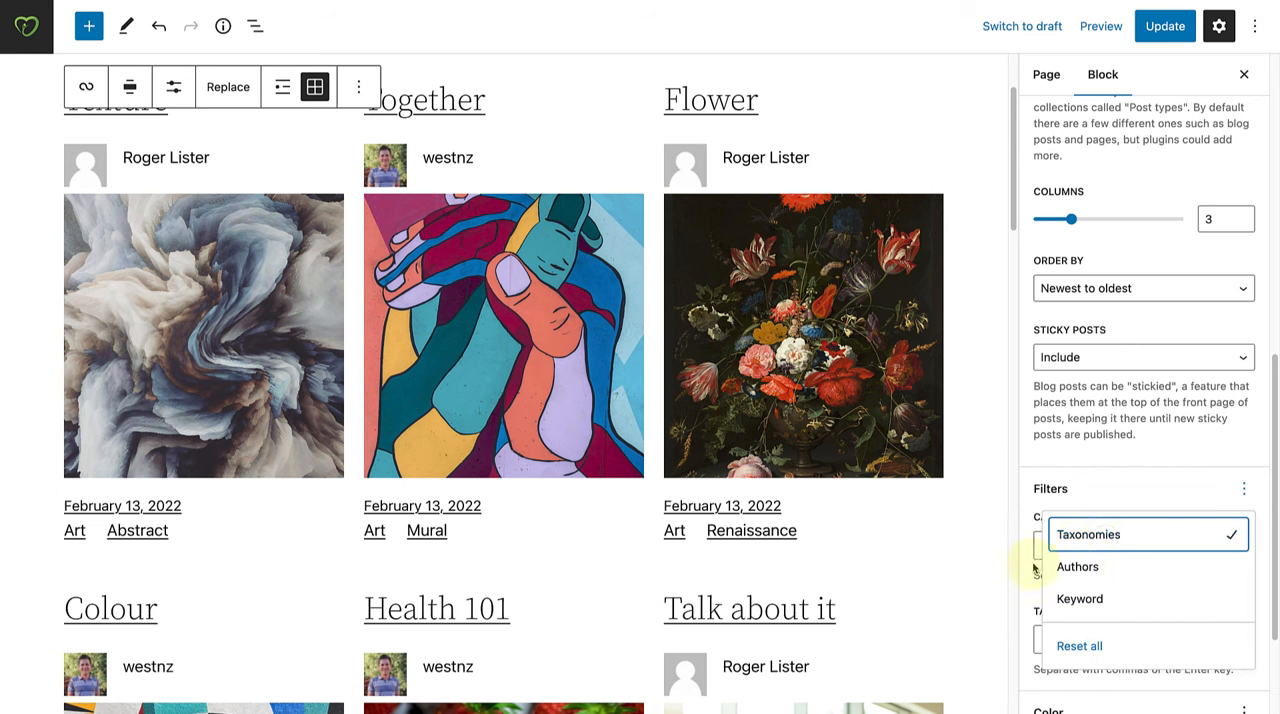
left_click(1088, 534)
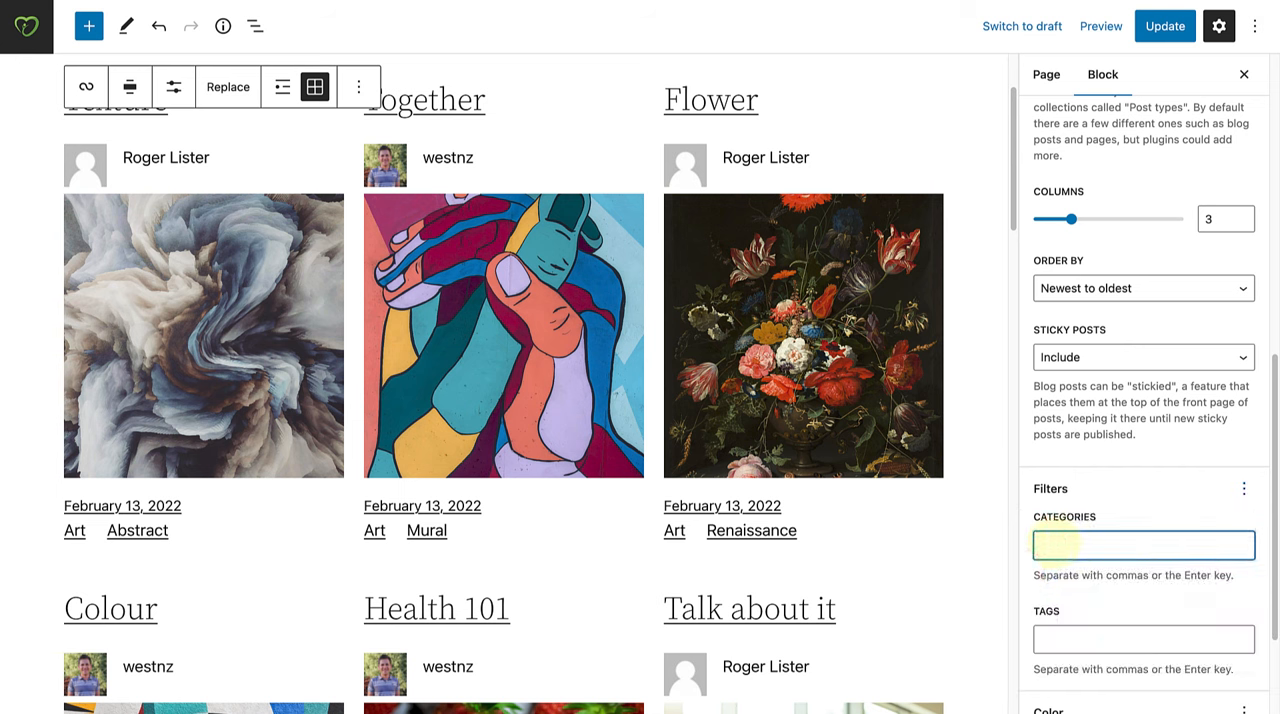
type("life")
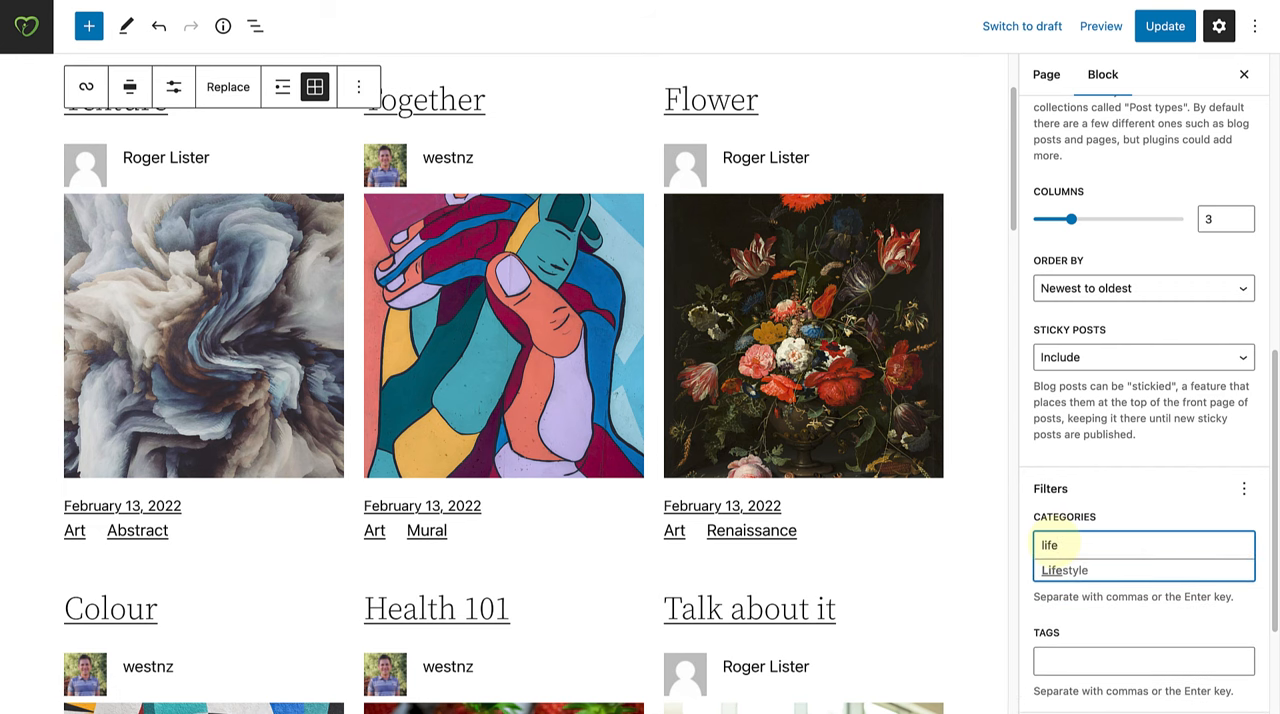
left_click(1065, 570)
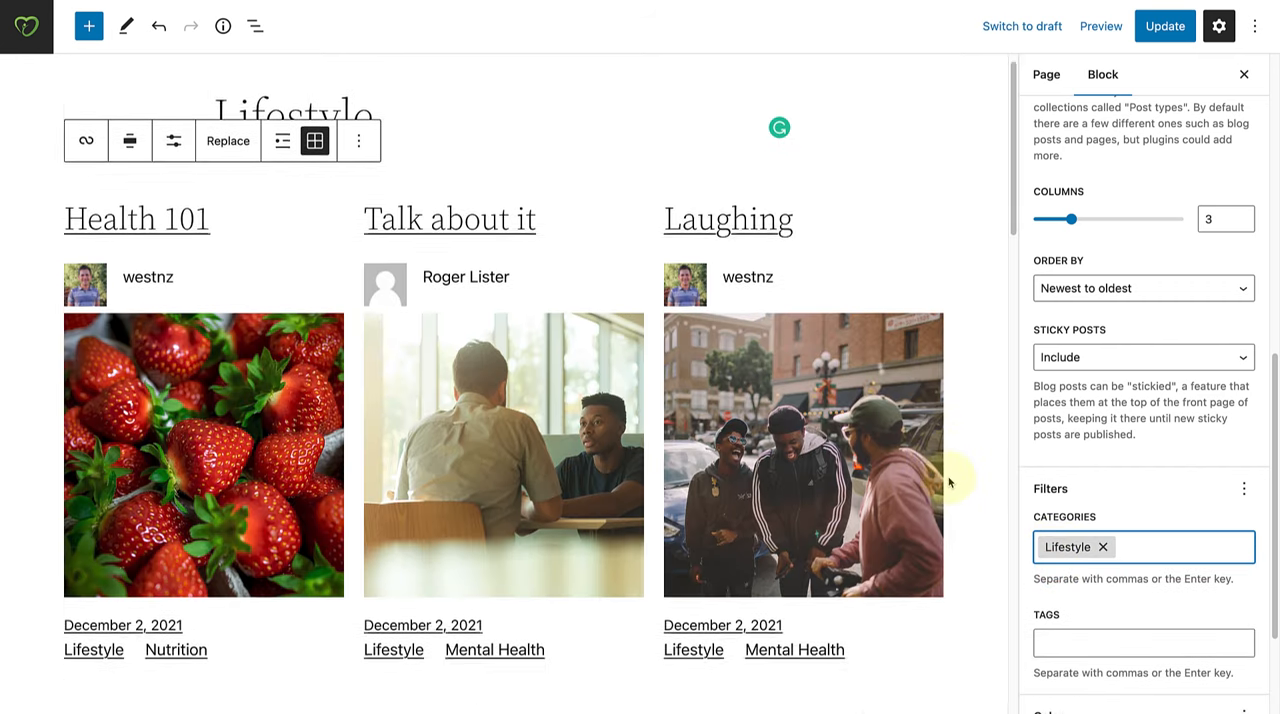
scroll("down", 3)
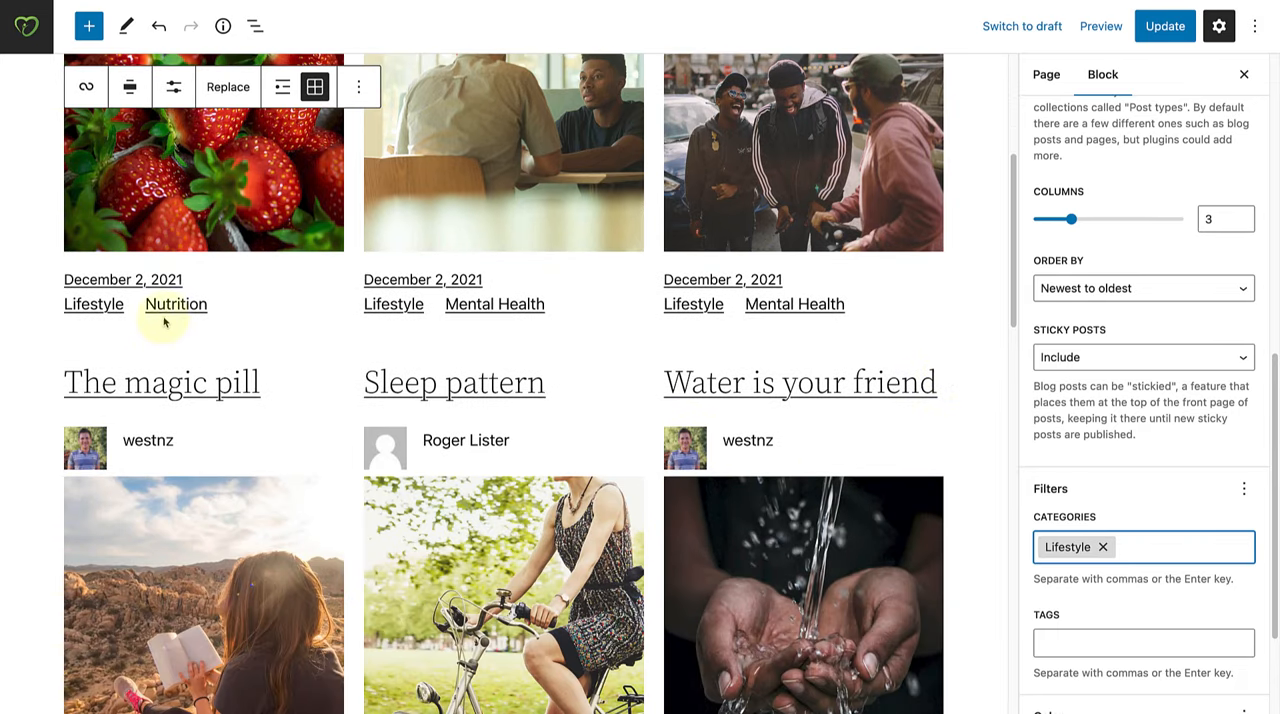
mouse_move(693, 304)
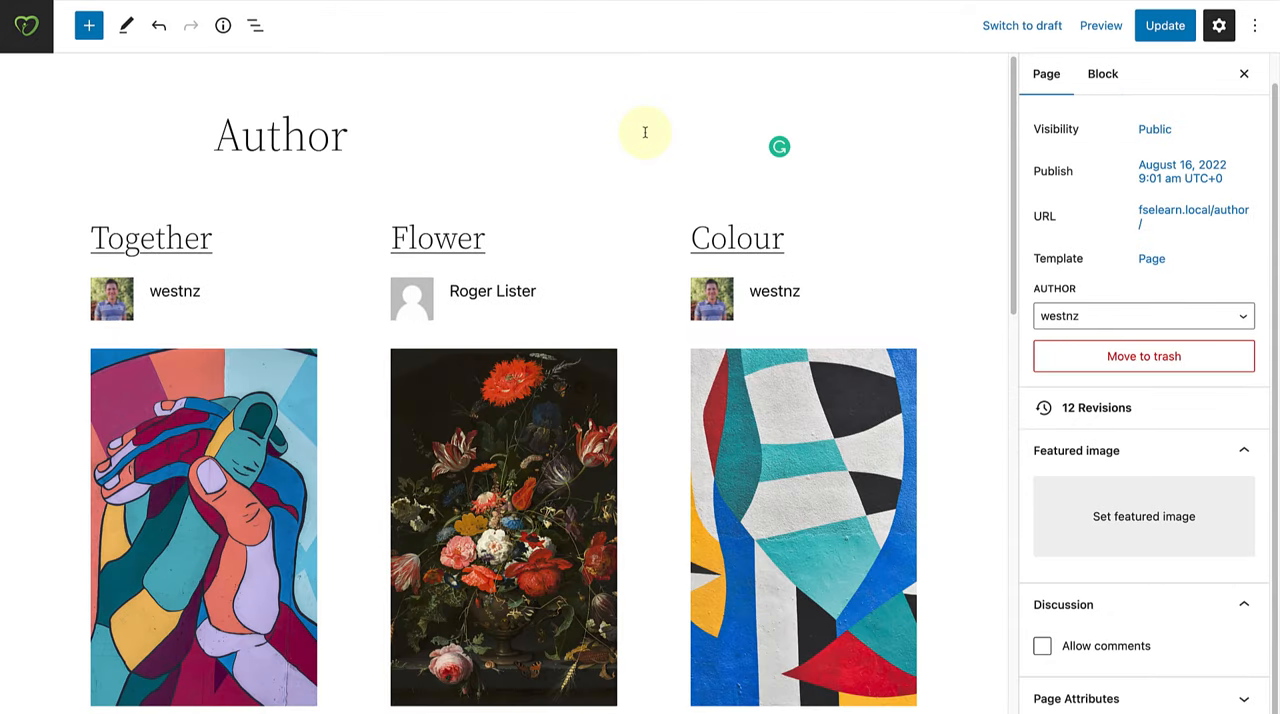
Step: Select the Query Loop block on the Author page through List View
left_click(255, 25)
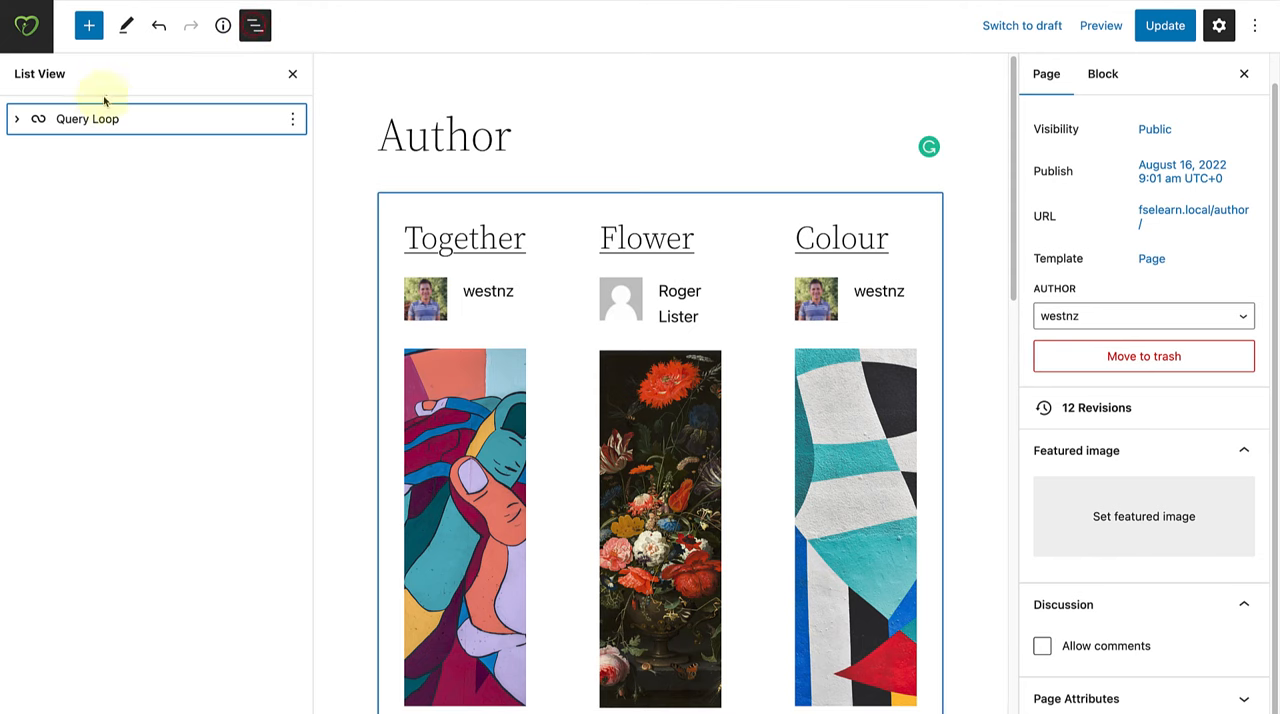
left_click(87, 118)
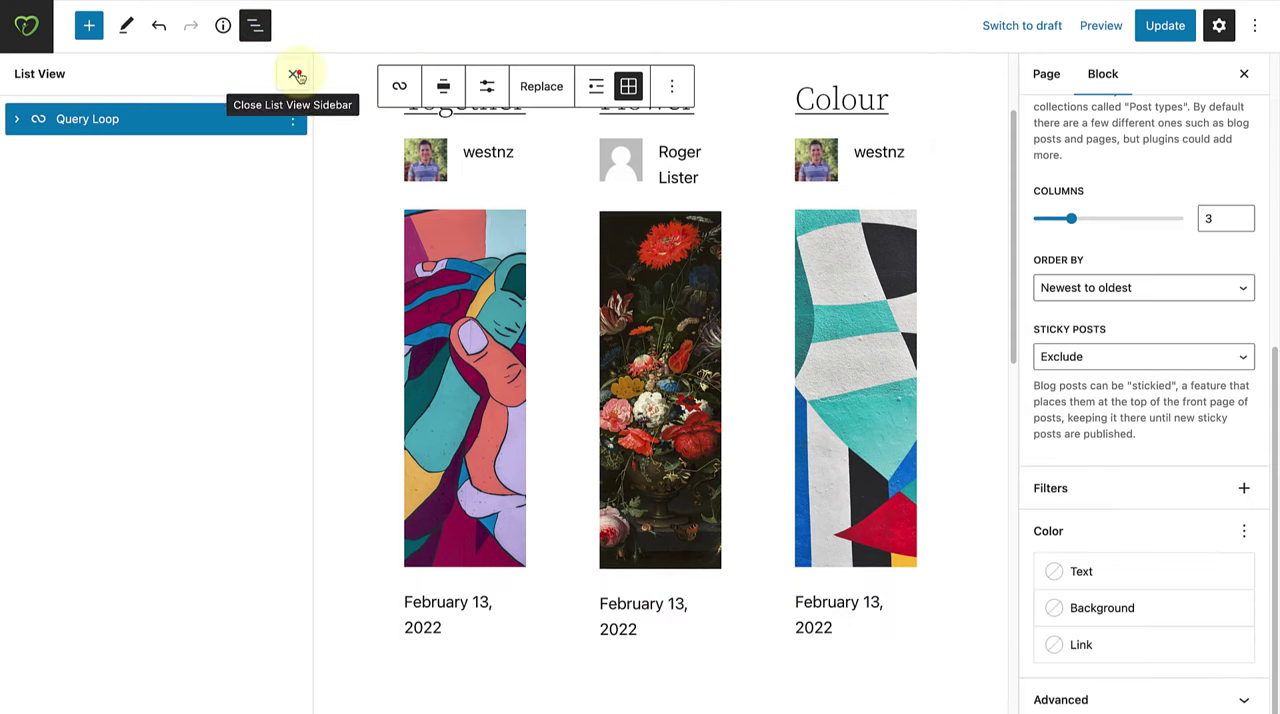
left_click(296, 76)
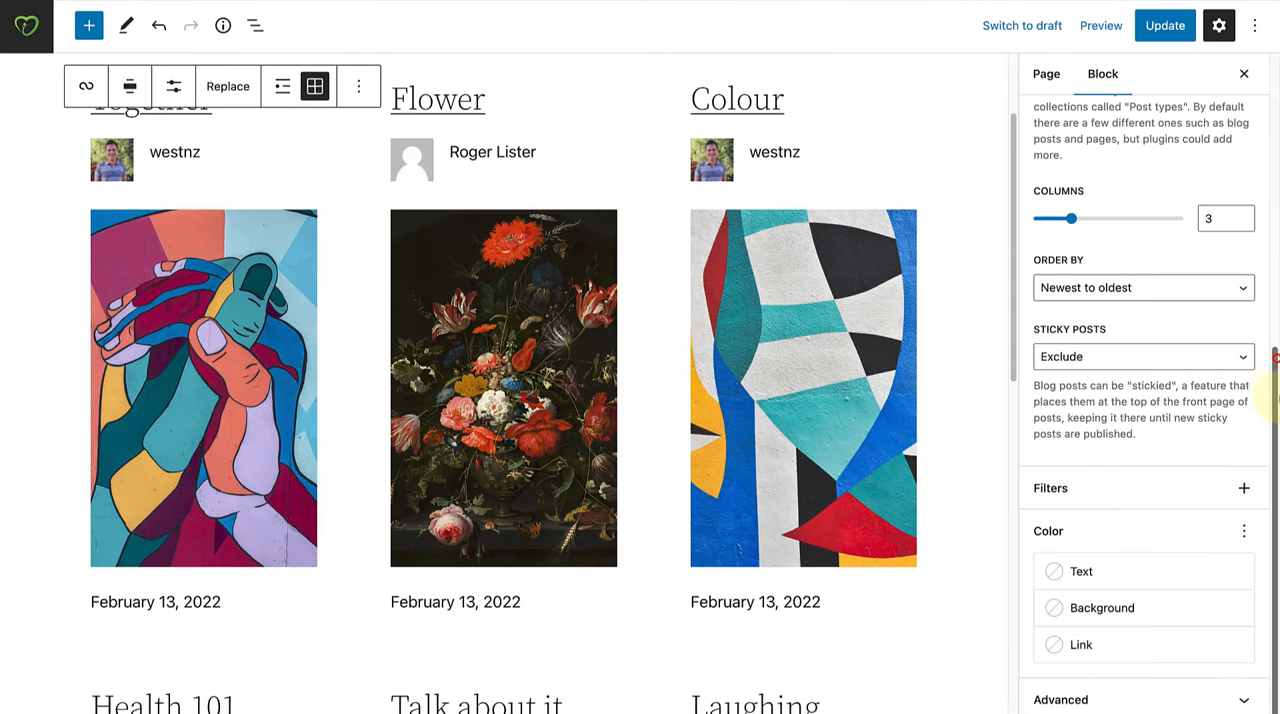
left_click(1244, 488)
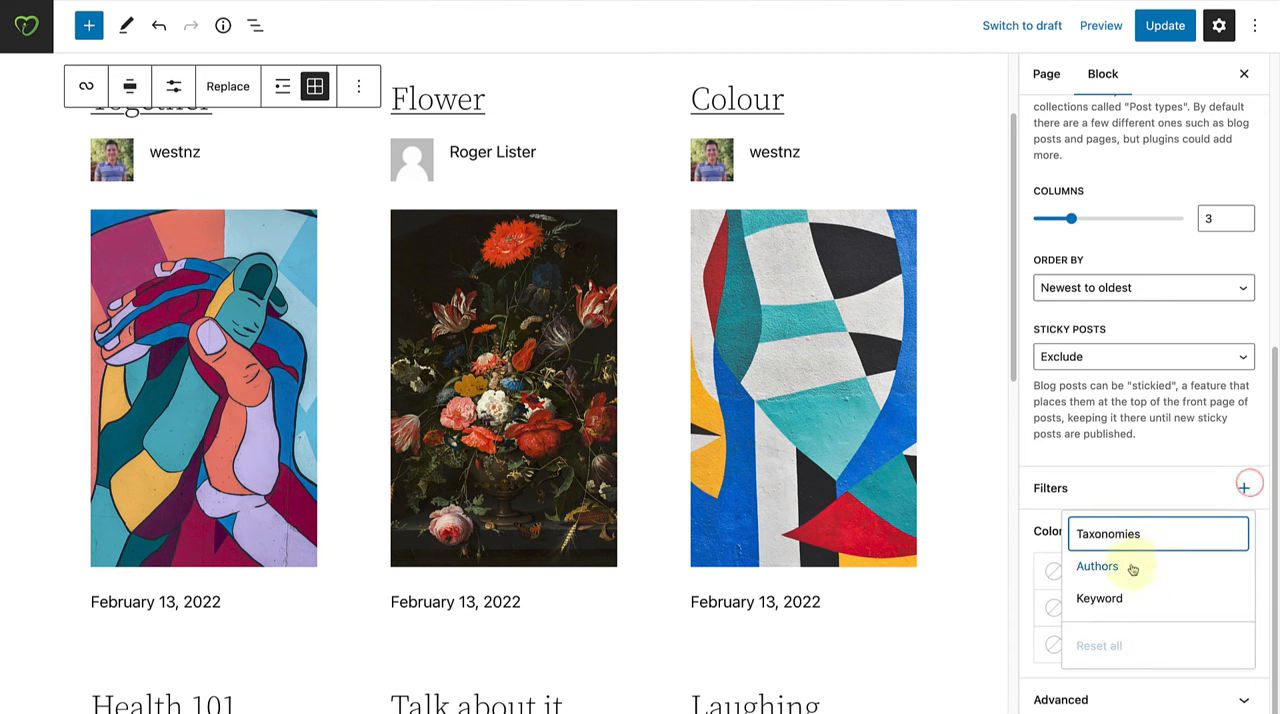
left_click(1097, 566)
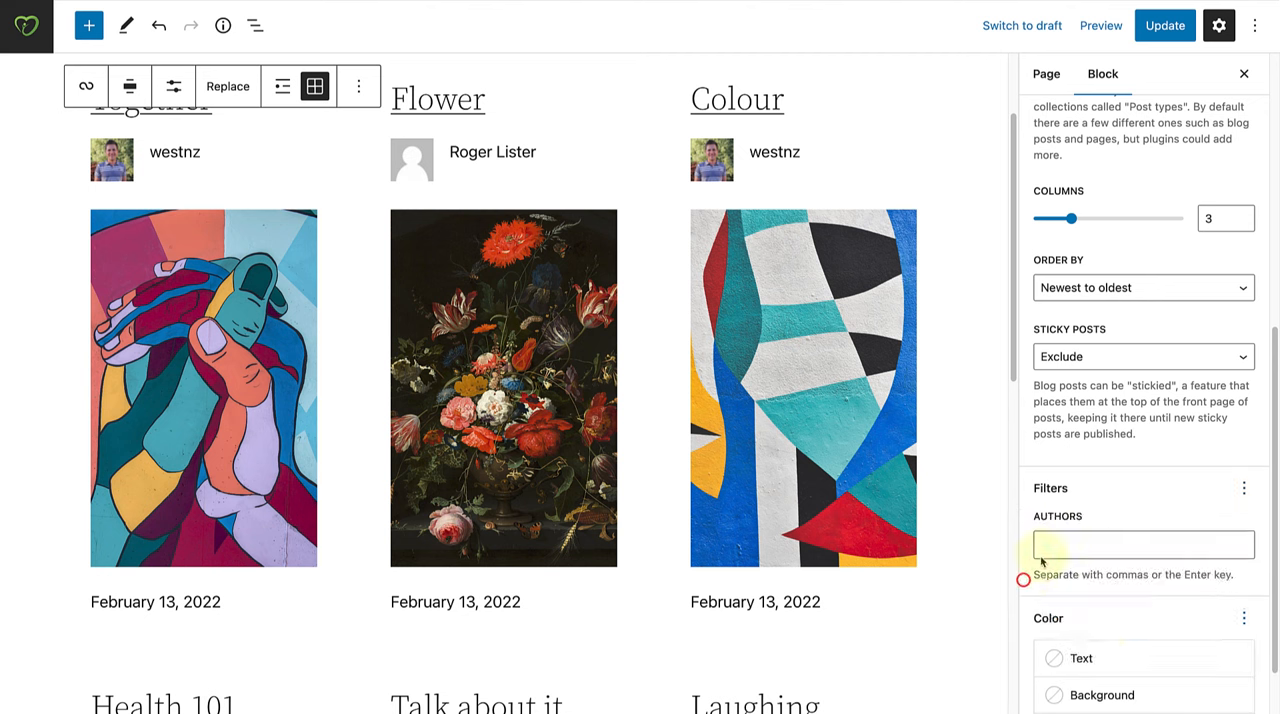
left_click(1143, 544)
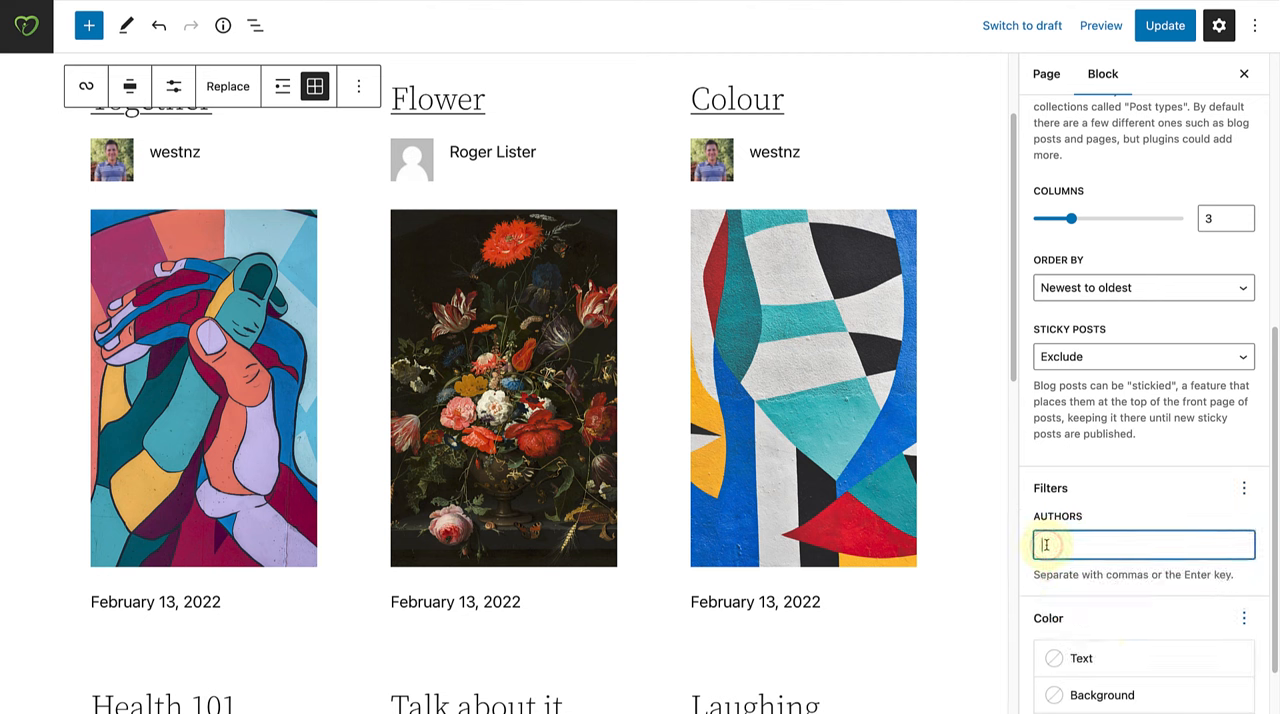
type("Roger")
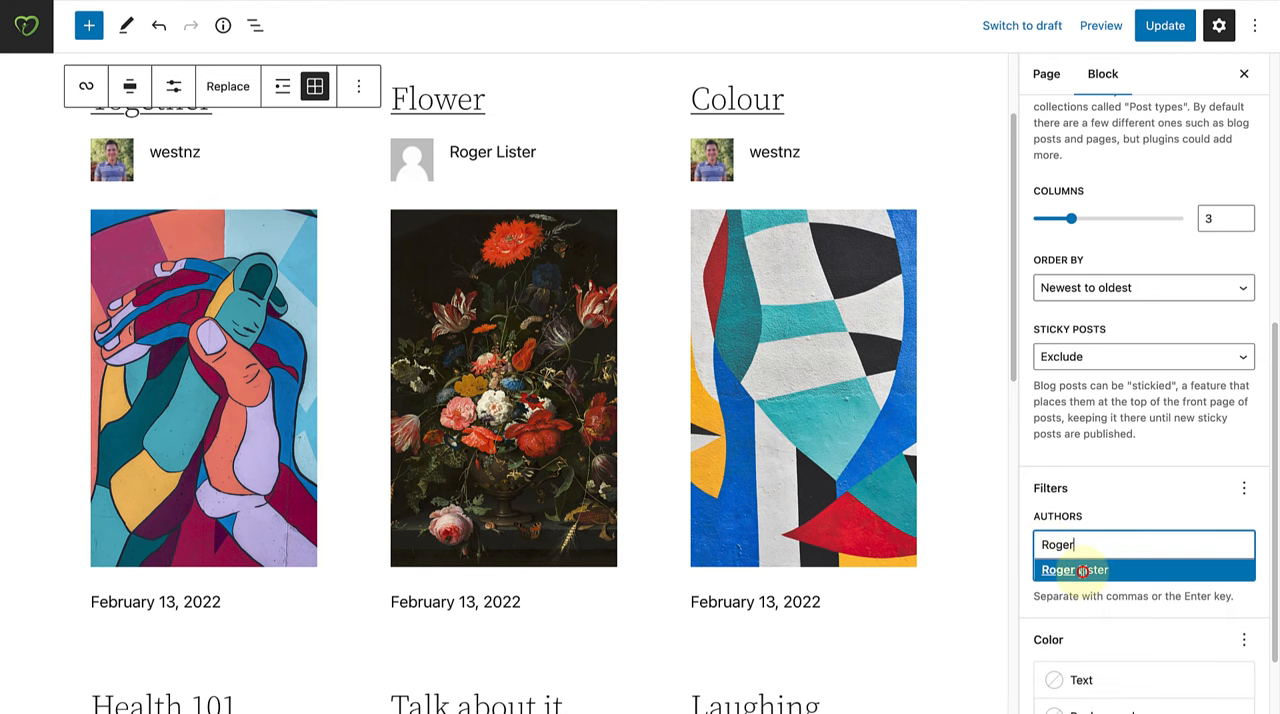
left_click(1074, 569)
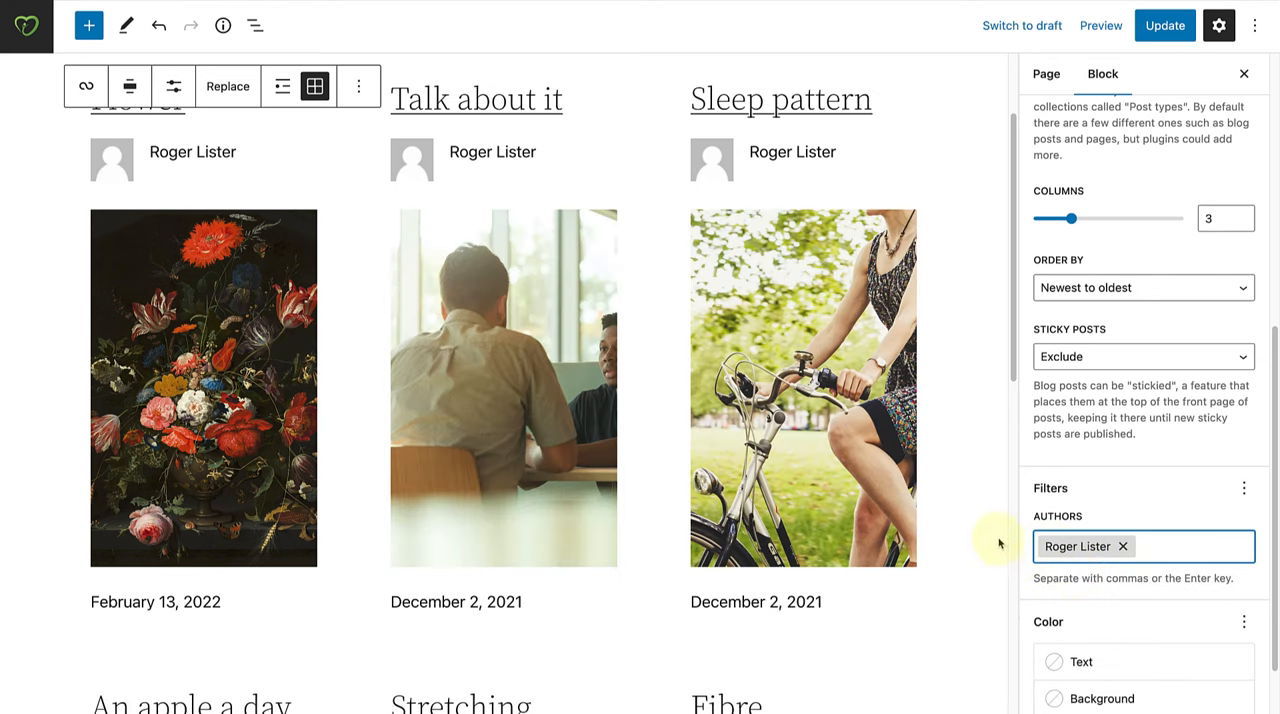
scroll("down", 3)
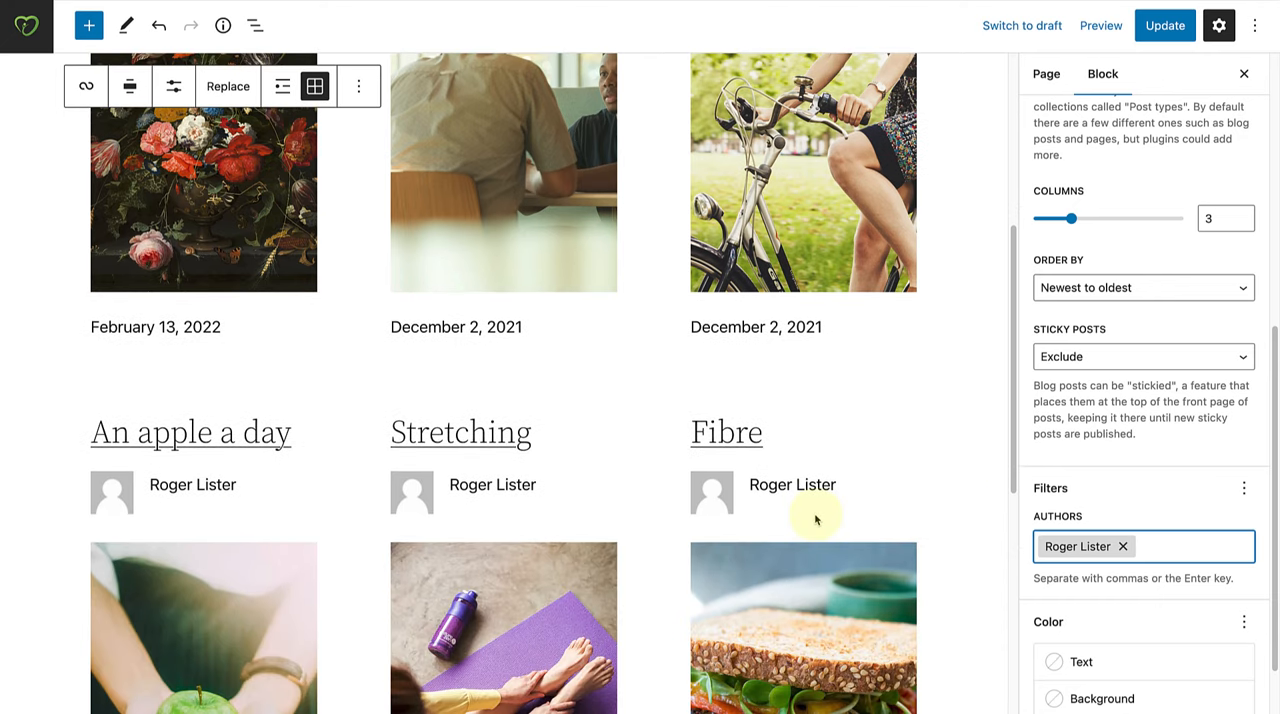
mouse_move(1231, 478)
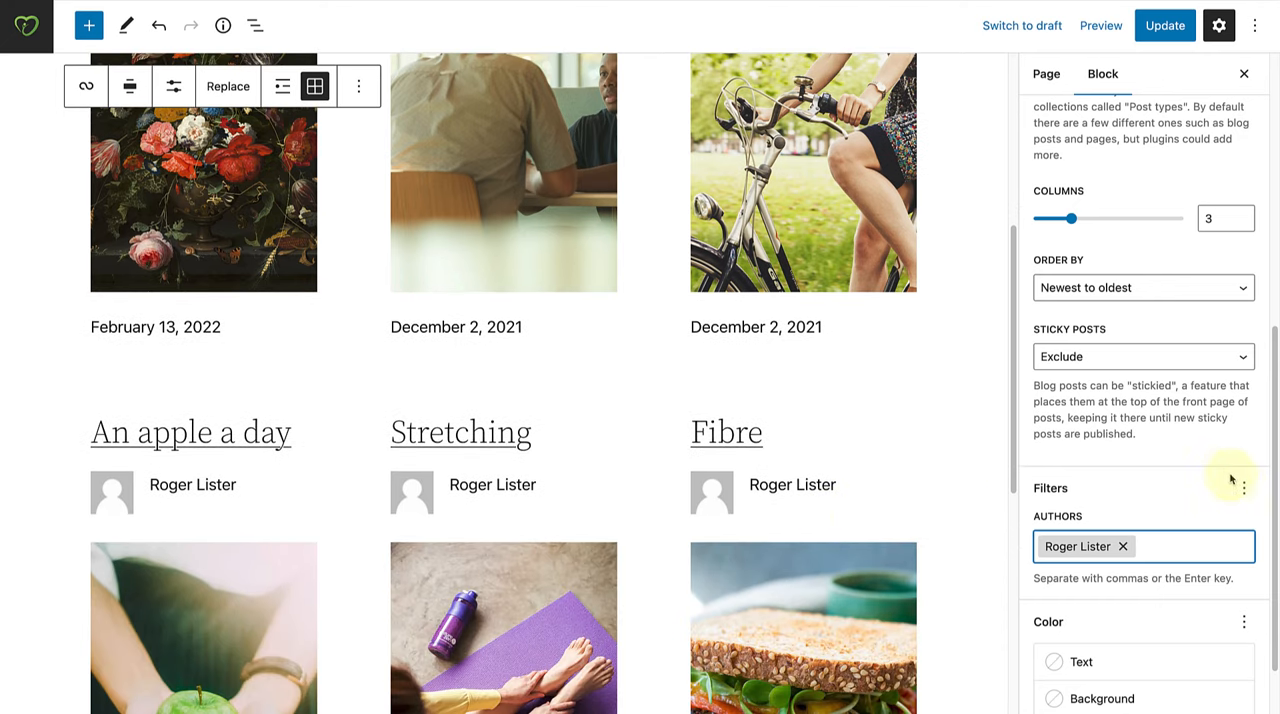
left_click(1244, 488)
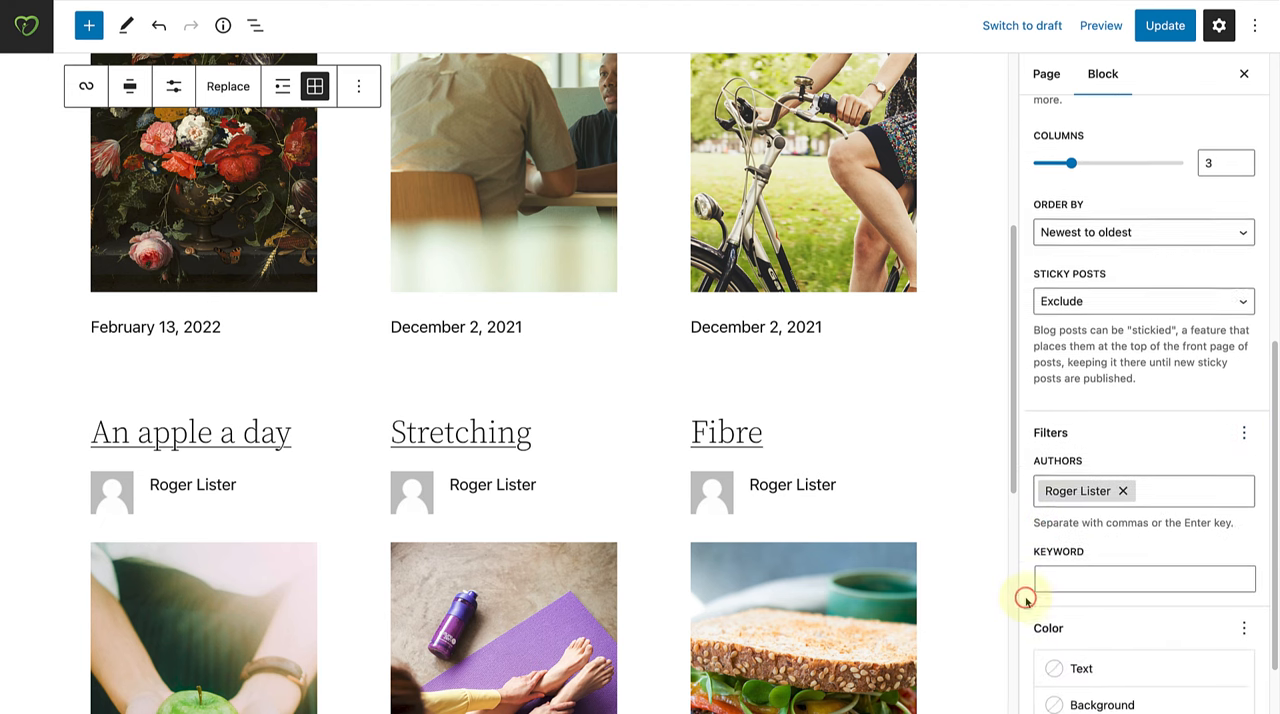
Step: Scroll the Query Loop settings: inheritance off, newest-to-oldest order, sticky posts included
scroll("down", 3)
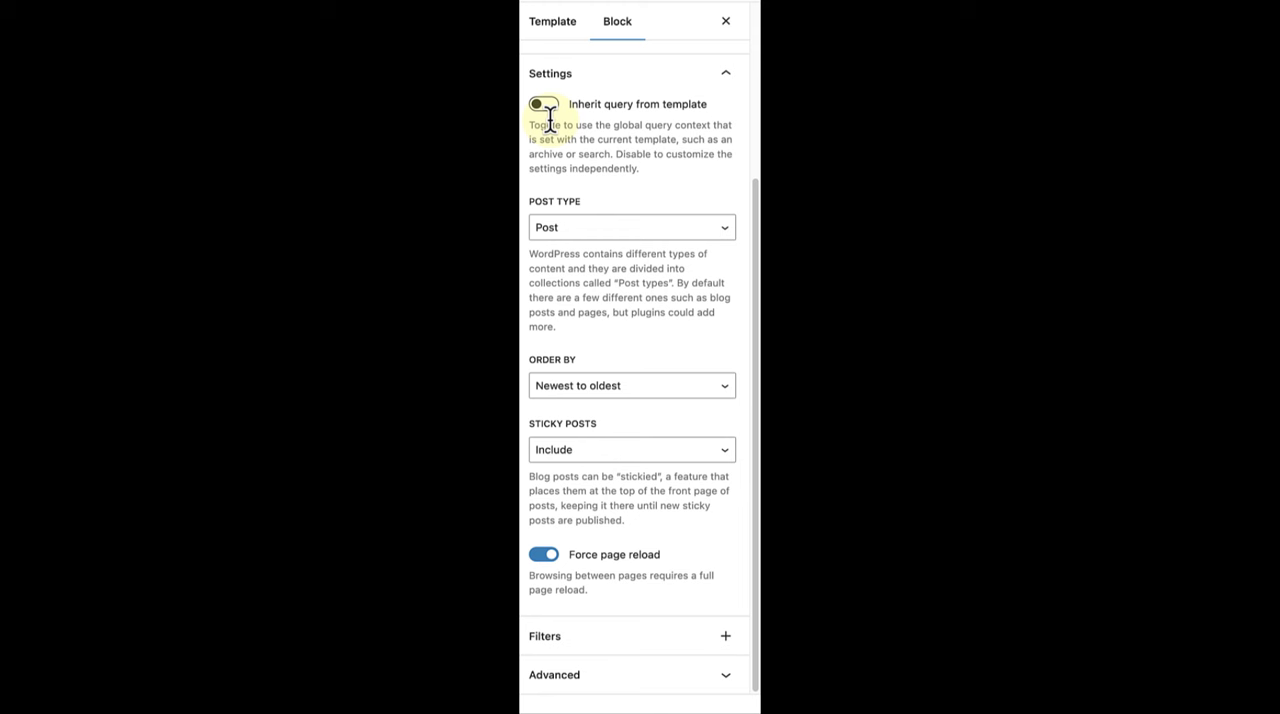
left_click(545, 104)
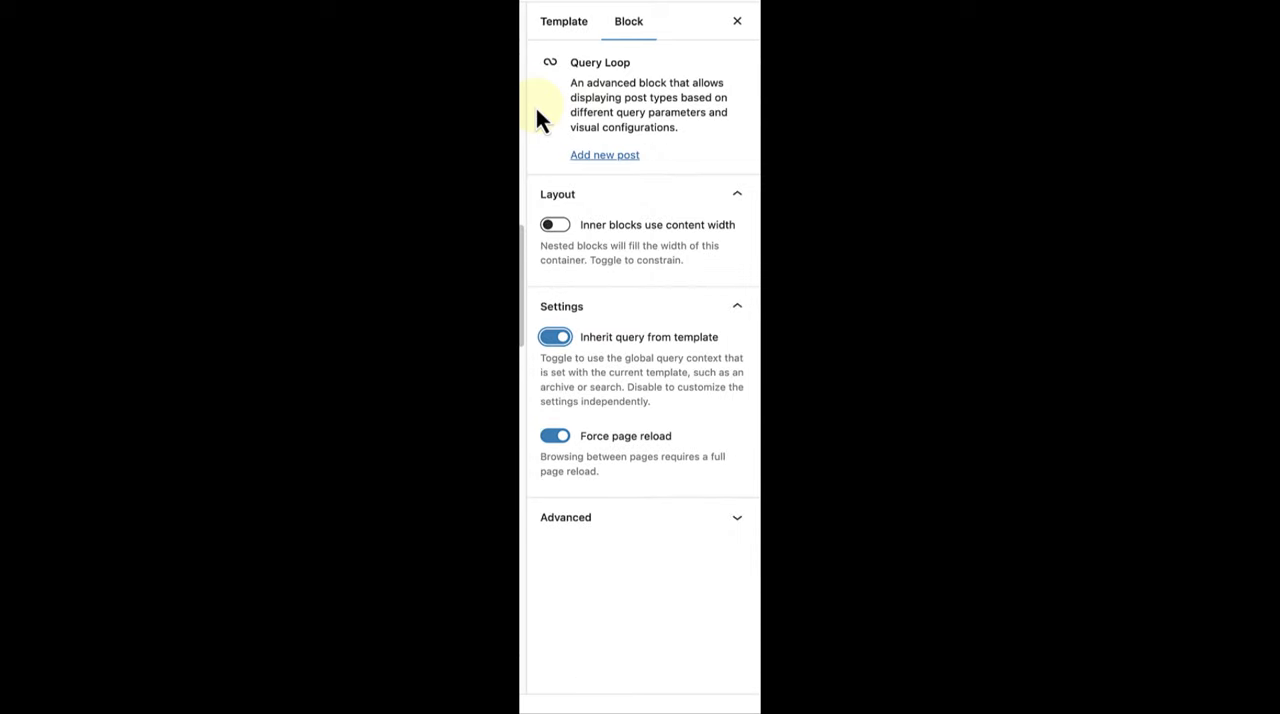
mouse_move(555, 290)
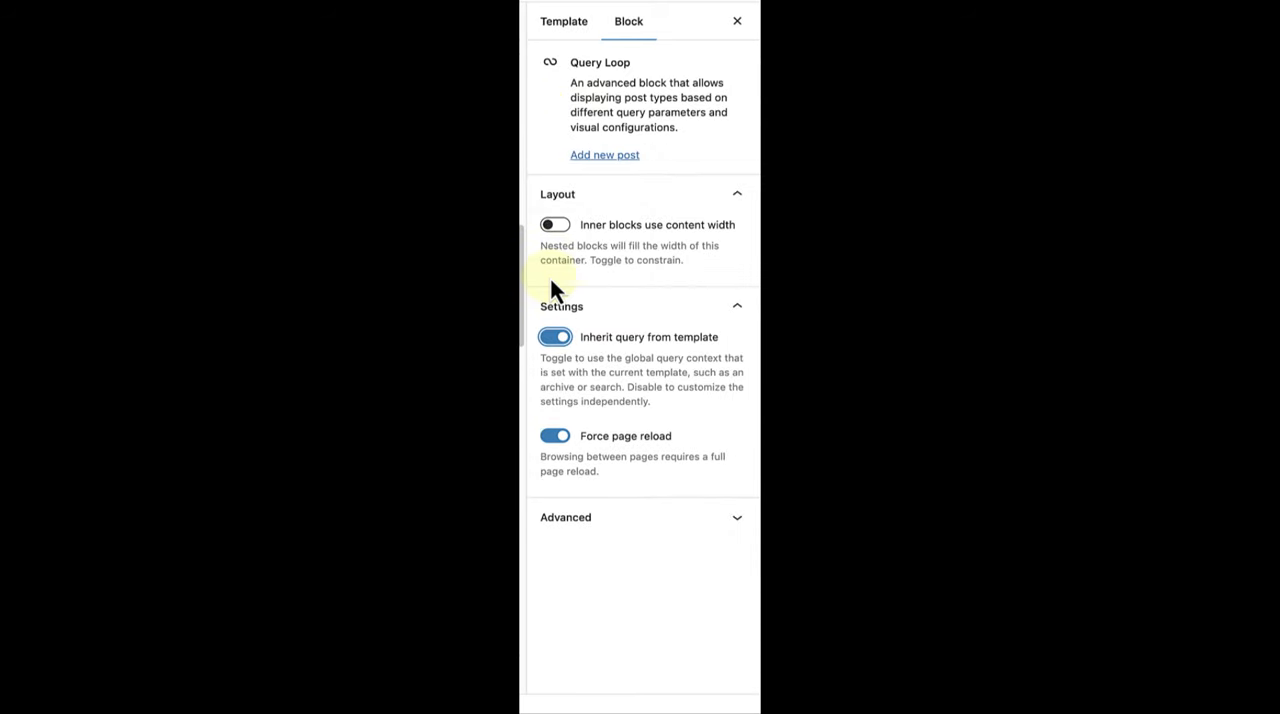
left_click(554, 337)
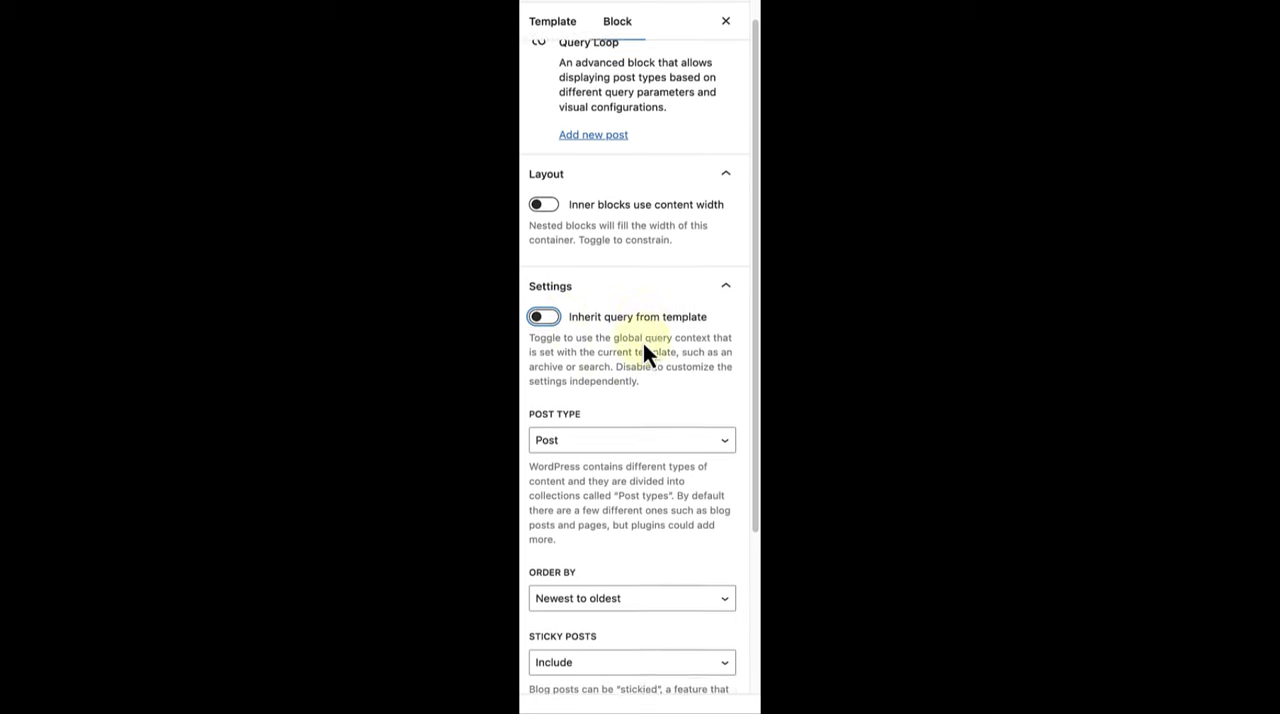
scroll("down", 3)
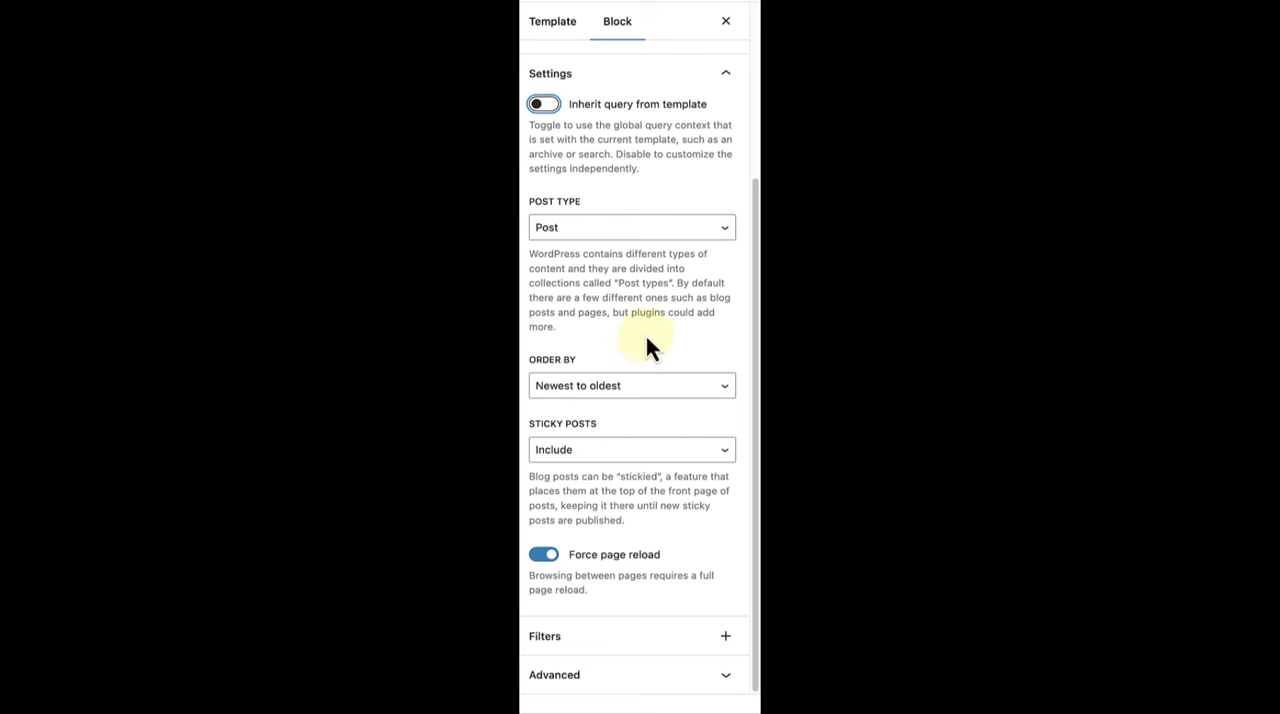
mouse_move(652, 240)
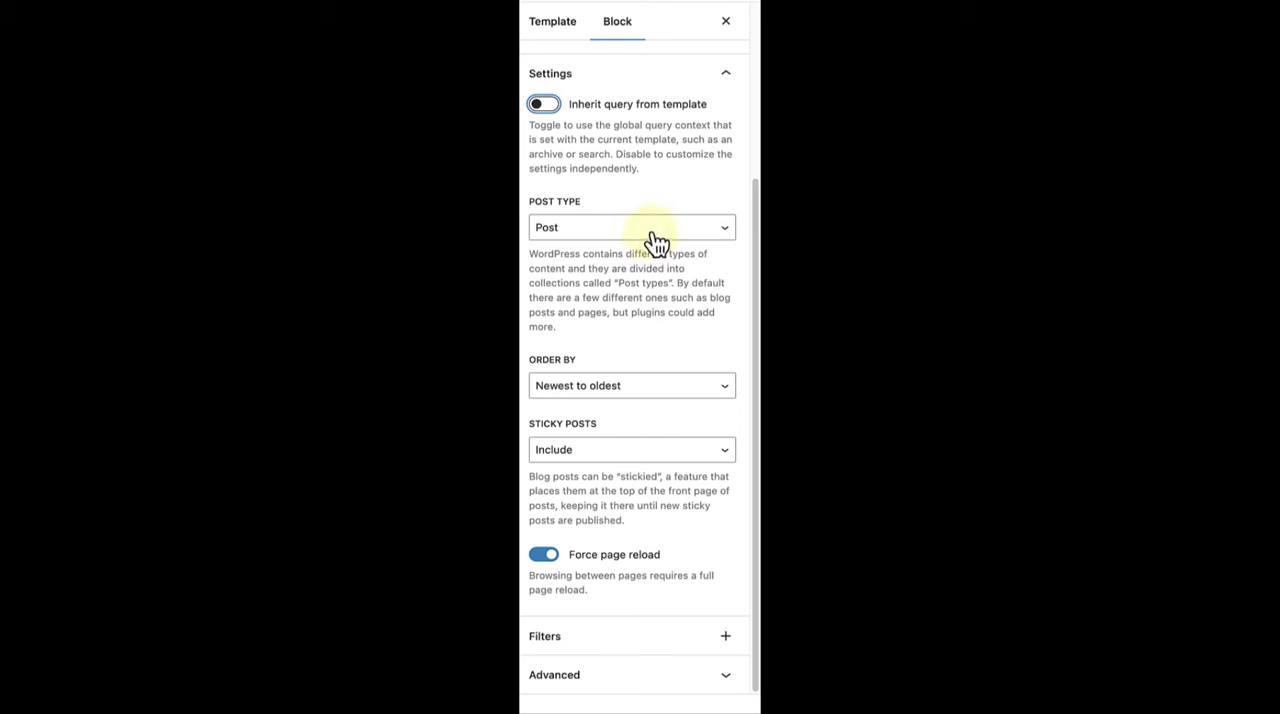
left_click(631, 227)
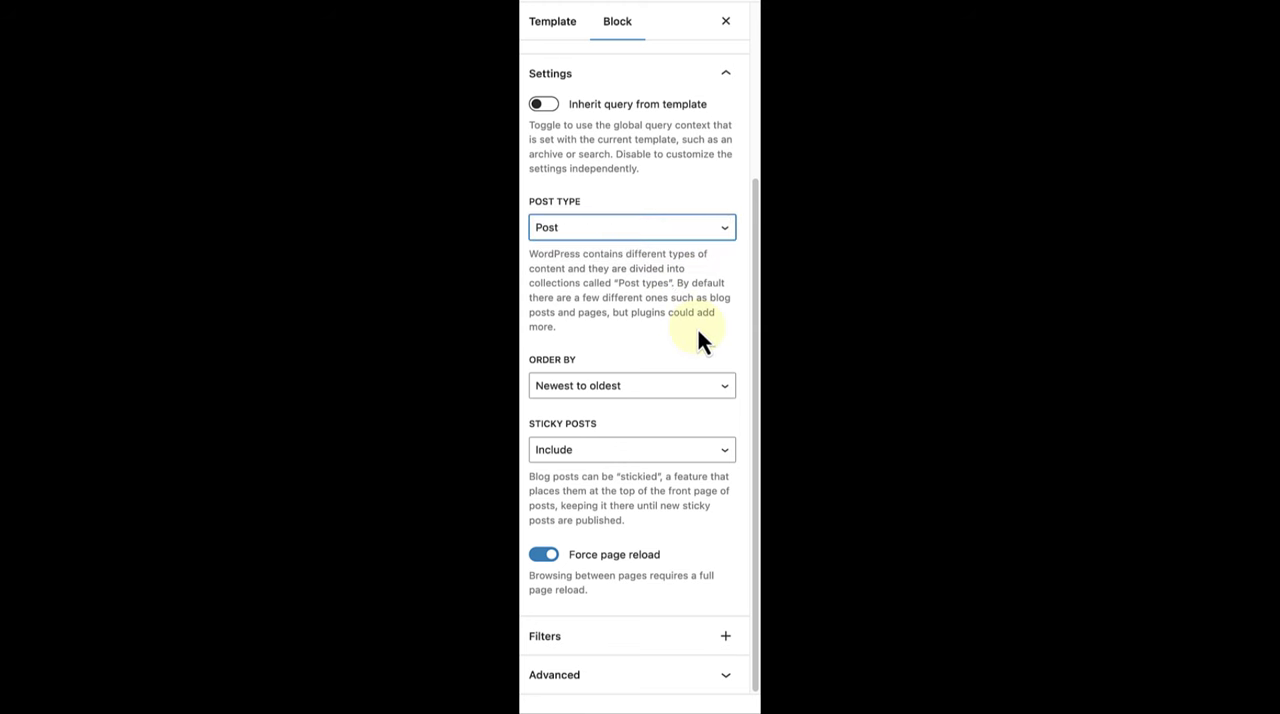
left_click(631, 385)
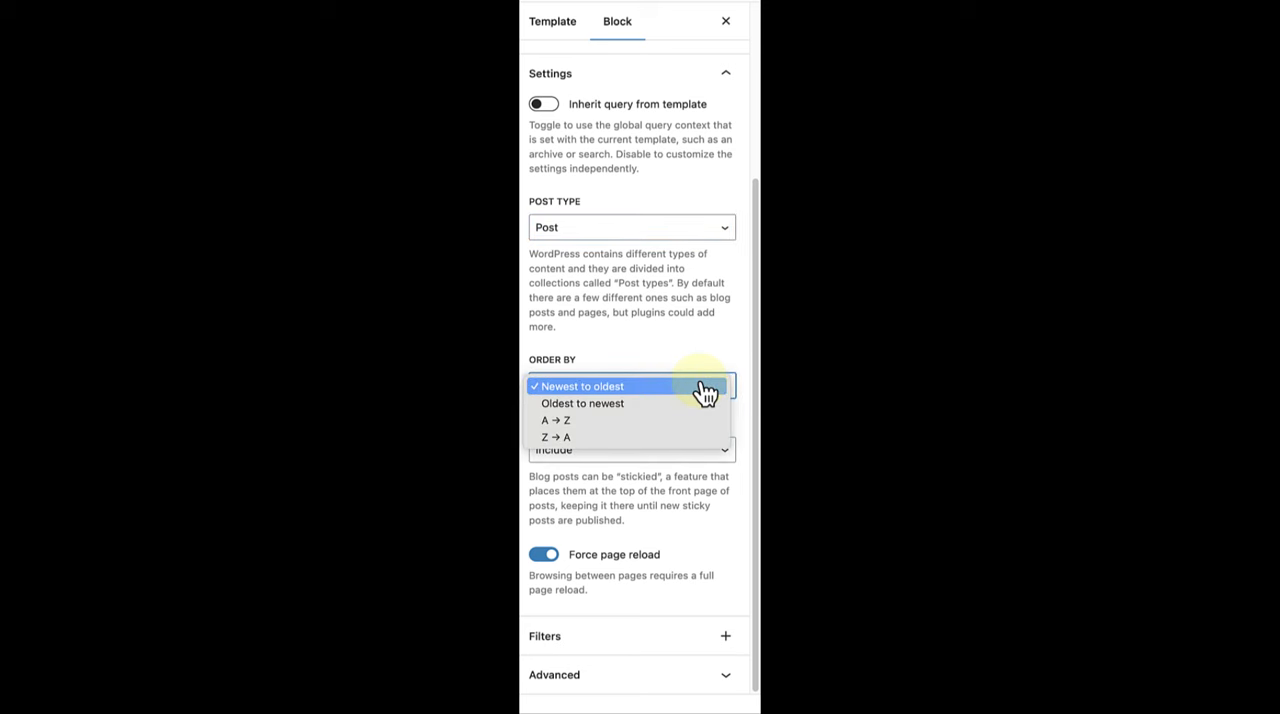
left_click(581, 386)
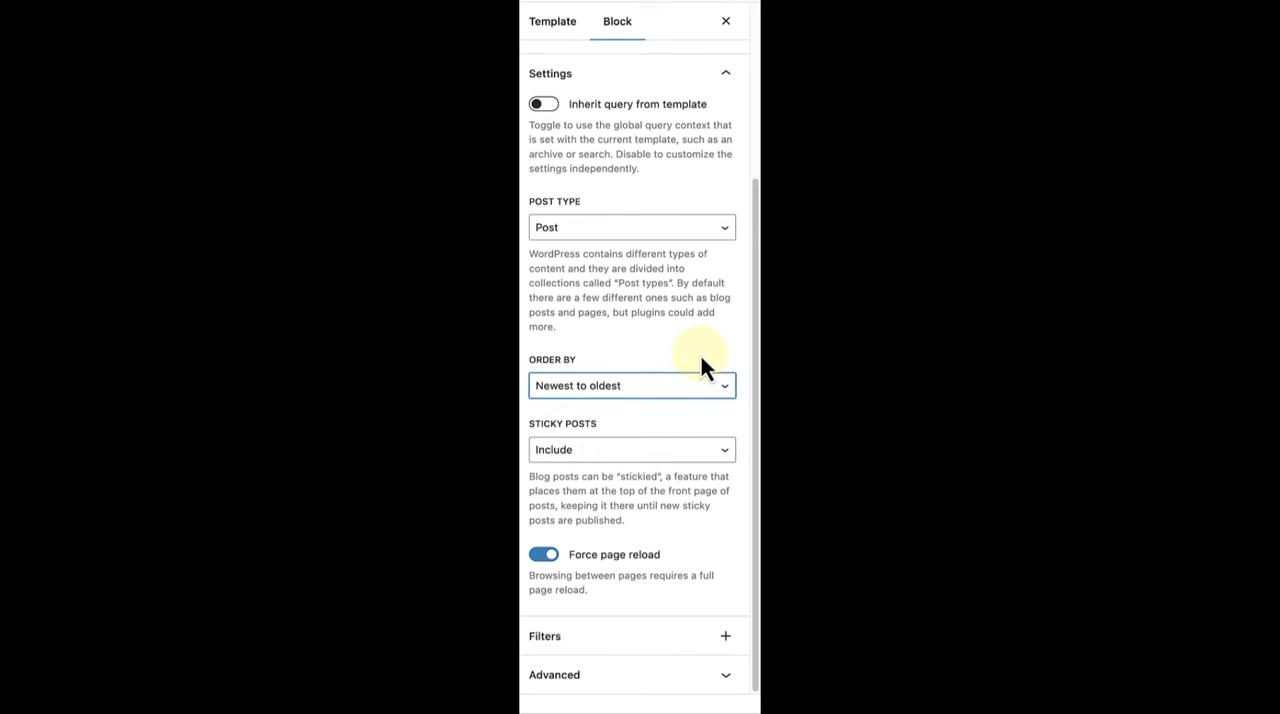
left_click(631, 449)
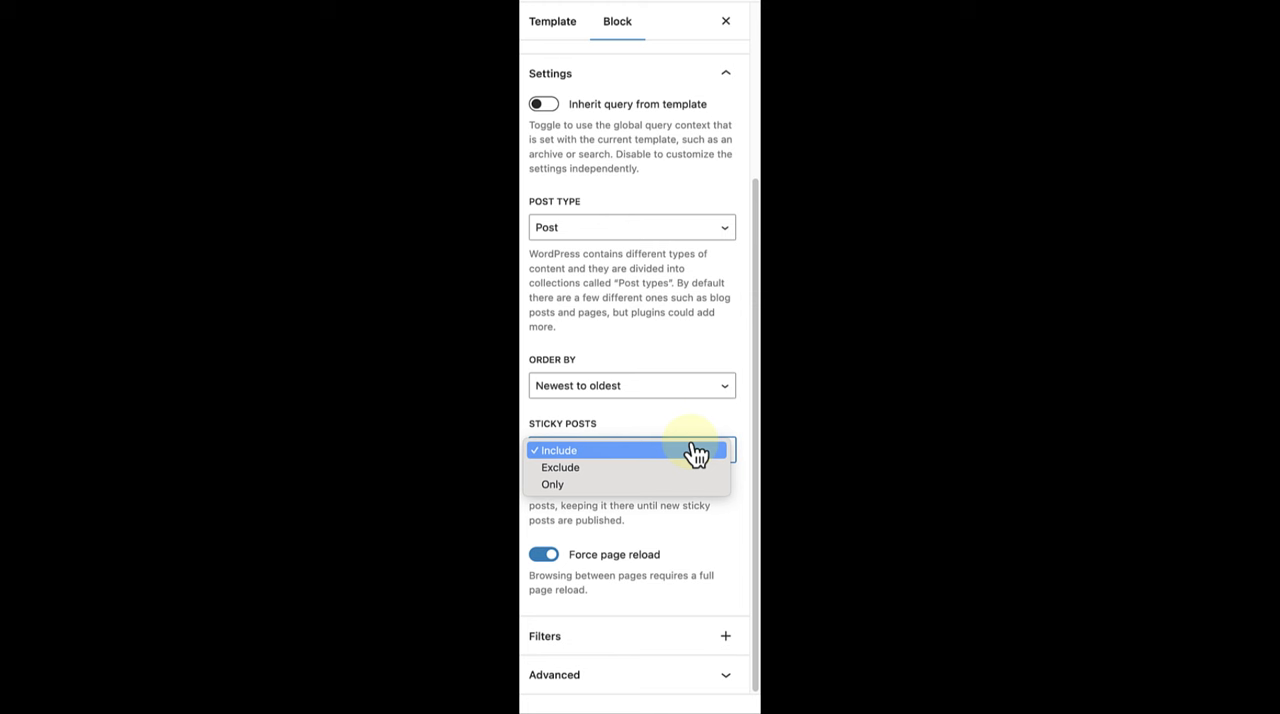
left_click(557, 450)
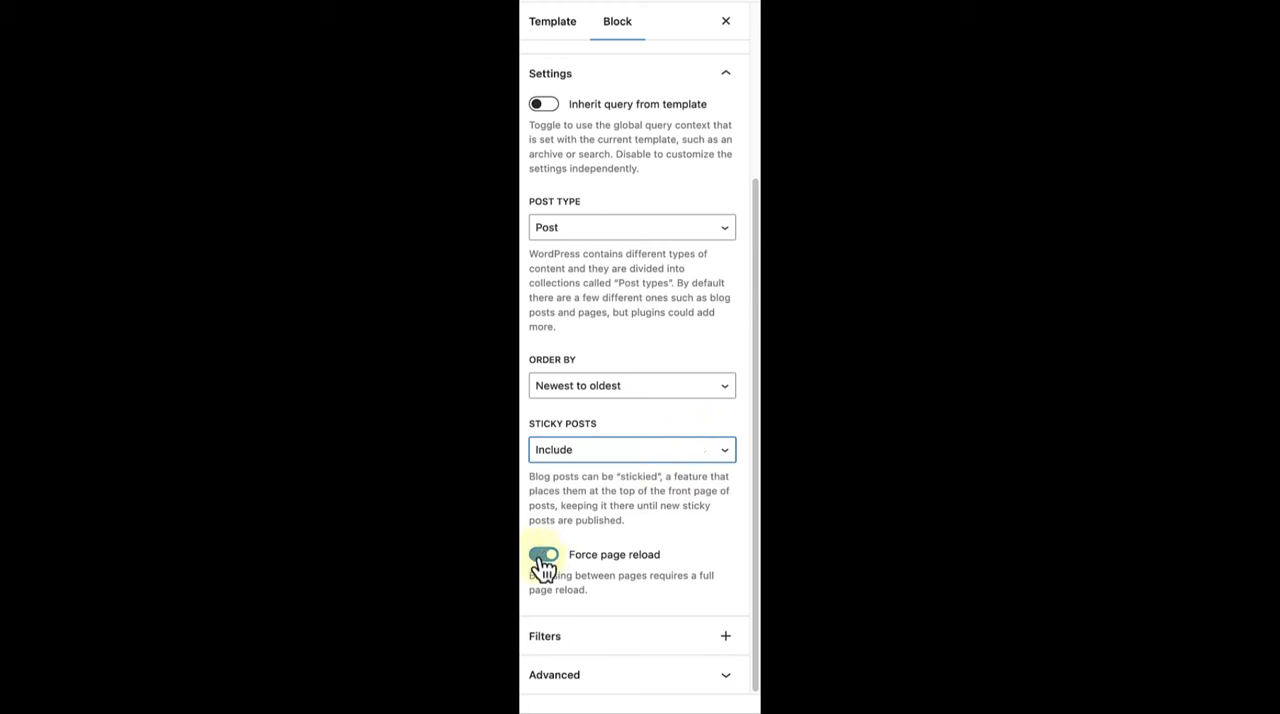
Step: Turn off Force page reload and list the Taxonomies, Authors and Keyword filters
left_click(543, 554)
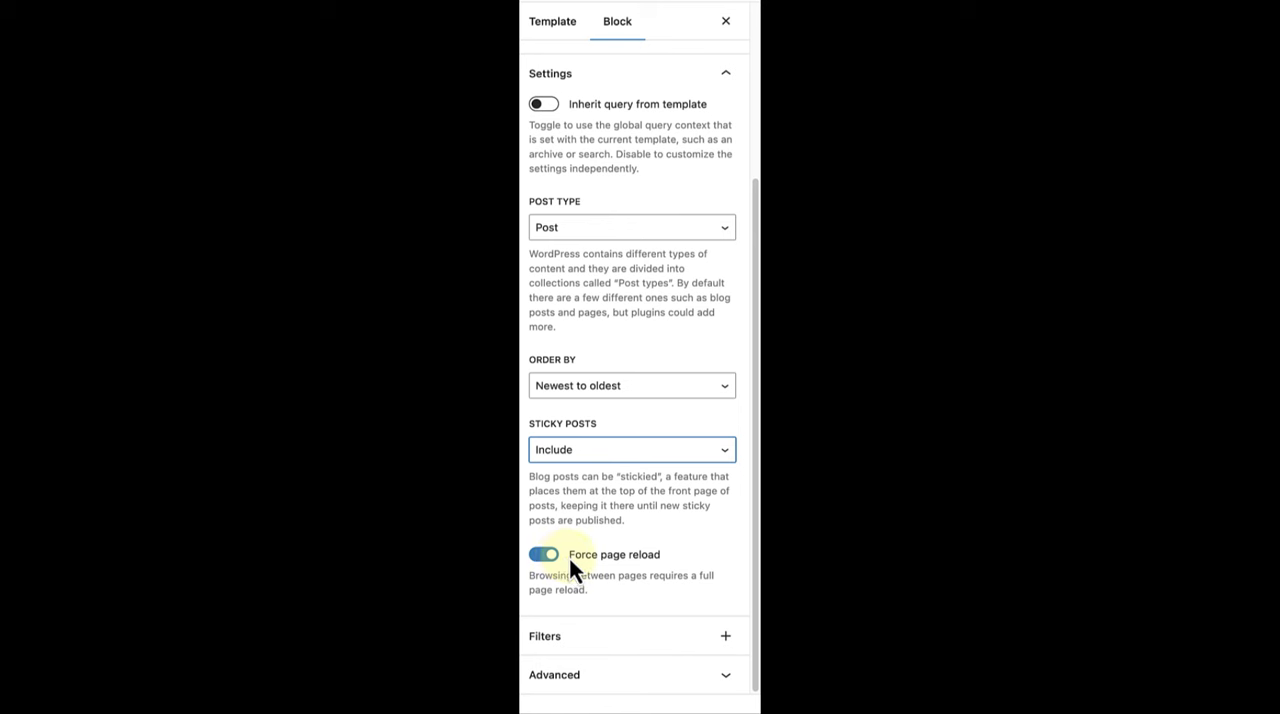
left_click(543, 554)
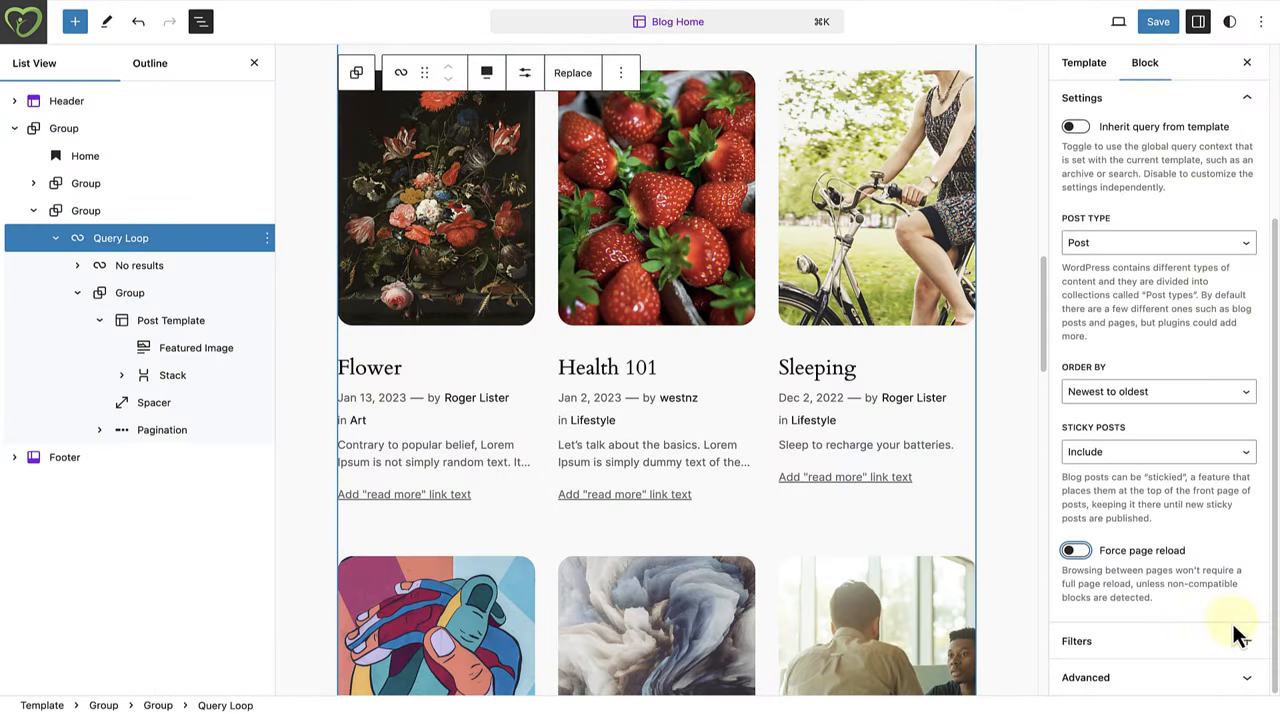
left_click(1077, 641)
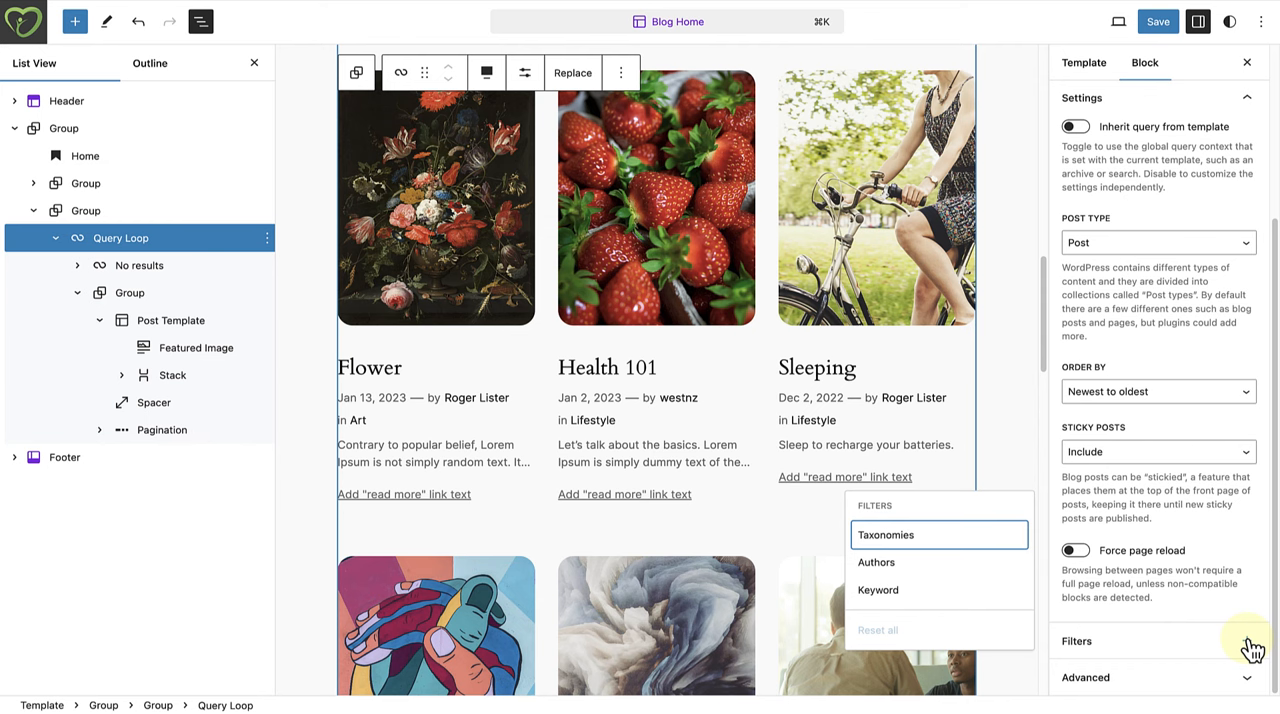